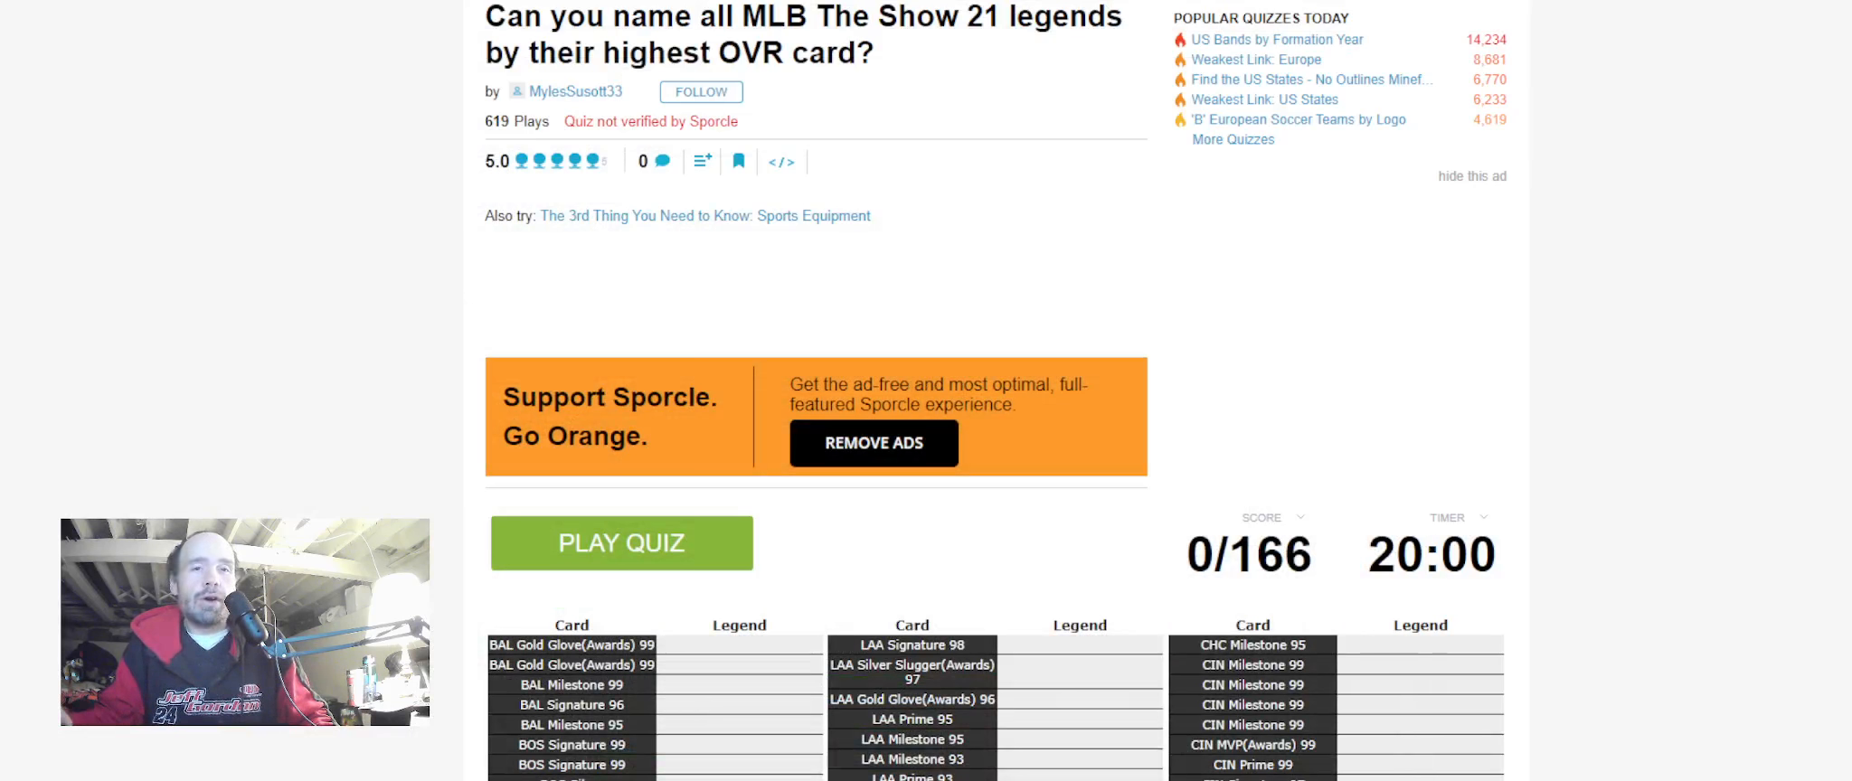
Scroll down the card list to reveal the CWS, ATL and STL entries
{"action": "scroll", "scroll_direction": "down", "scroll_amount": 3}
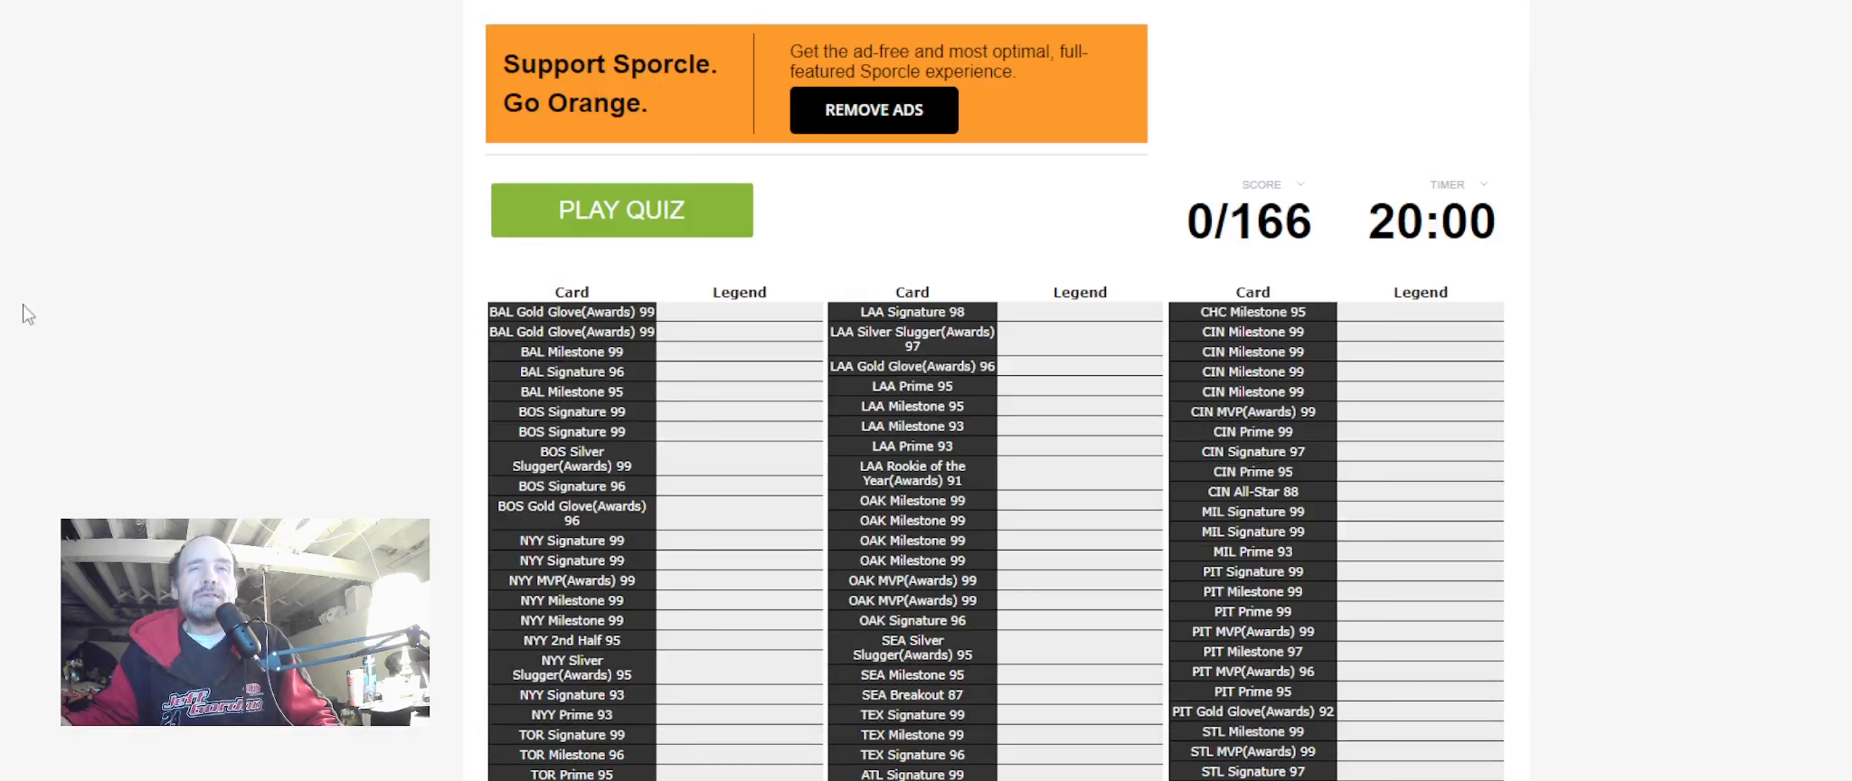
{"action": "scroll", "scroll_direction": "down", "scroll_amount": 3}
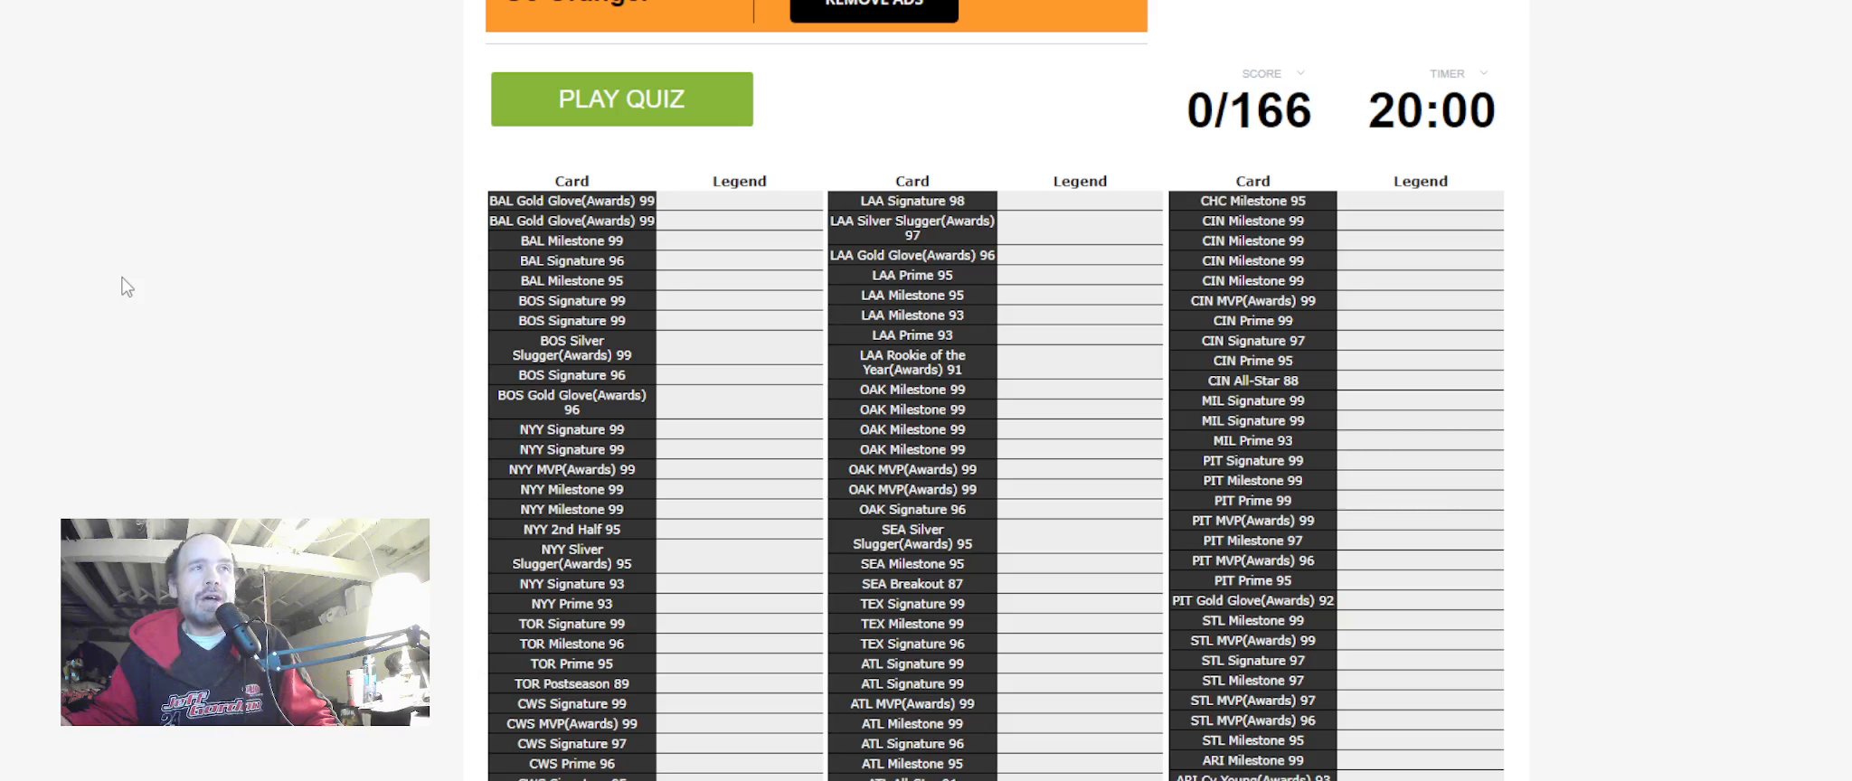
{"action": "mouse_move", "coordinate": [177, 249]}
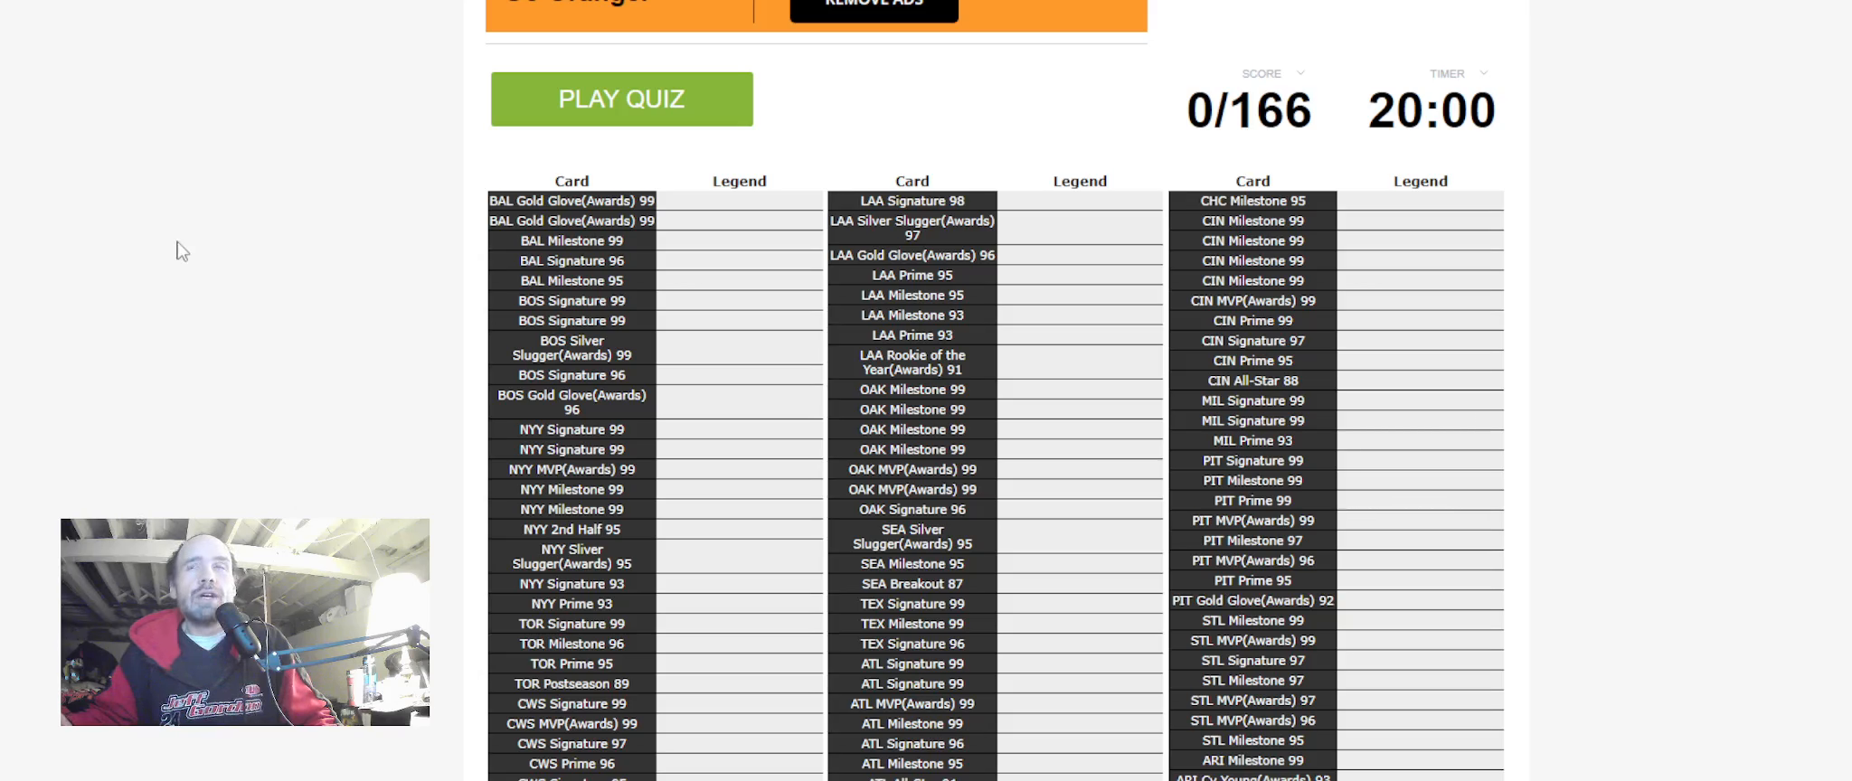
{"action": "mouse_move", "coordinate": [32, 144]}
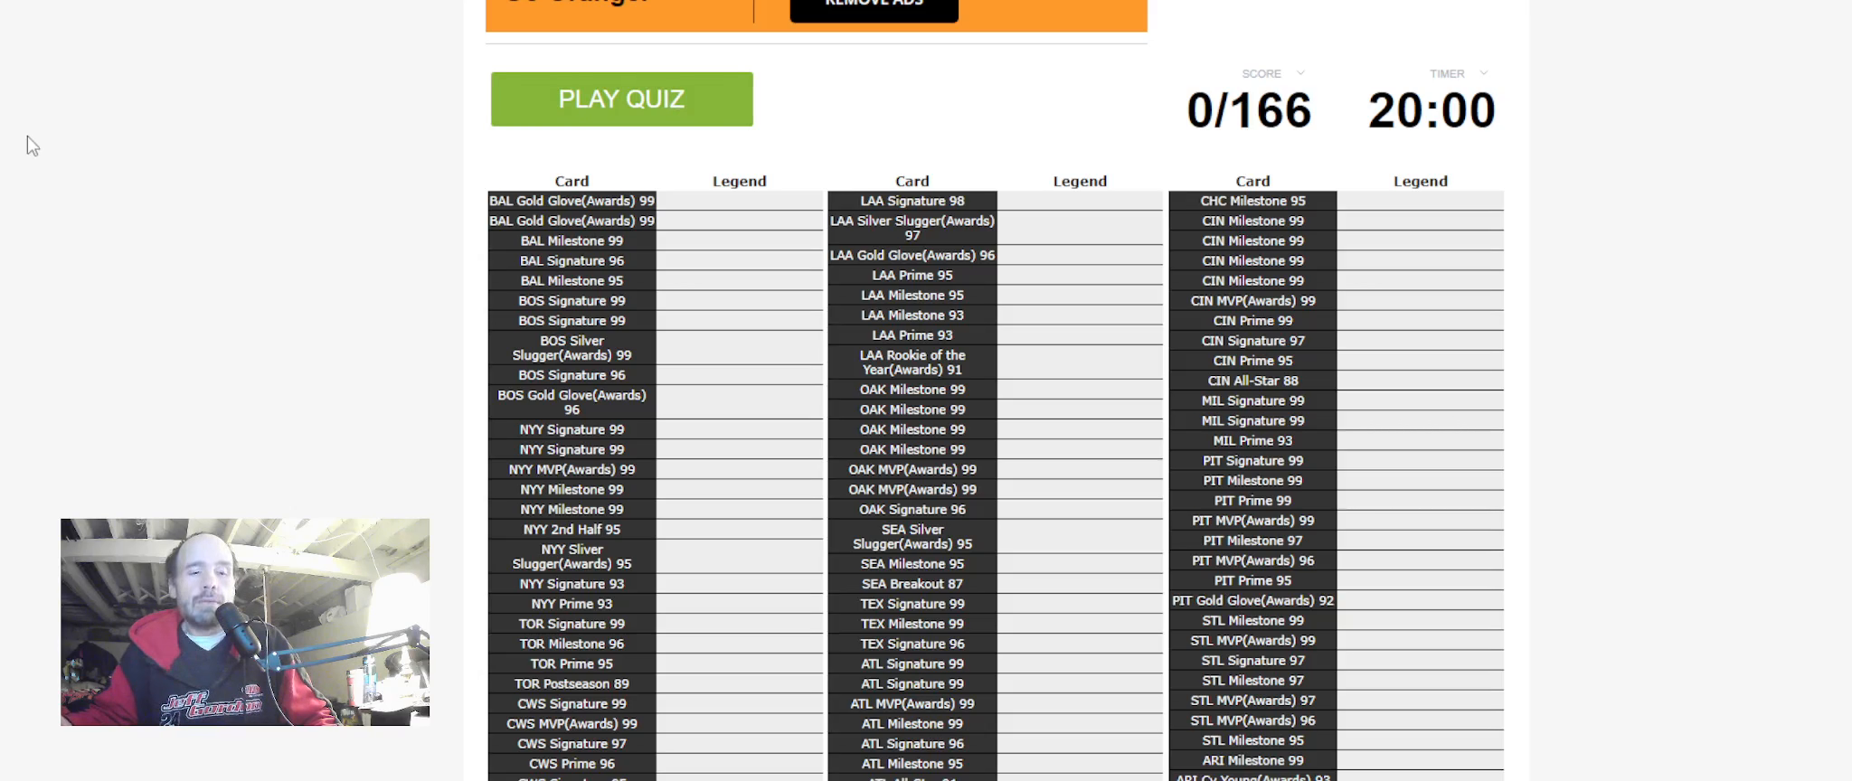
{"action": "mouse_move", "coordinate": [36, 132]}
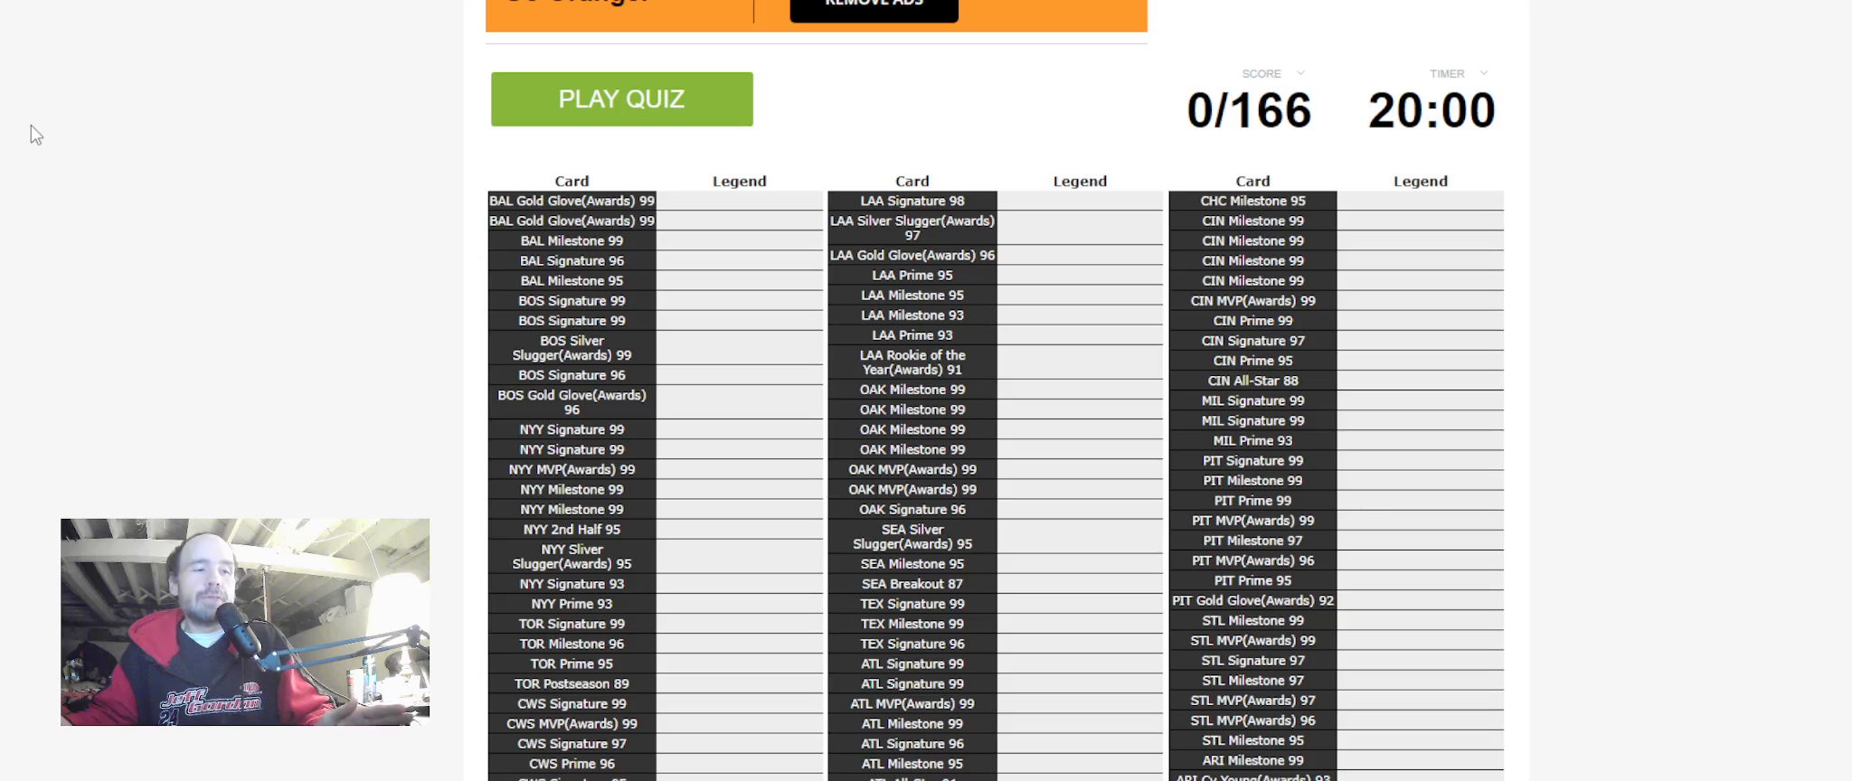
{"action": "mouse_move", "coordinate": [47, 85]}
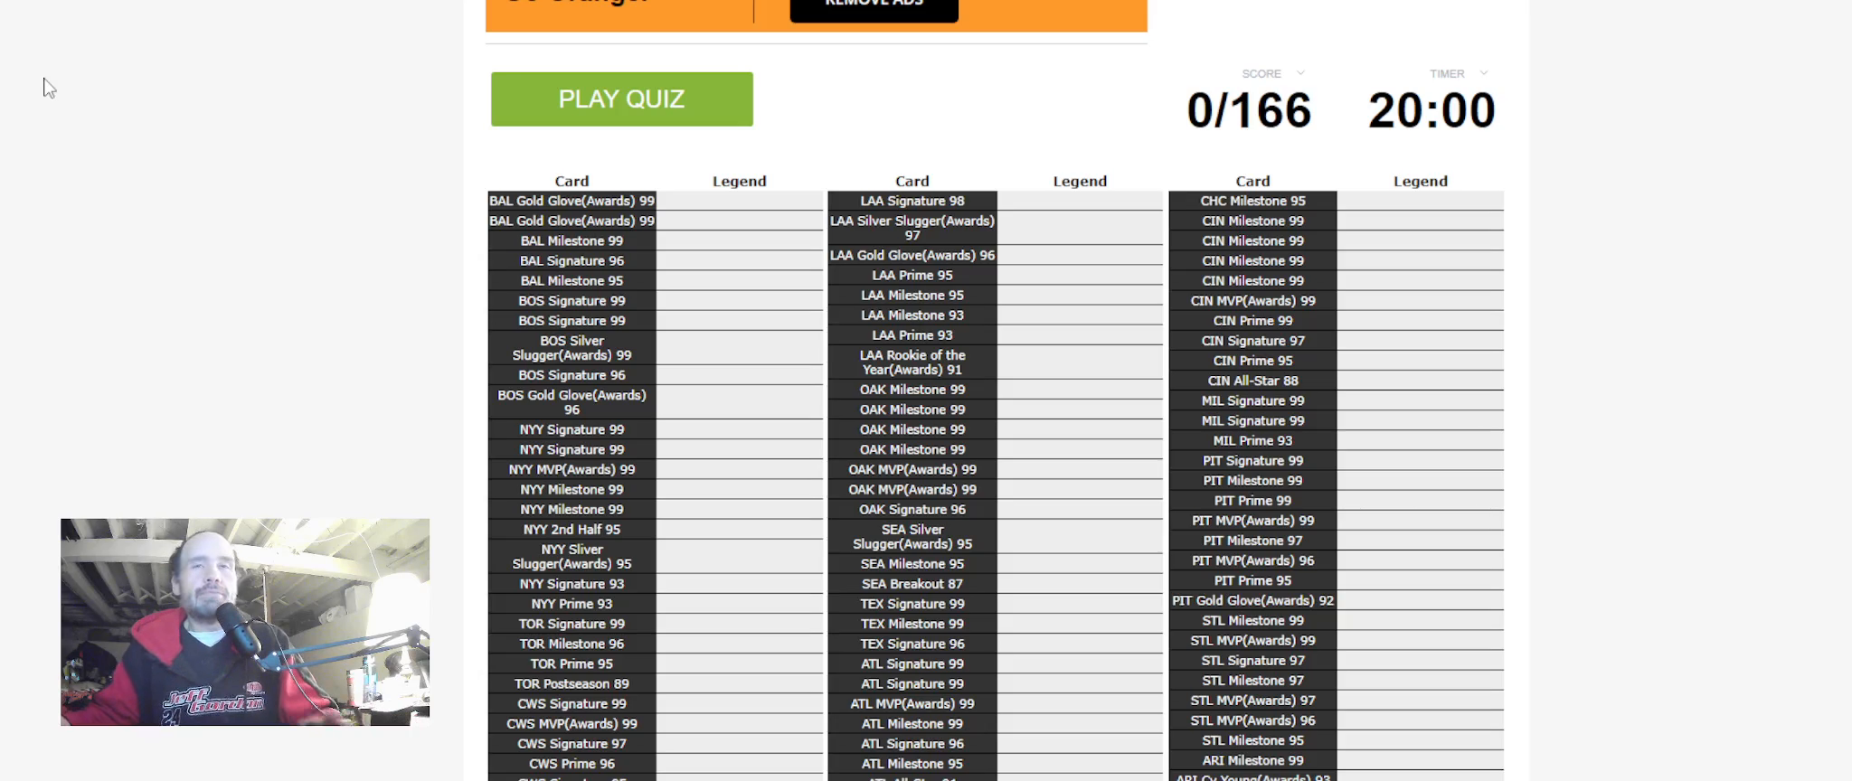
{"action": "mouse_move", "coordinate": [66, 43]}
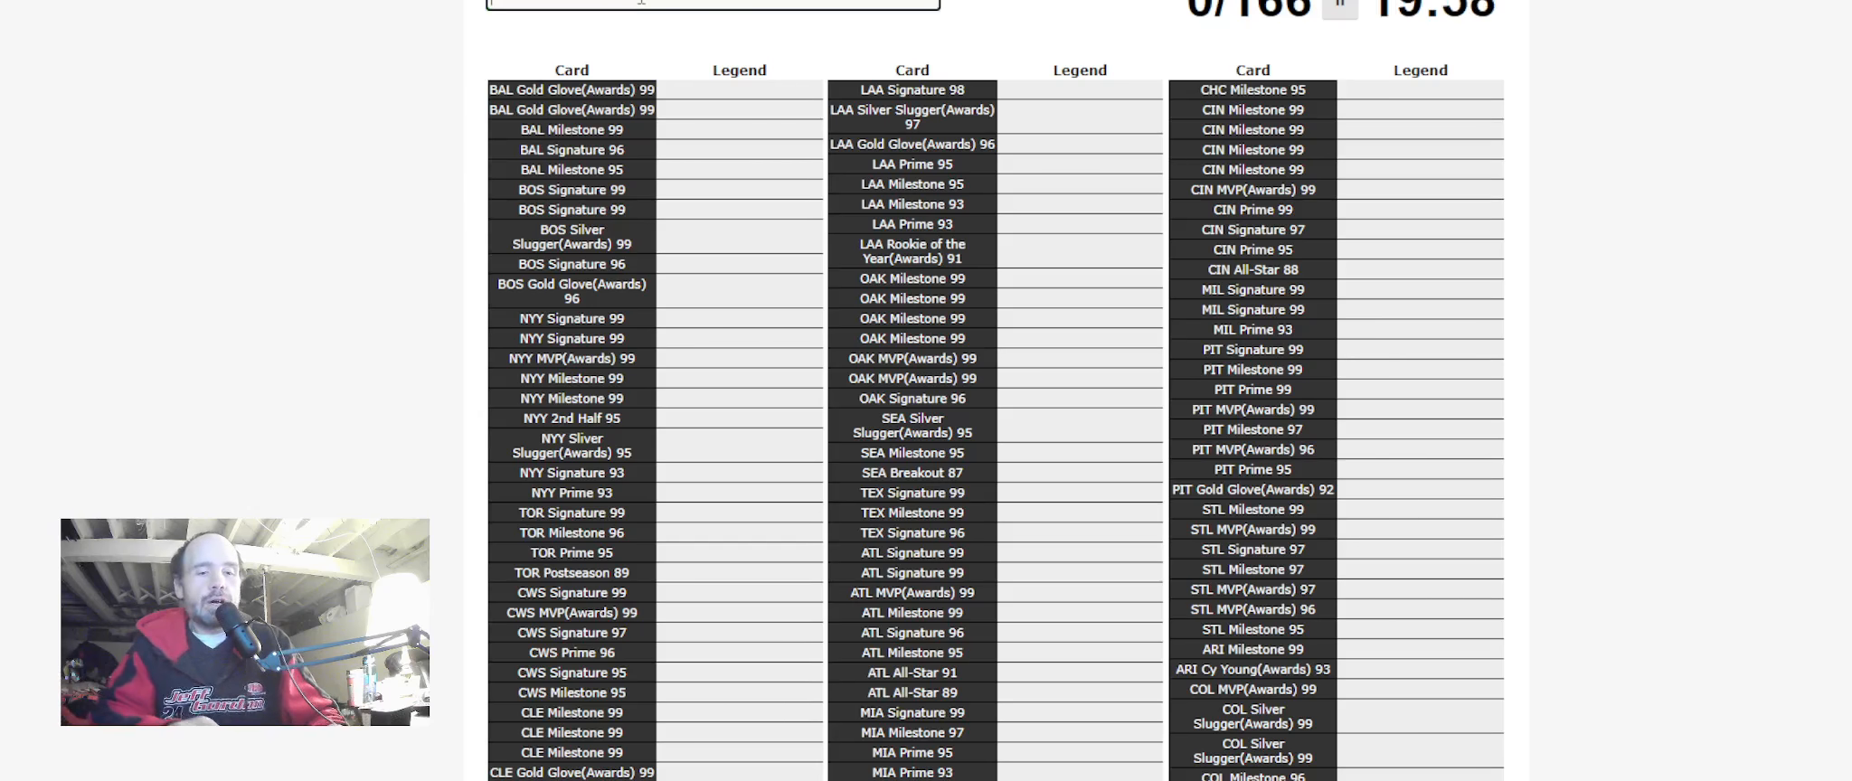
Enter Eddie Murray, Jim Palmer, Brian Roberts, Johnny Damon, Wade Boggs, Lou Gehrig, Mickey Mantle
{"action": "left_click", "coordinate": [738, 108]}
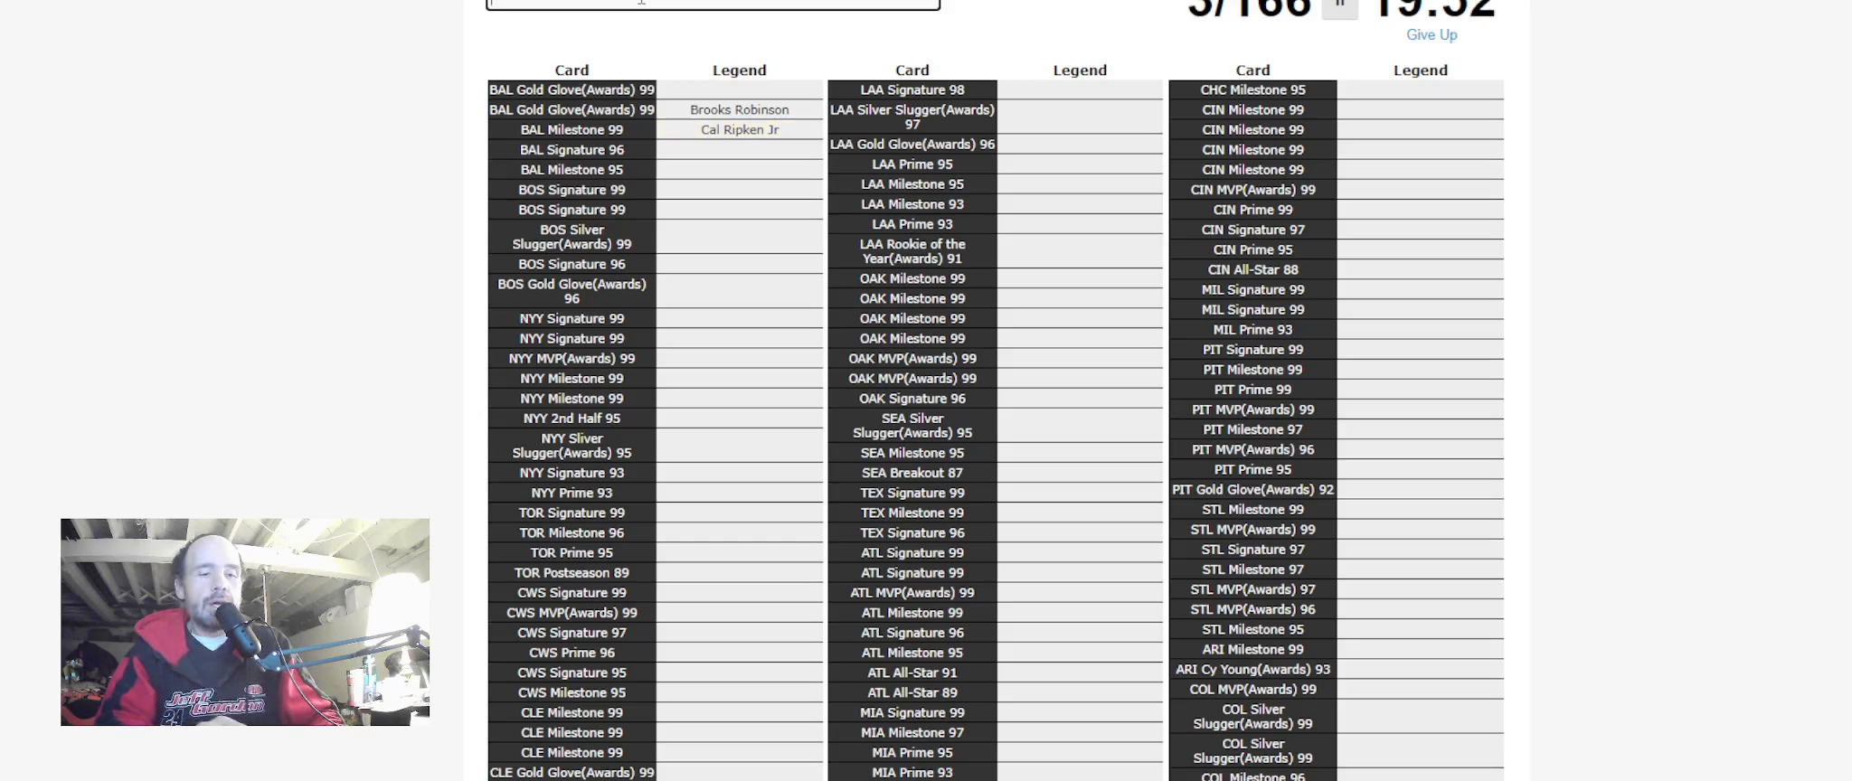
{"action": "type", "text": "Eddie Murray"}
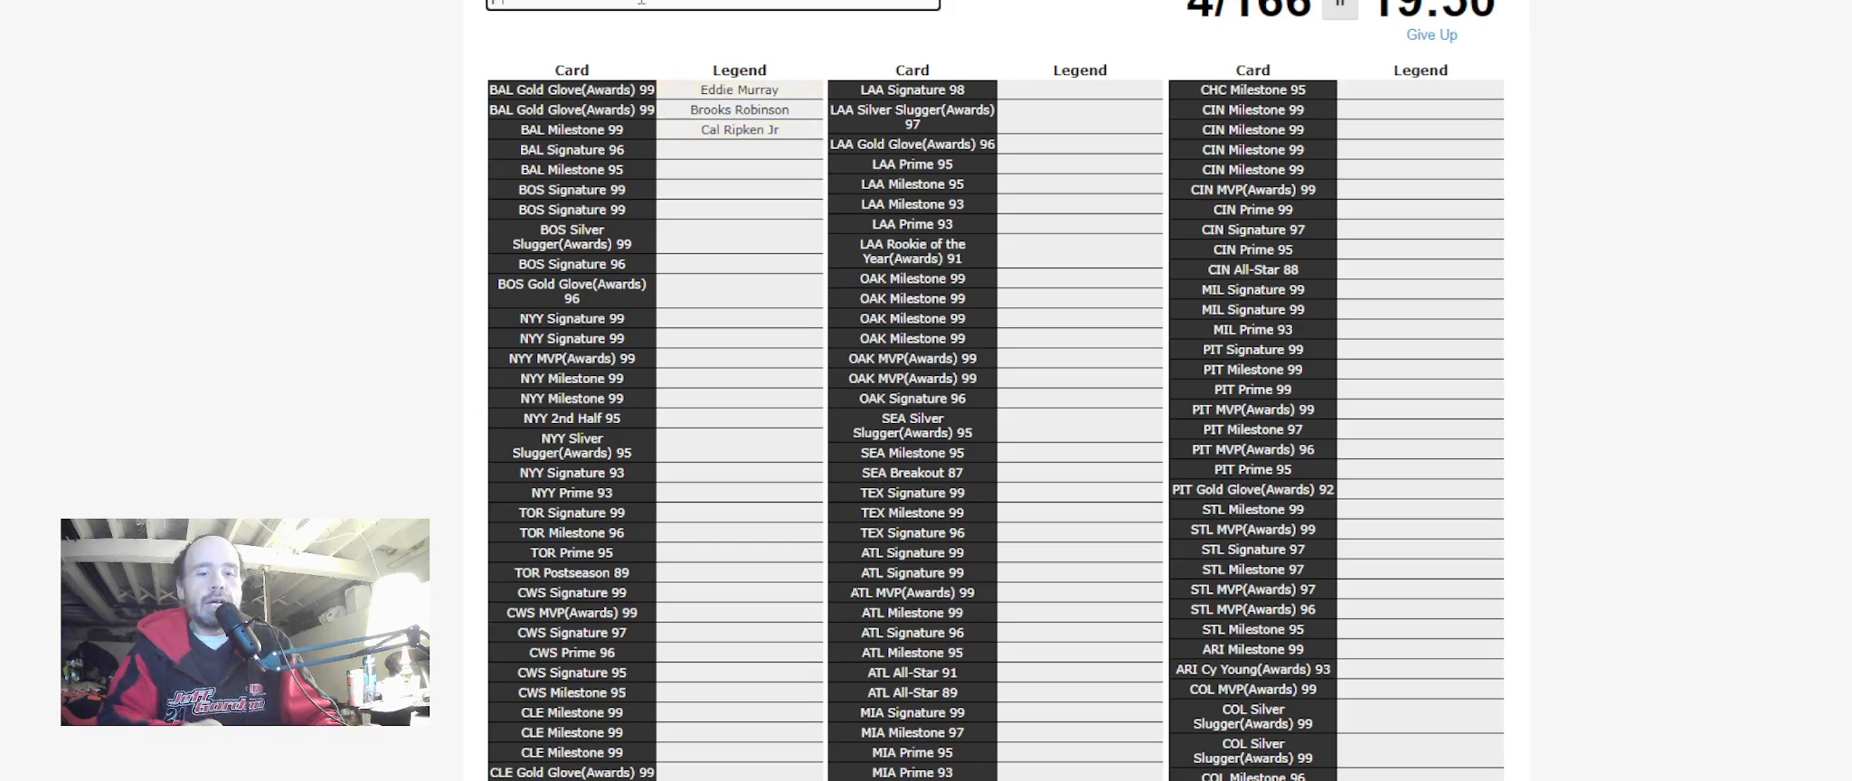
{"action": "type", "text": "Jim Palmer"}
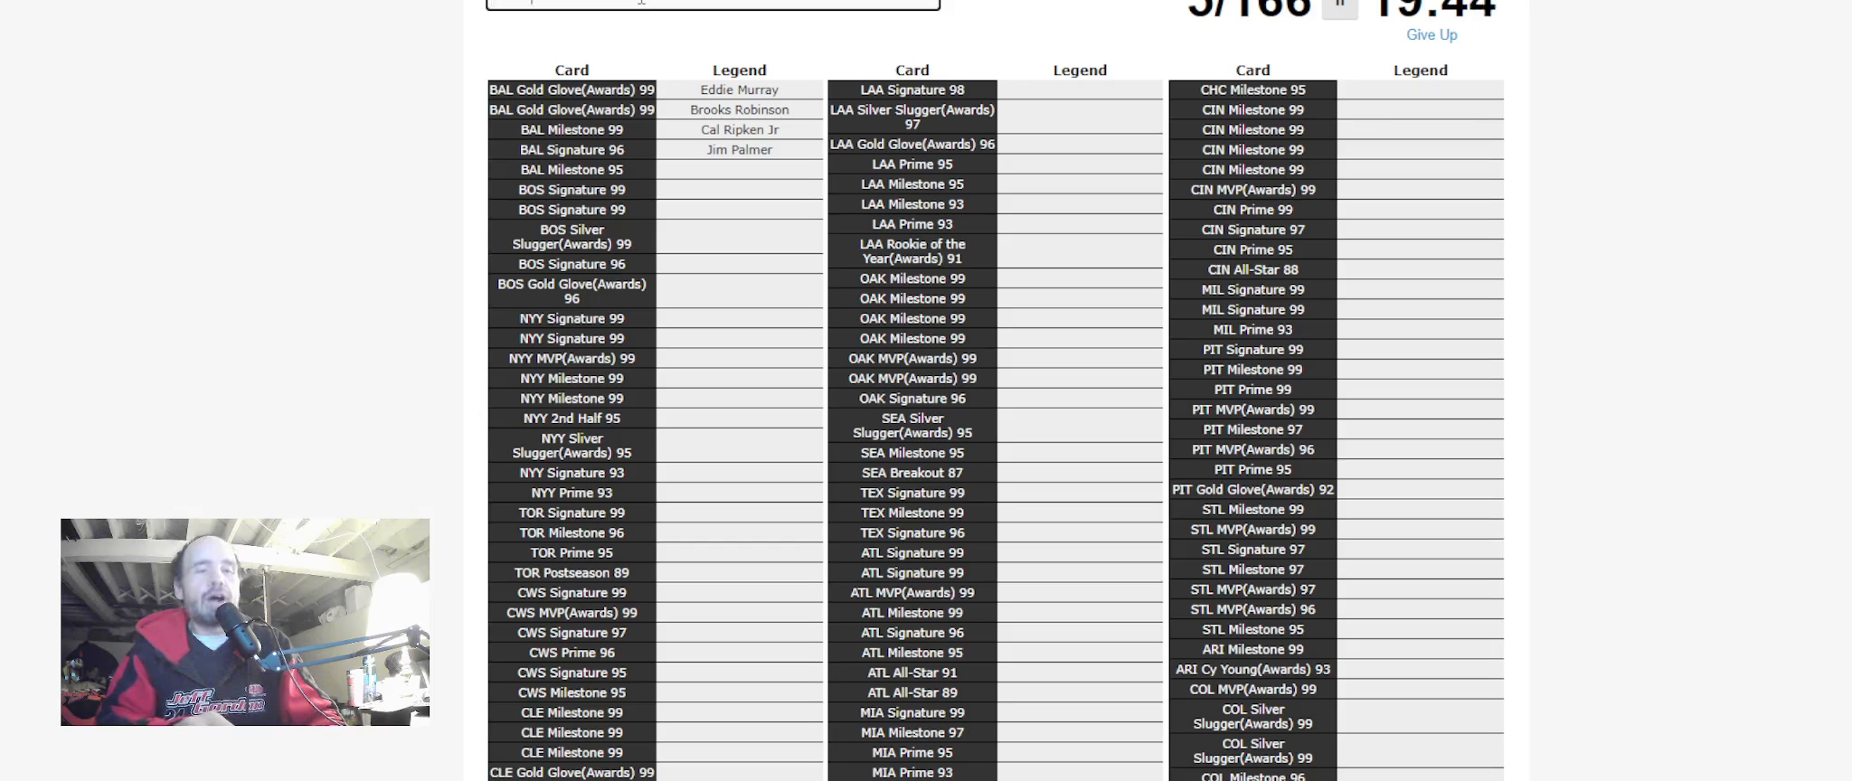
{"action": "type", "text": "Brian Roberts"}
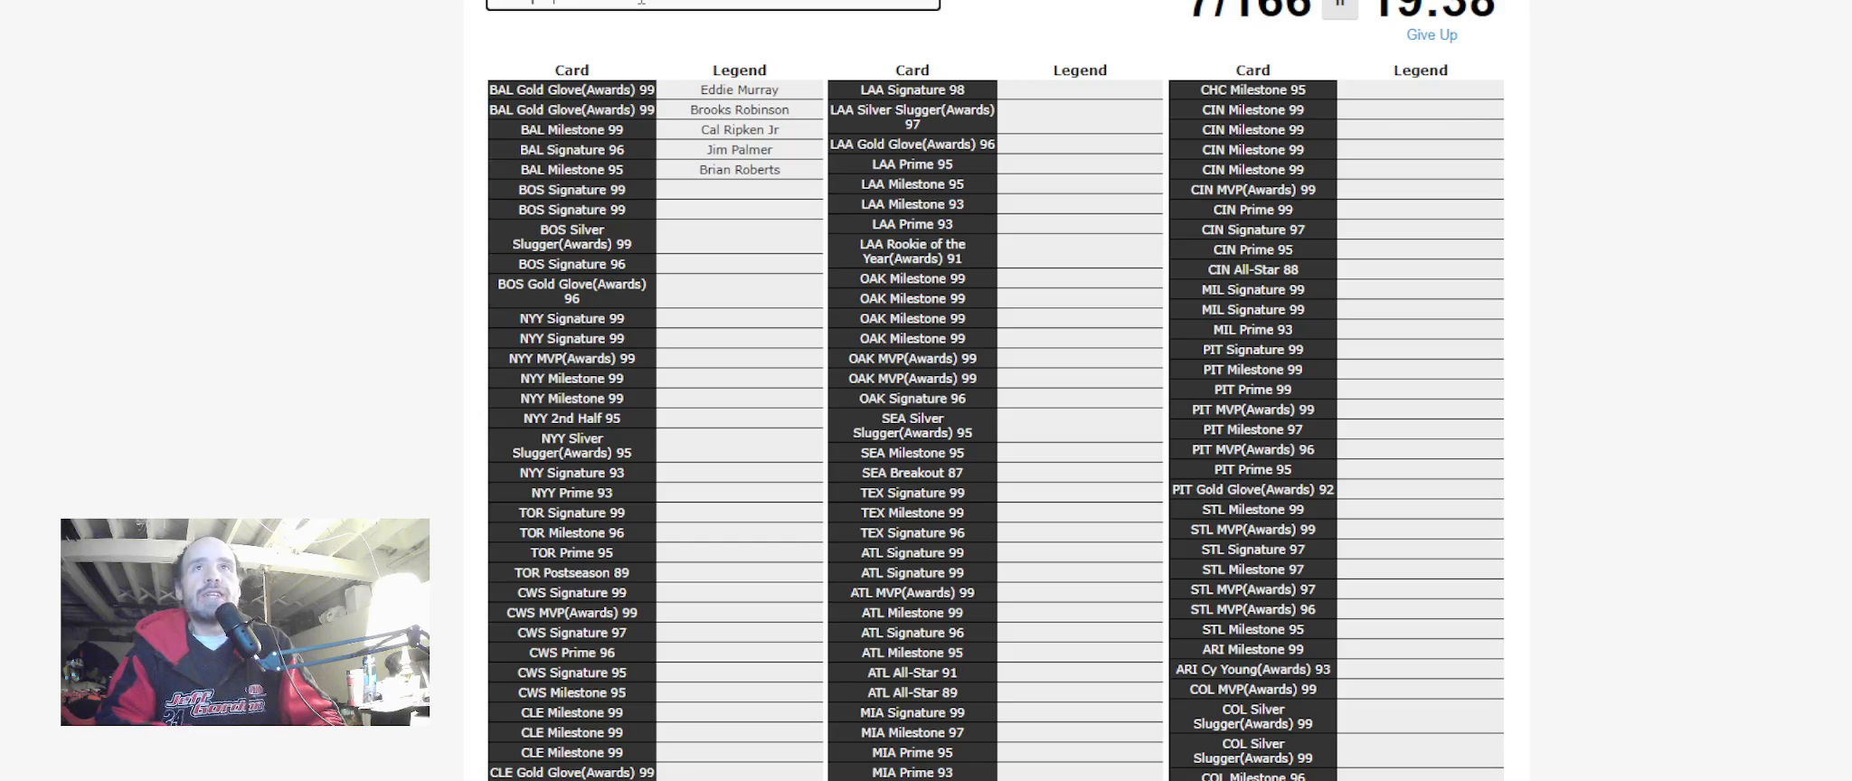
{"action": "type", "text": "Johnny Damon"}
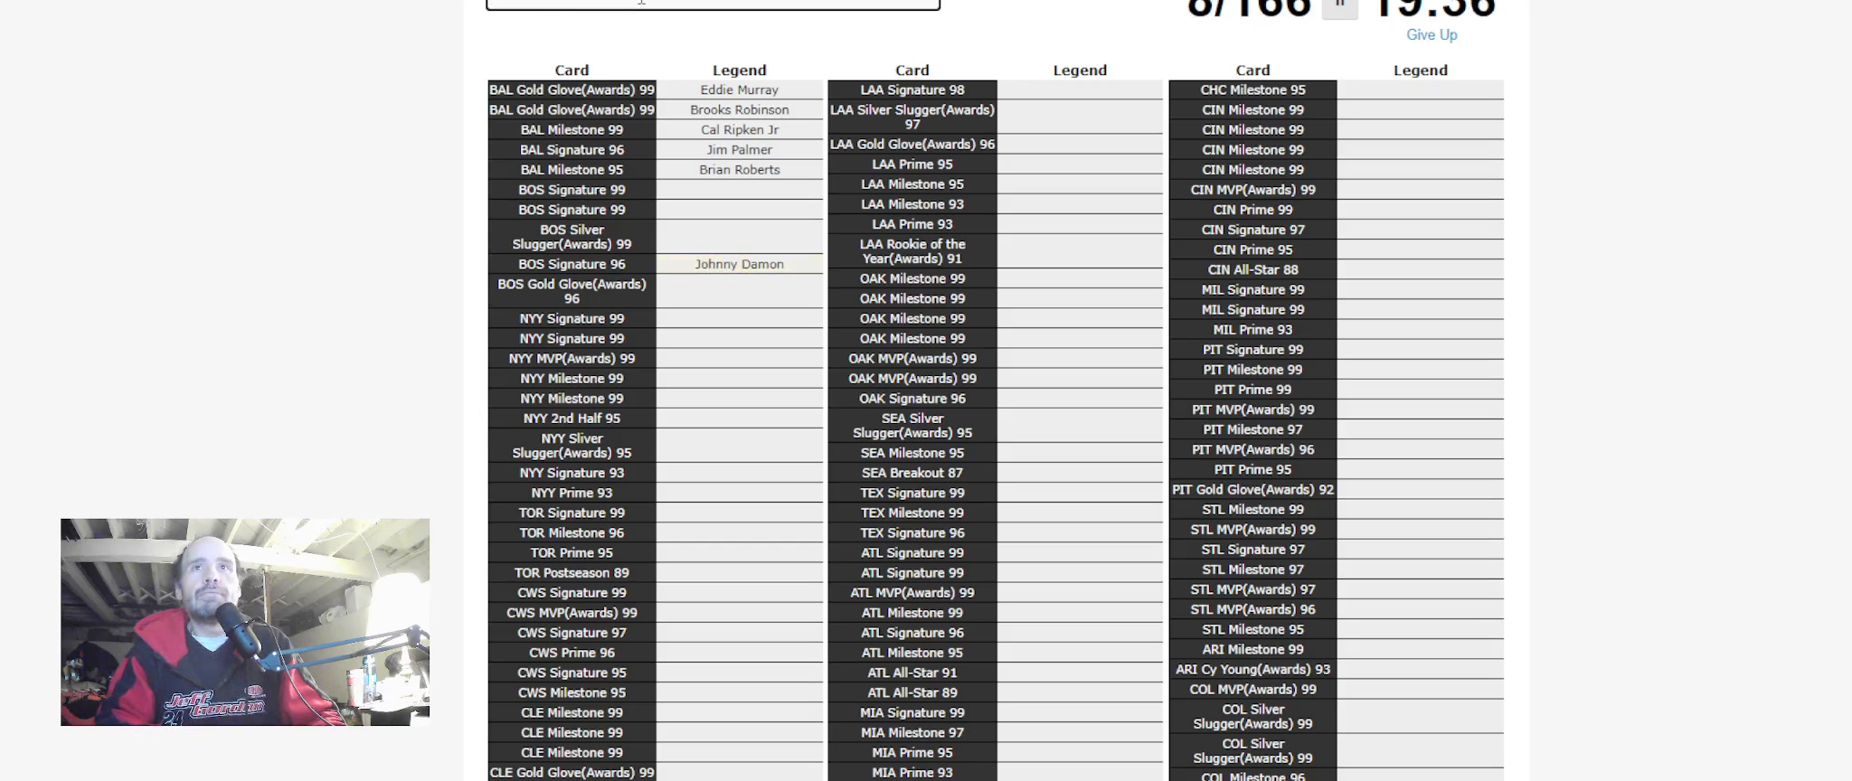
{"action": "type", "text": "Wade Boggs"}
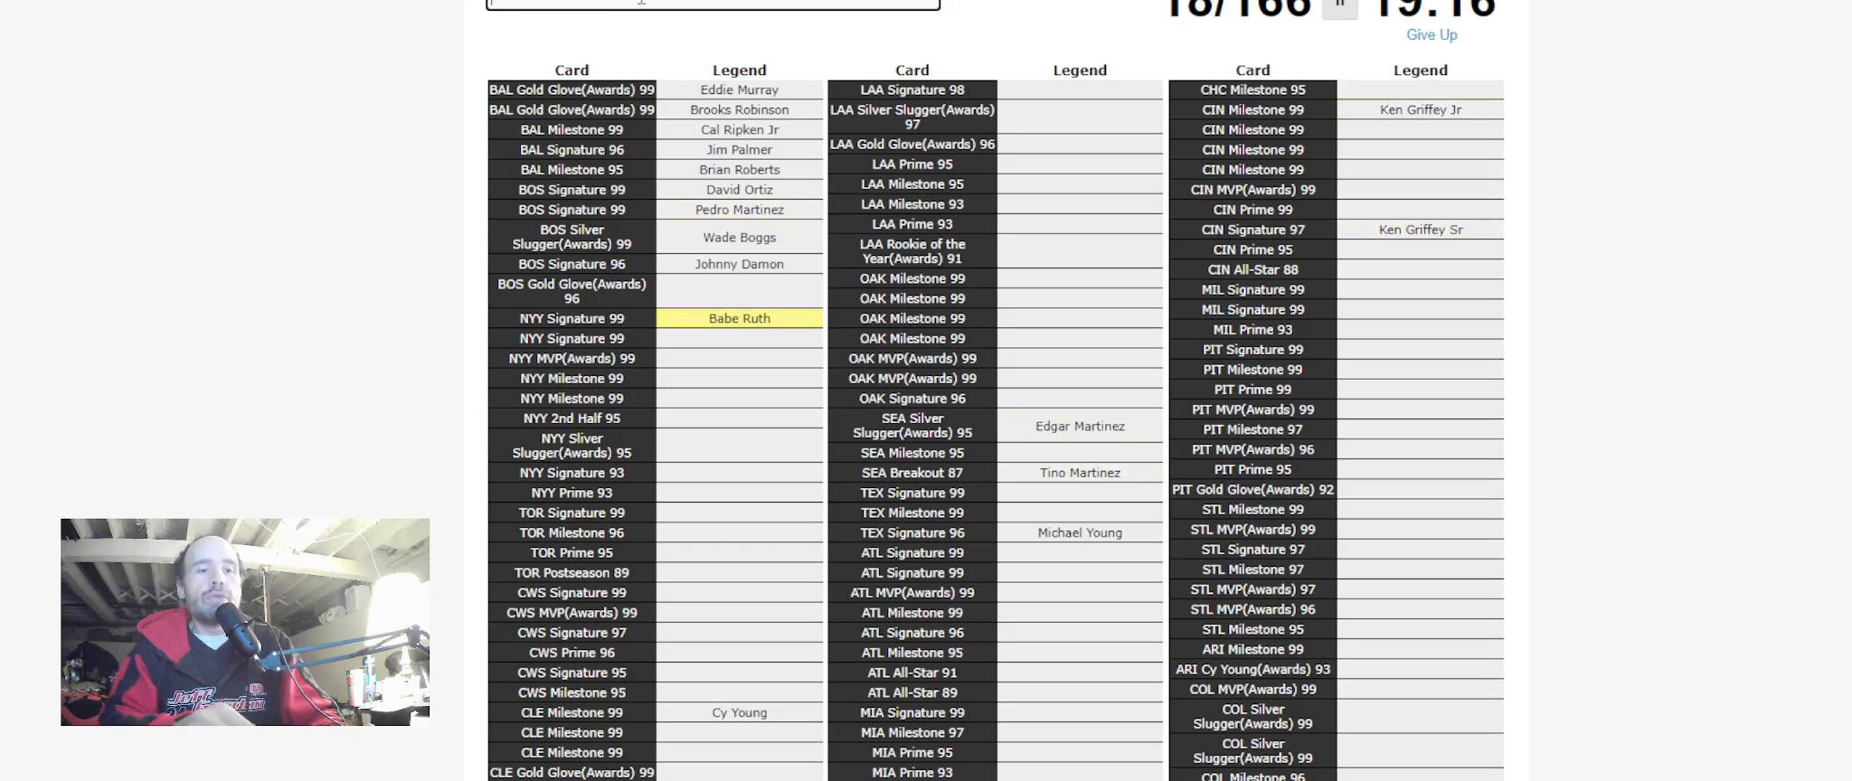
{"action": "type", "text": "Lou Gehrig"}
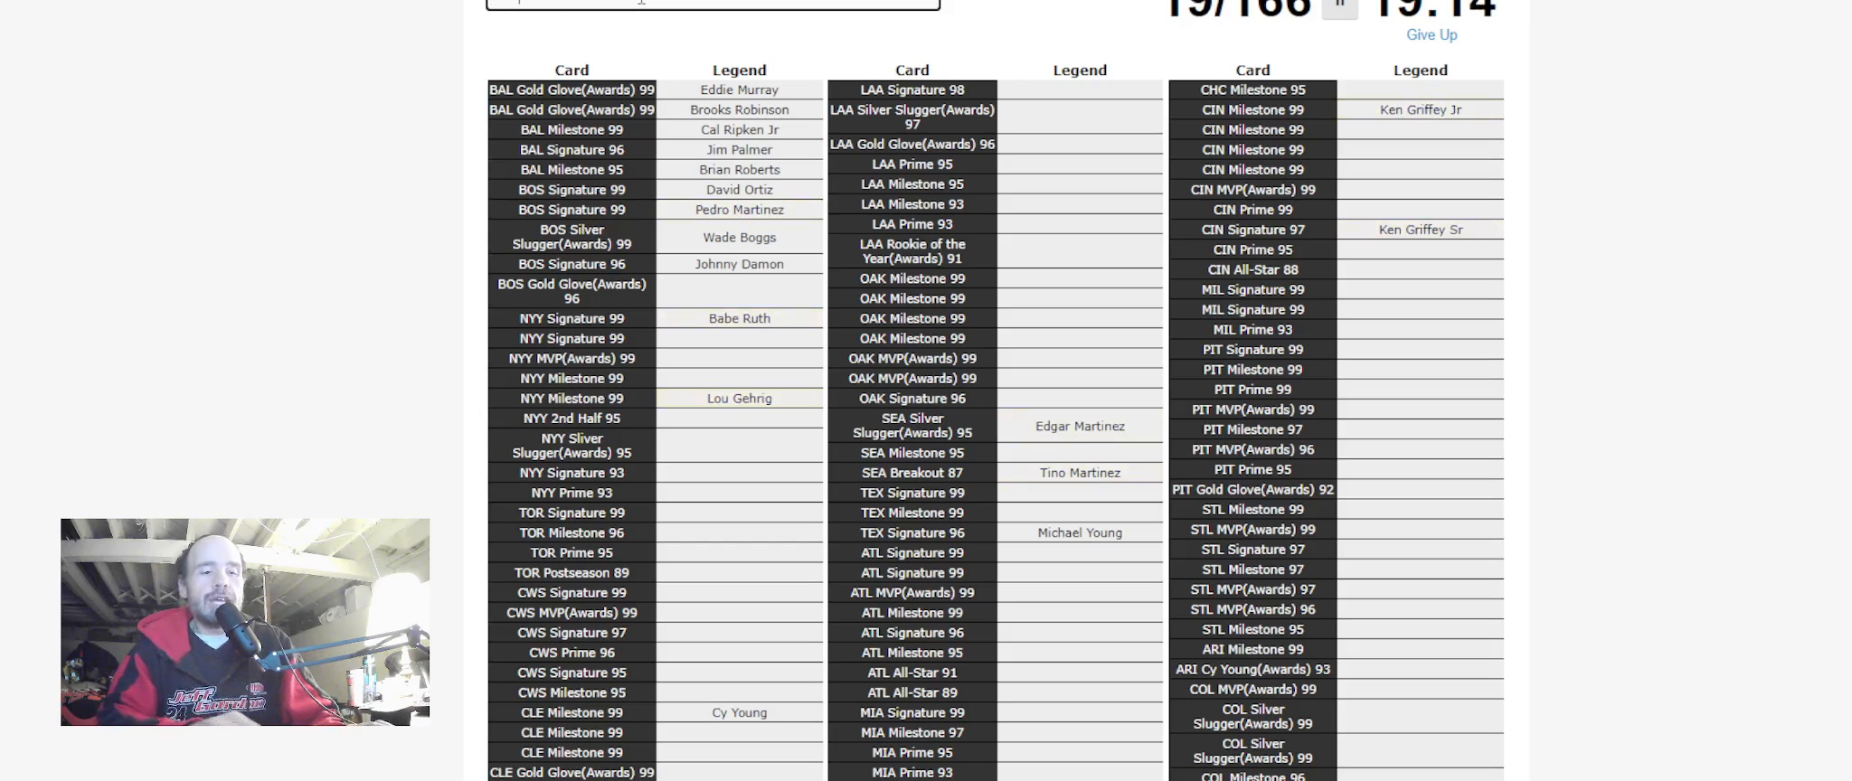
{"action": "type", "text": "Mickey Mantle"}
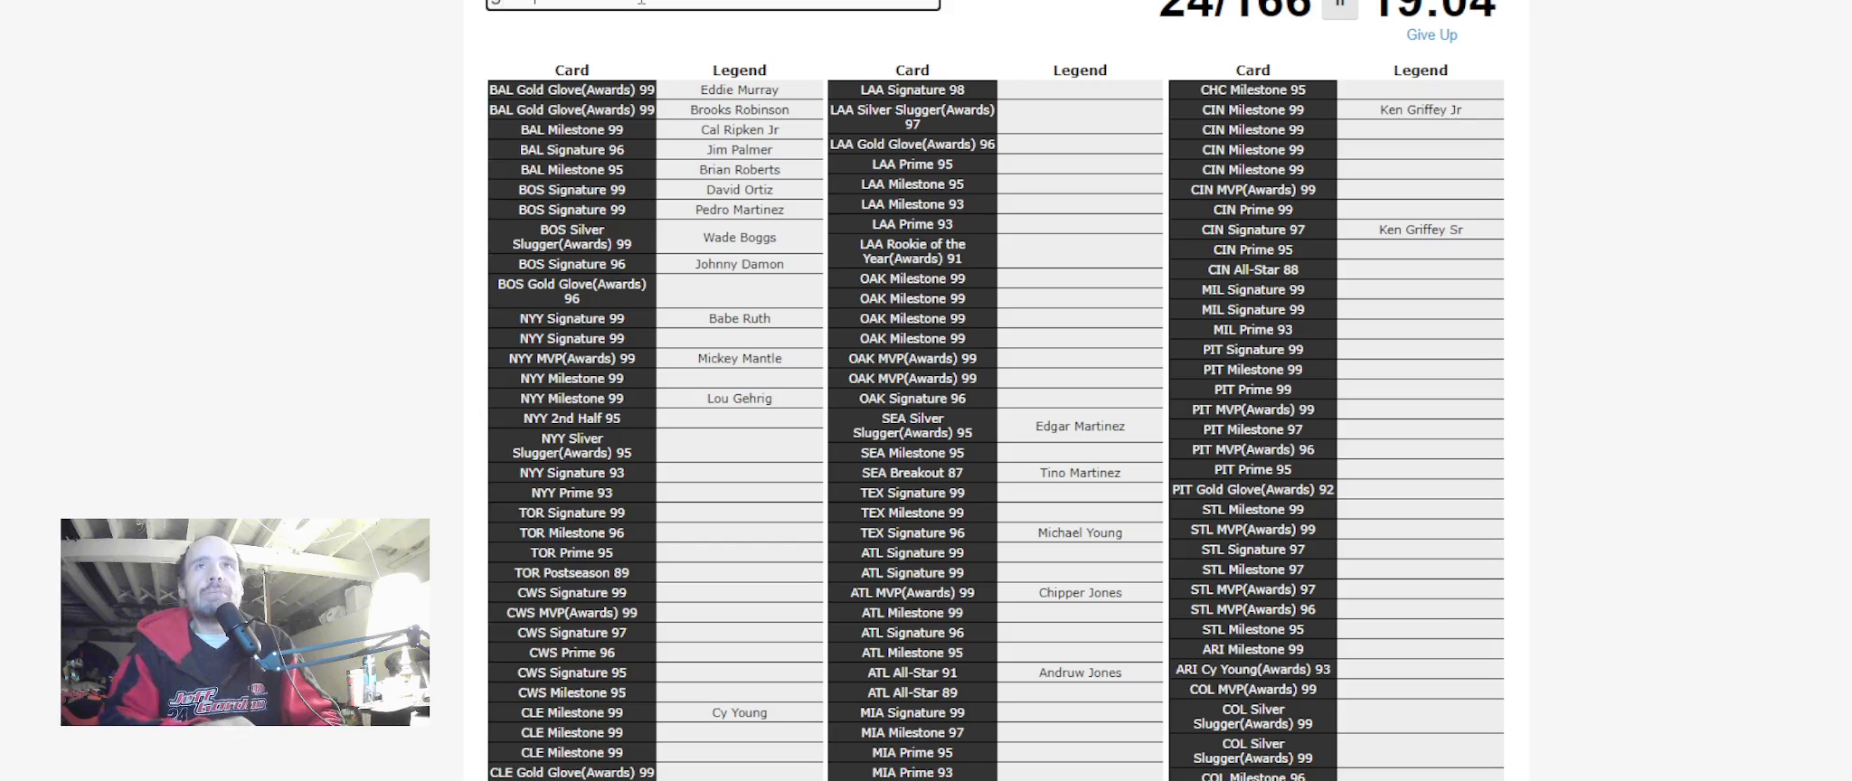
Enter Jason Giambi, Troy Glaus, Mariano Rivera, Ron Guidry, Roberto Clemente, Fred McGriff, Kenny Lofton, Billy Williams
{"action": "type", "text": "Jason Giambi"}
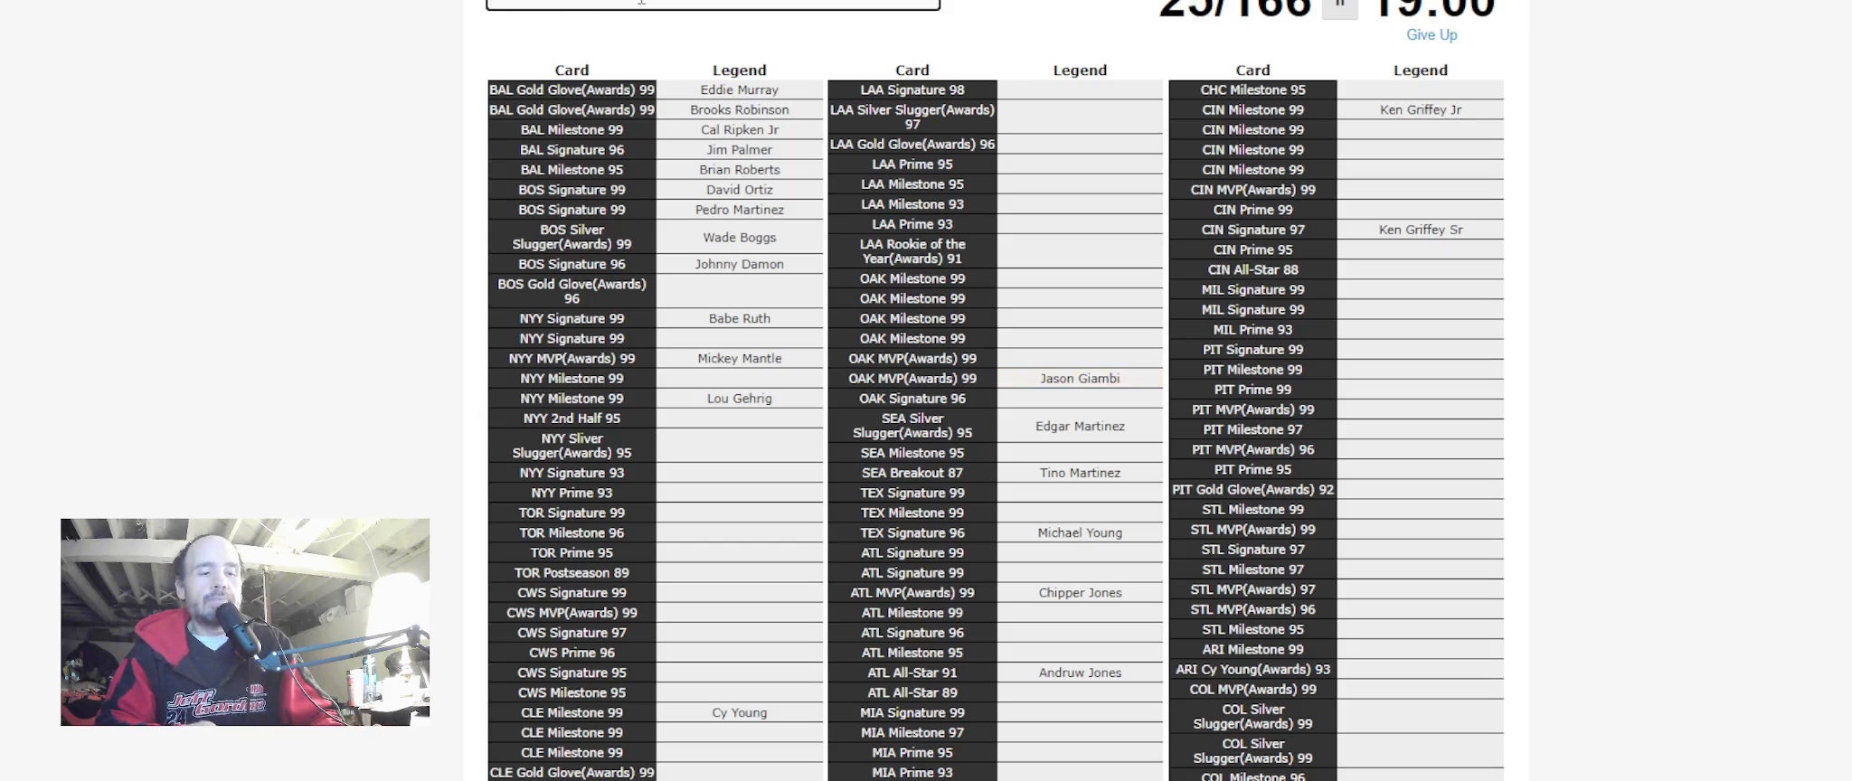
{"action": "type", "text": "Troy Glaus"}
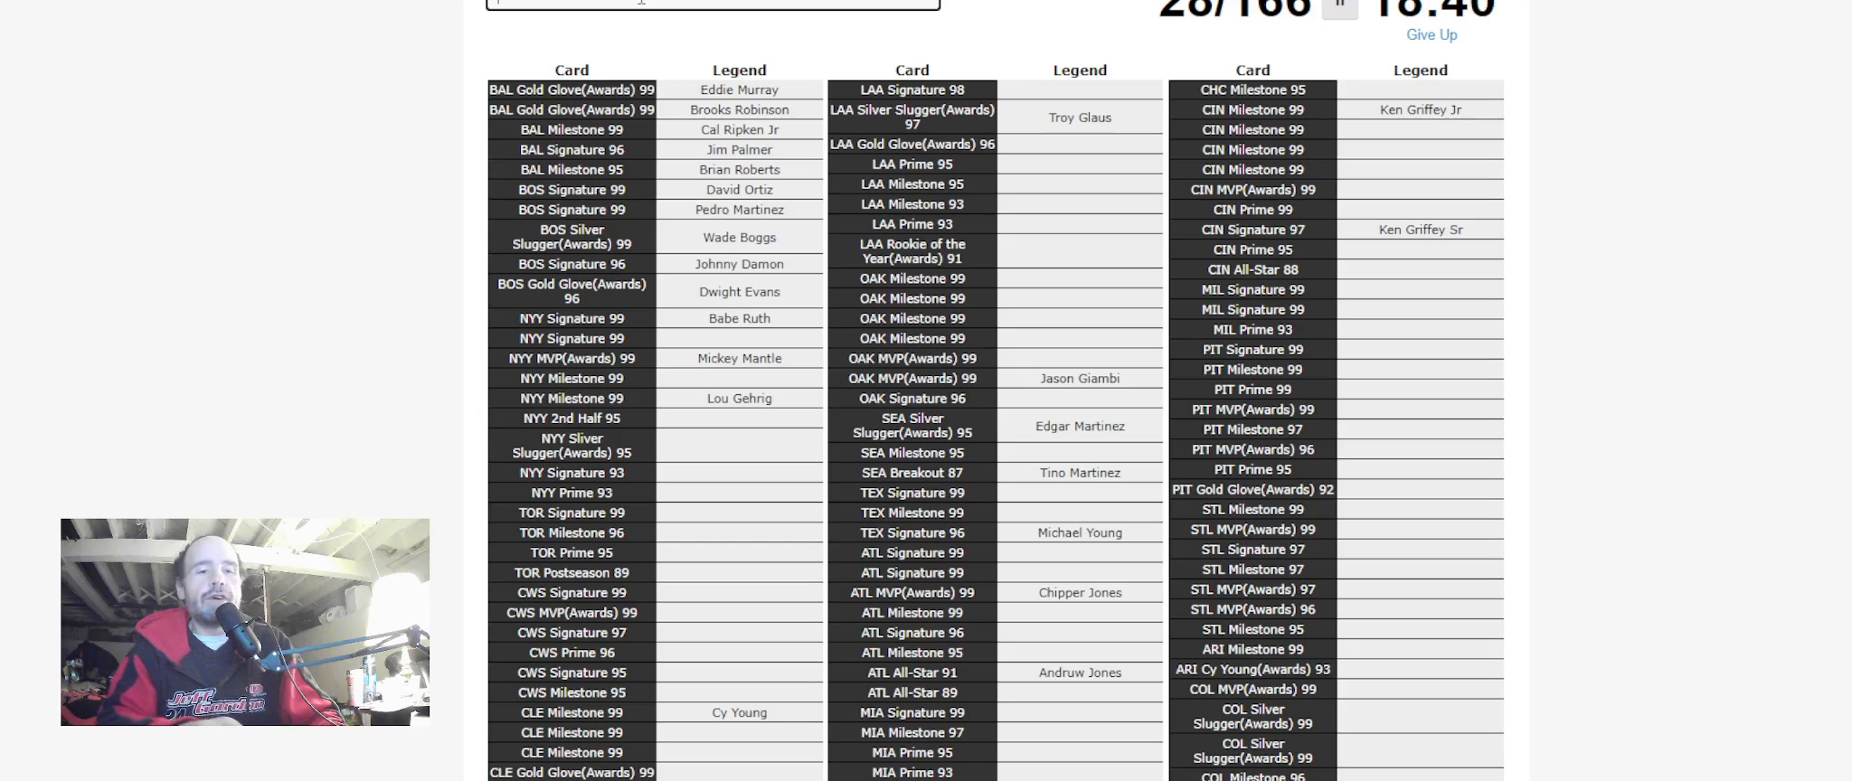
{"action": "type", "text": "Mariano Rivera"}
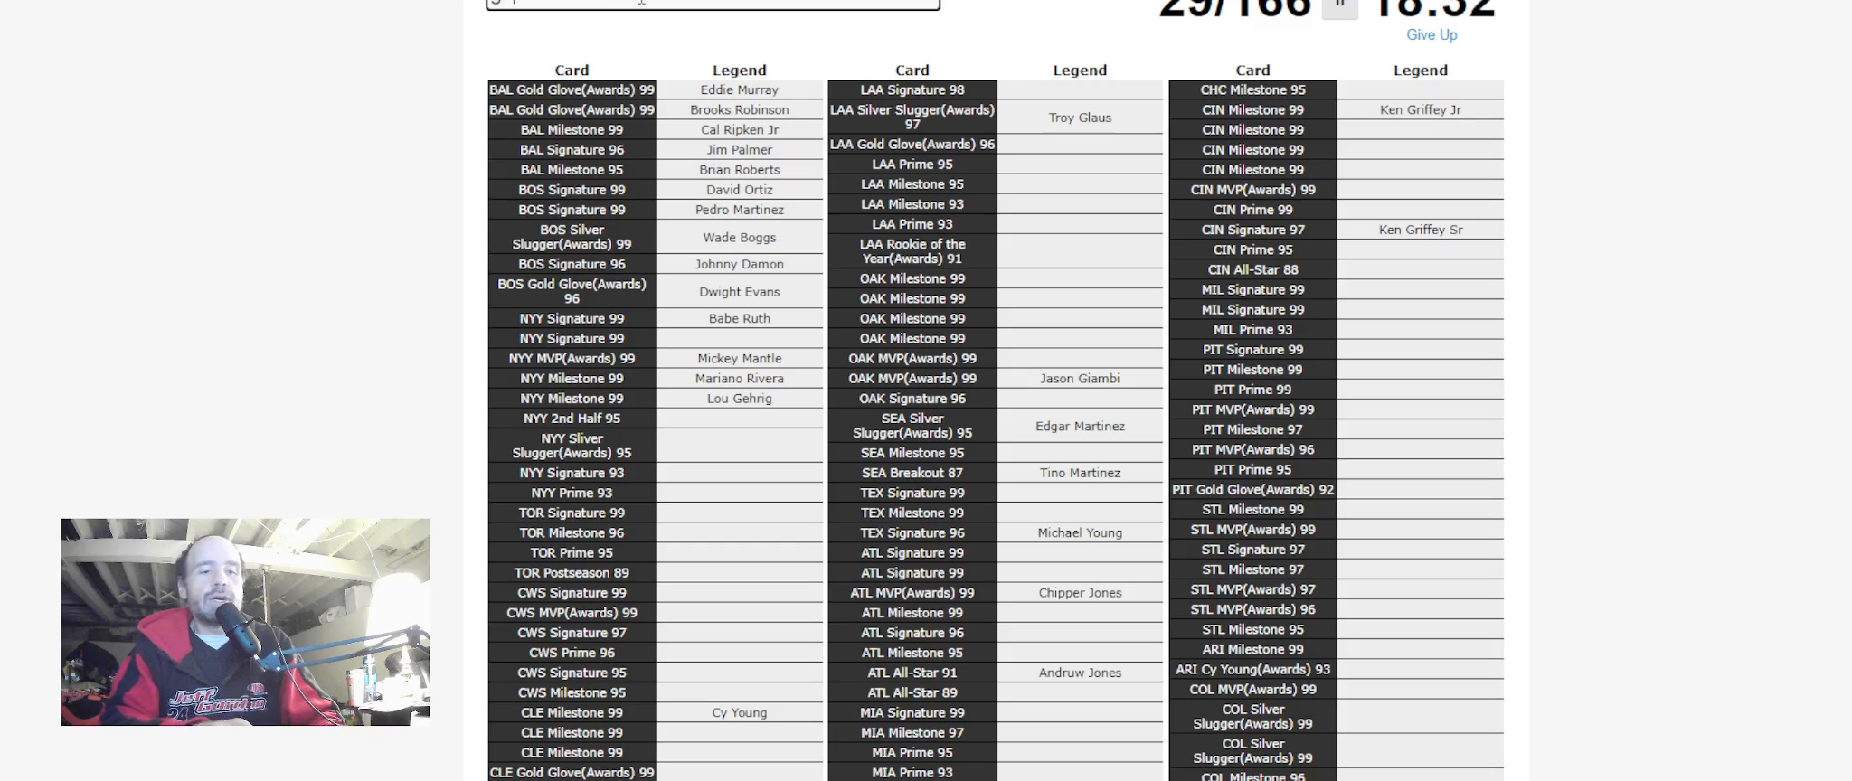
{"action": "type", "text": "Ron Guidry"}
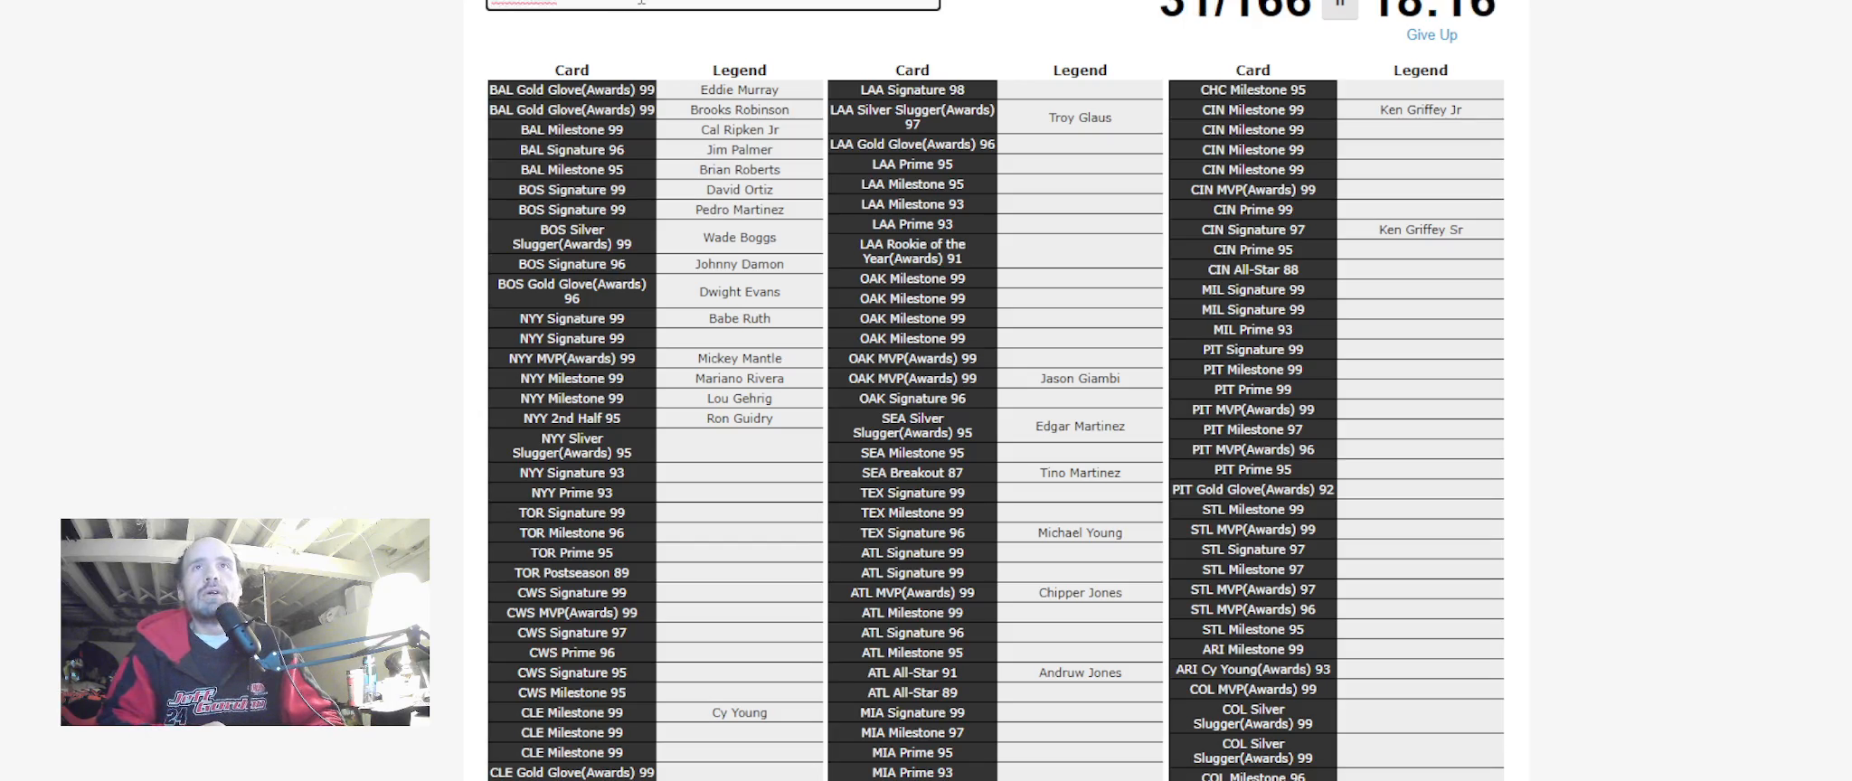
{"action": "type", "text": "Roberto Clemente"}
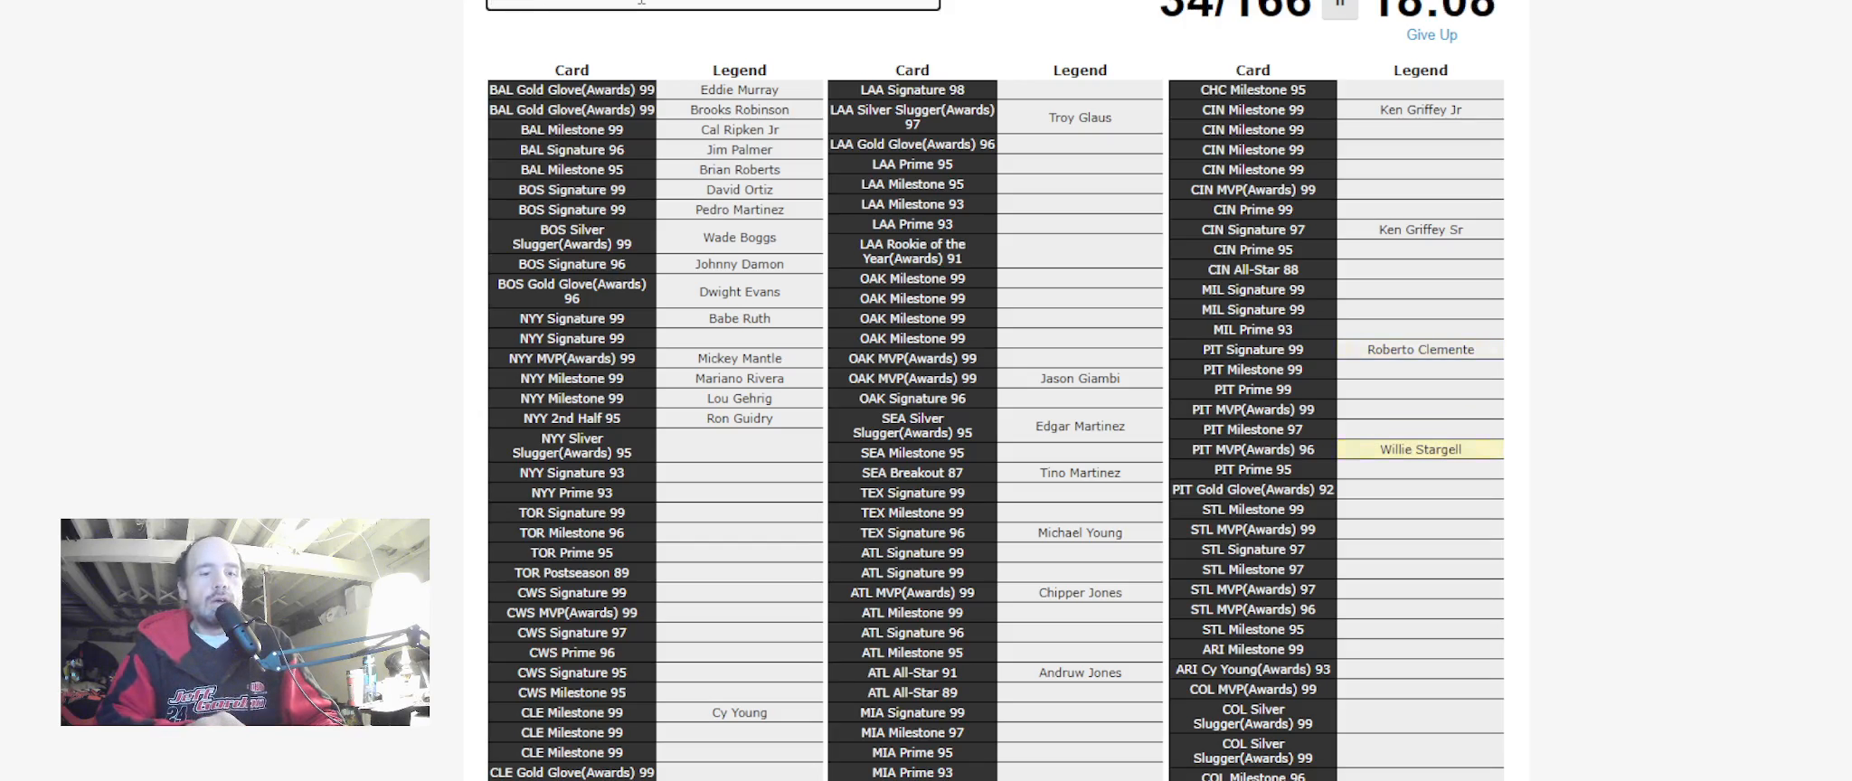
{"action": "type", "text": "Fred McGriff"}
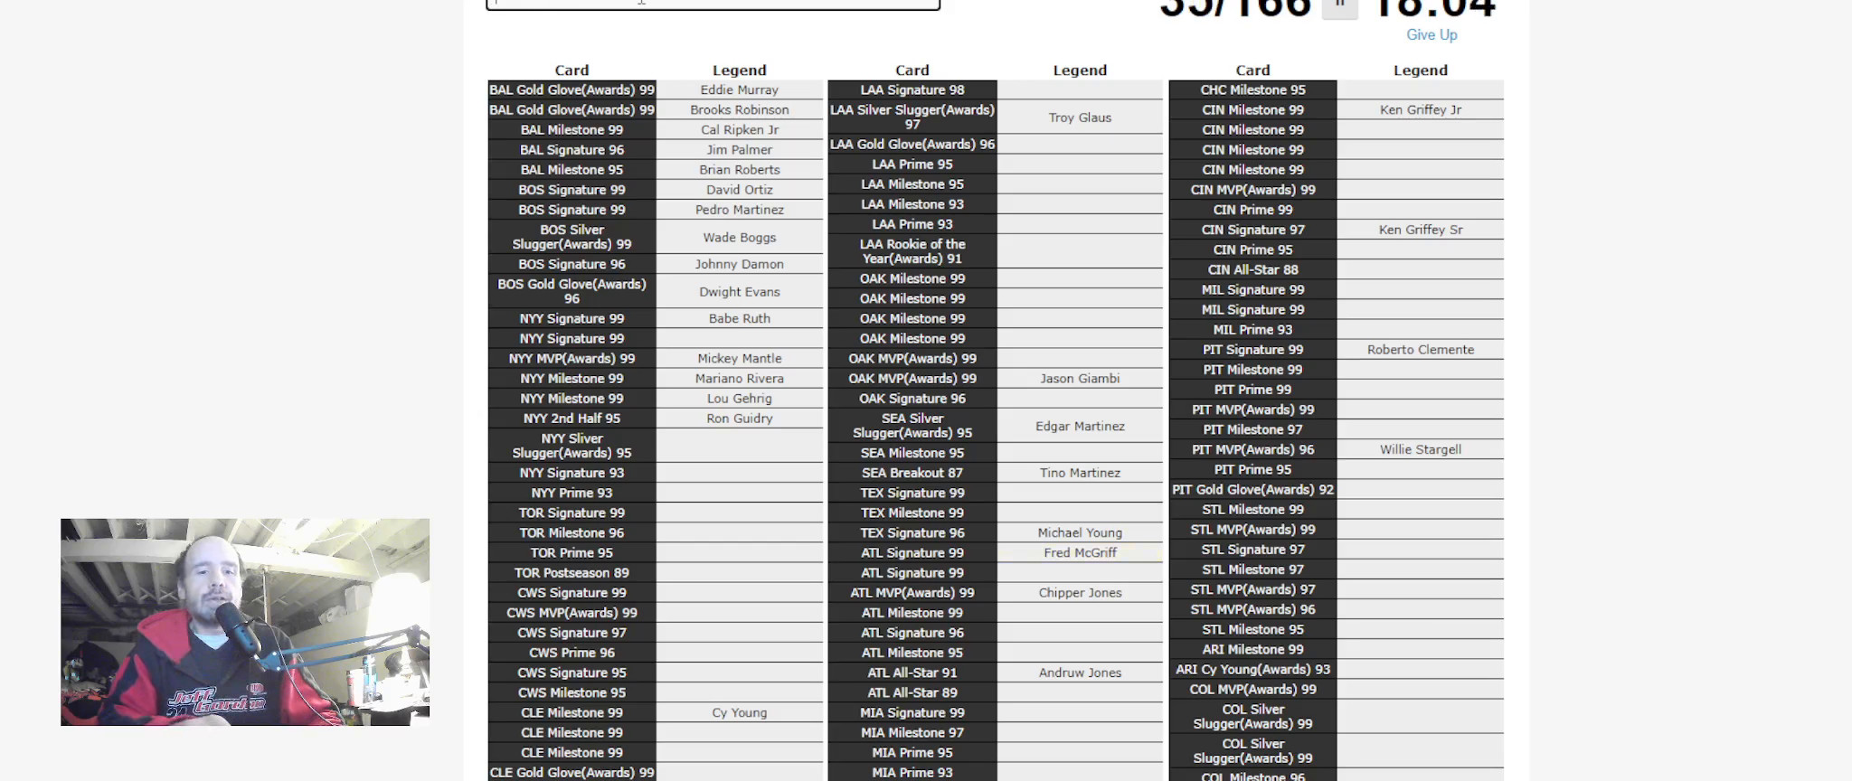
{"action": "type", "text": "Kenny Lofton"}
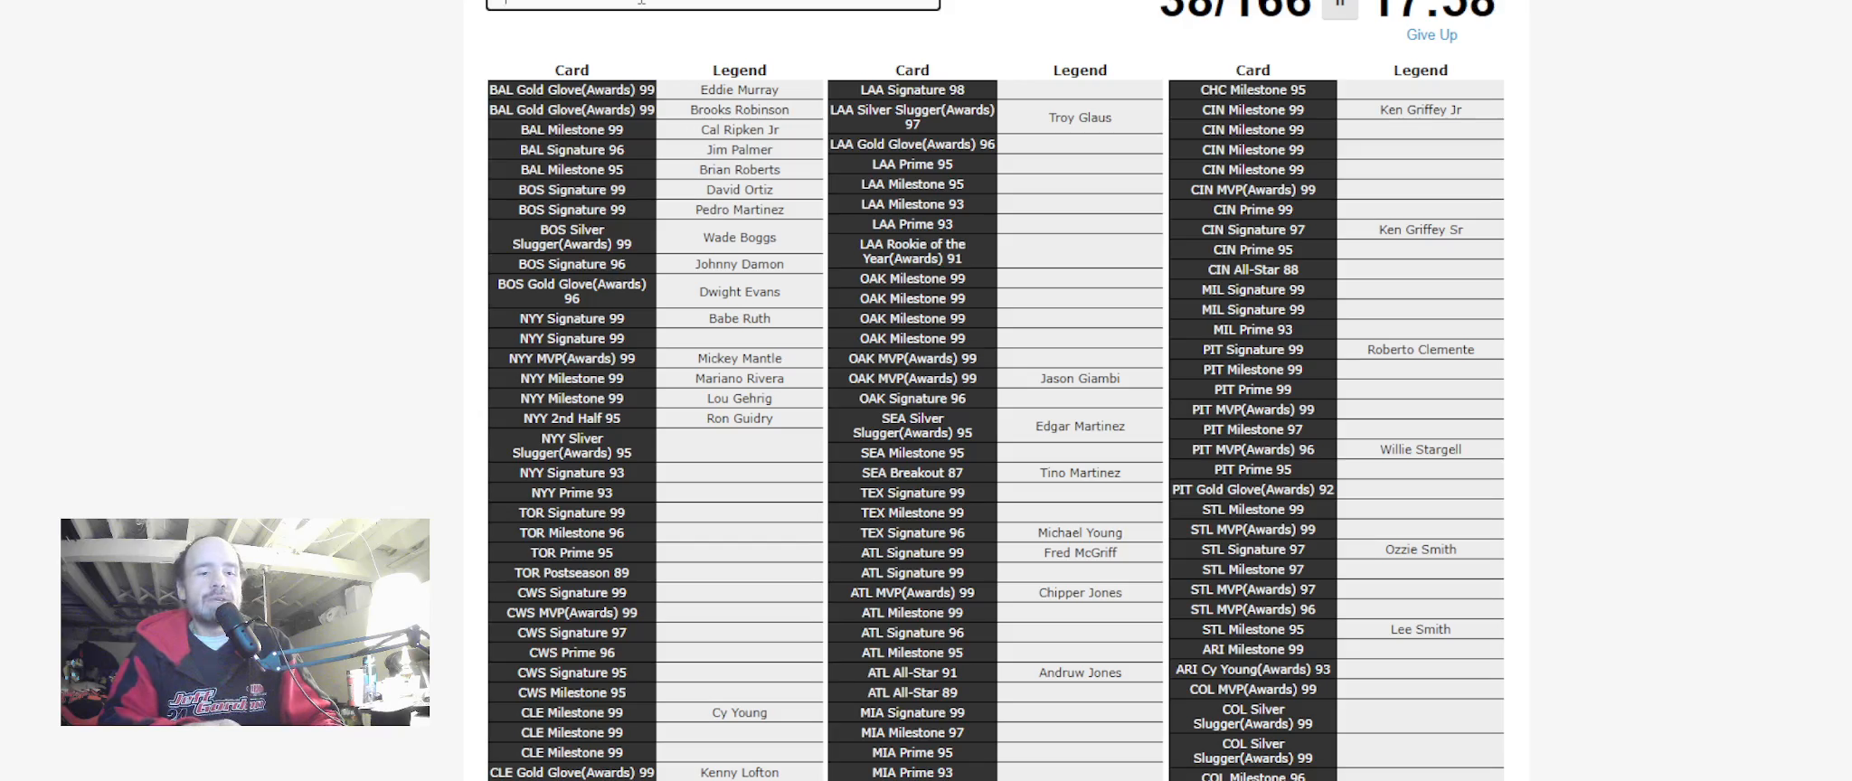
{"action": "type", "text": "Billy Williams"}
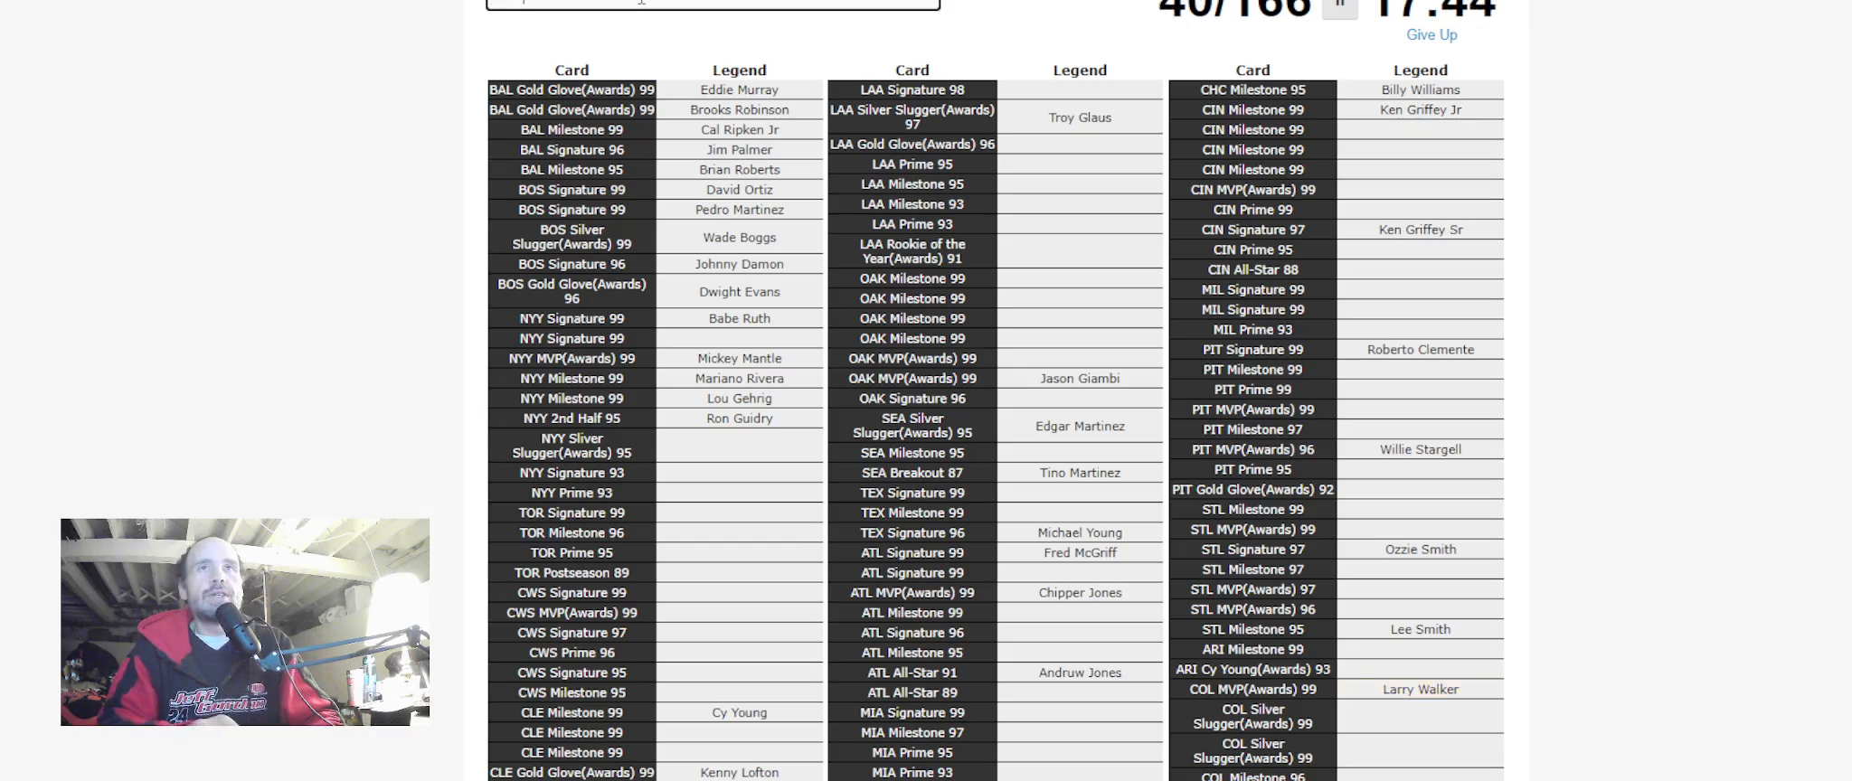
Answer Todd Helton, Hunter, Jimmie Foxx and Dennis Eckersley
{"action": "type", "text": "Todd Helton"}
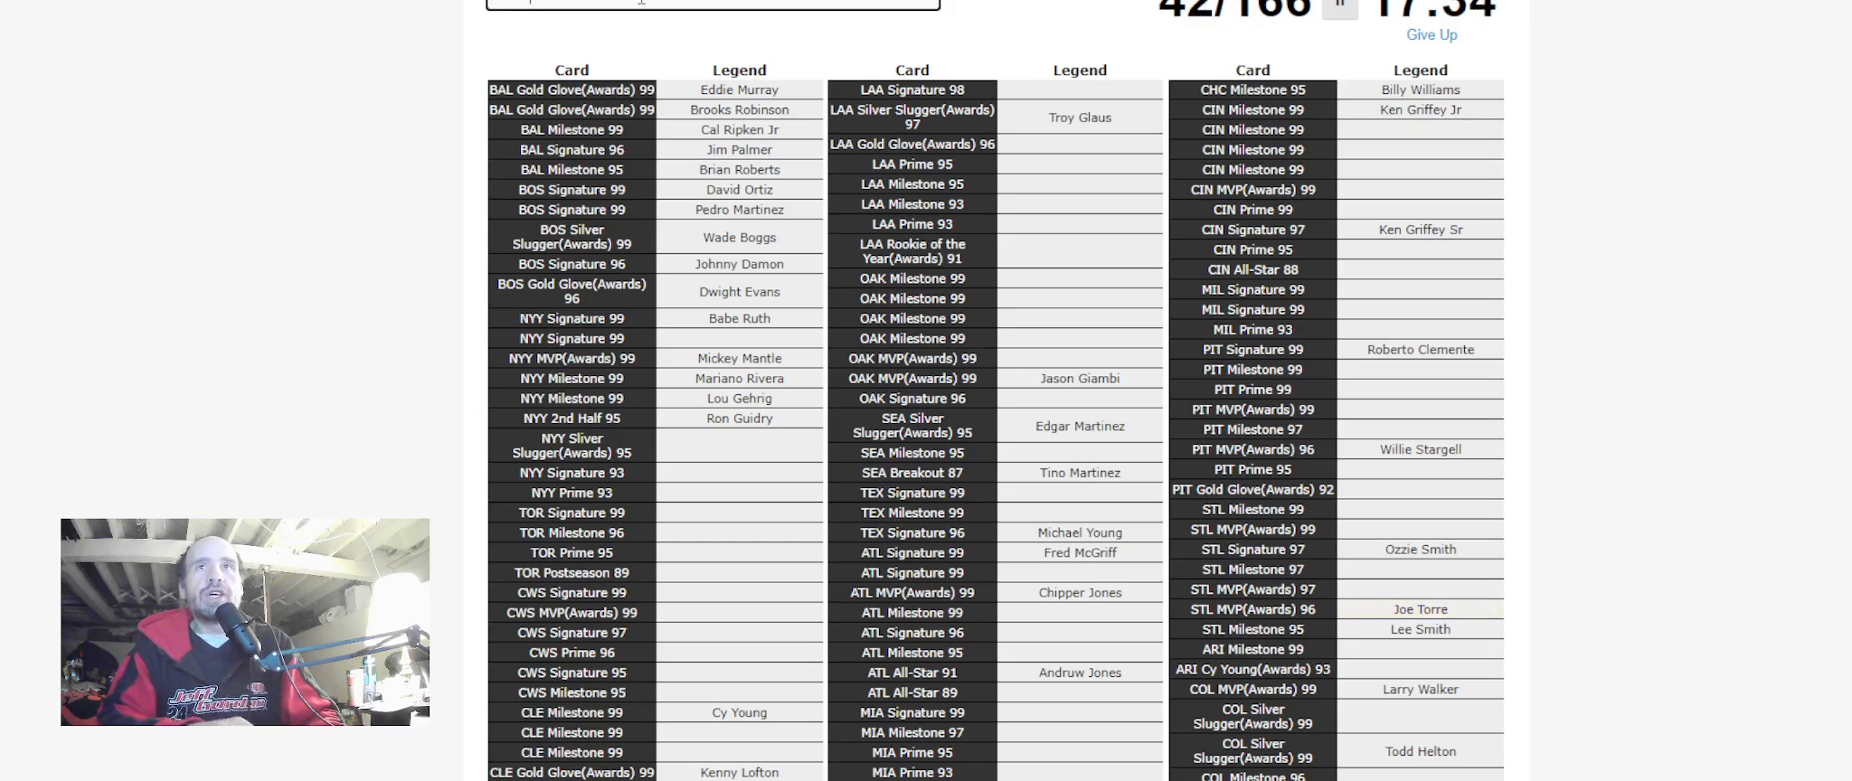
{"action": "type", "text": "Hunter"}
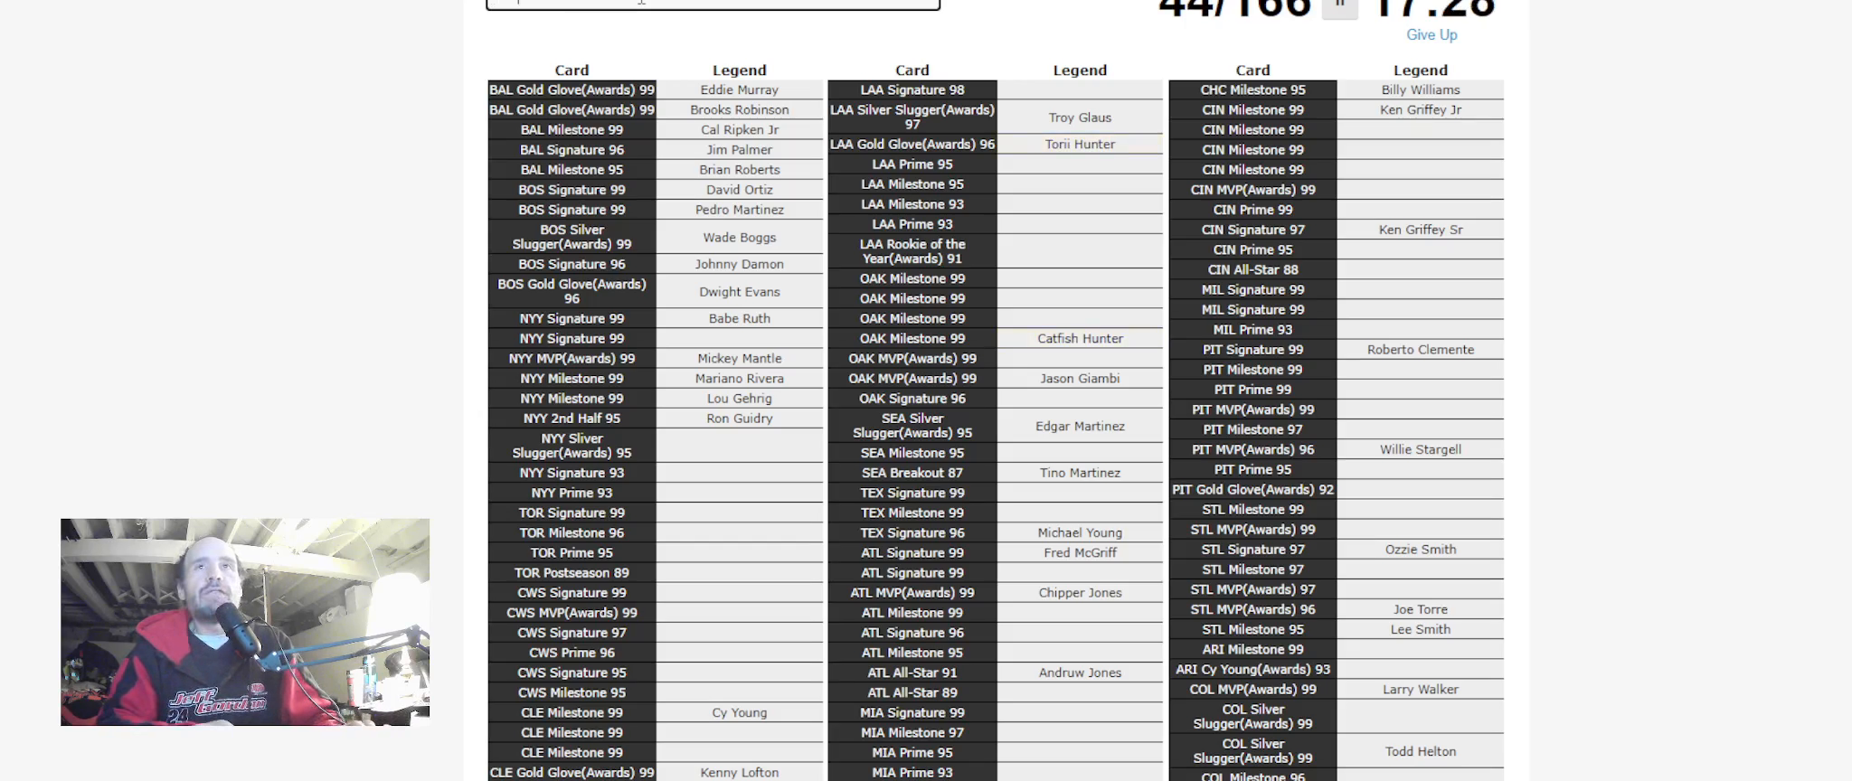
{"action": "type", "text": "Jimmie Foxx"}
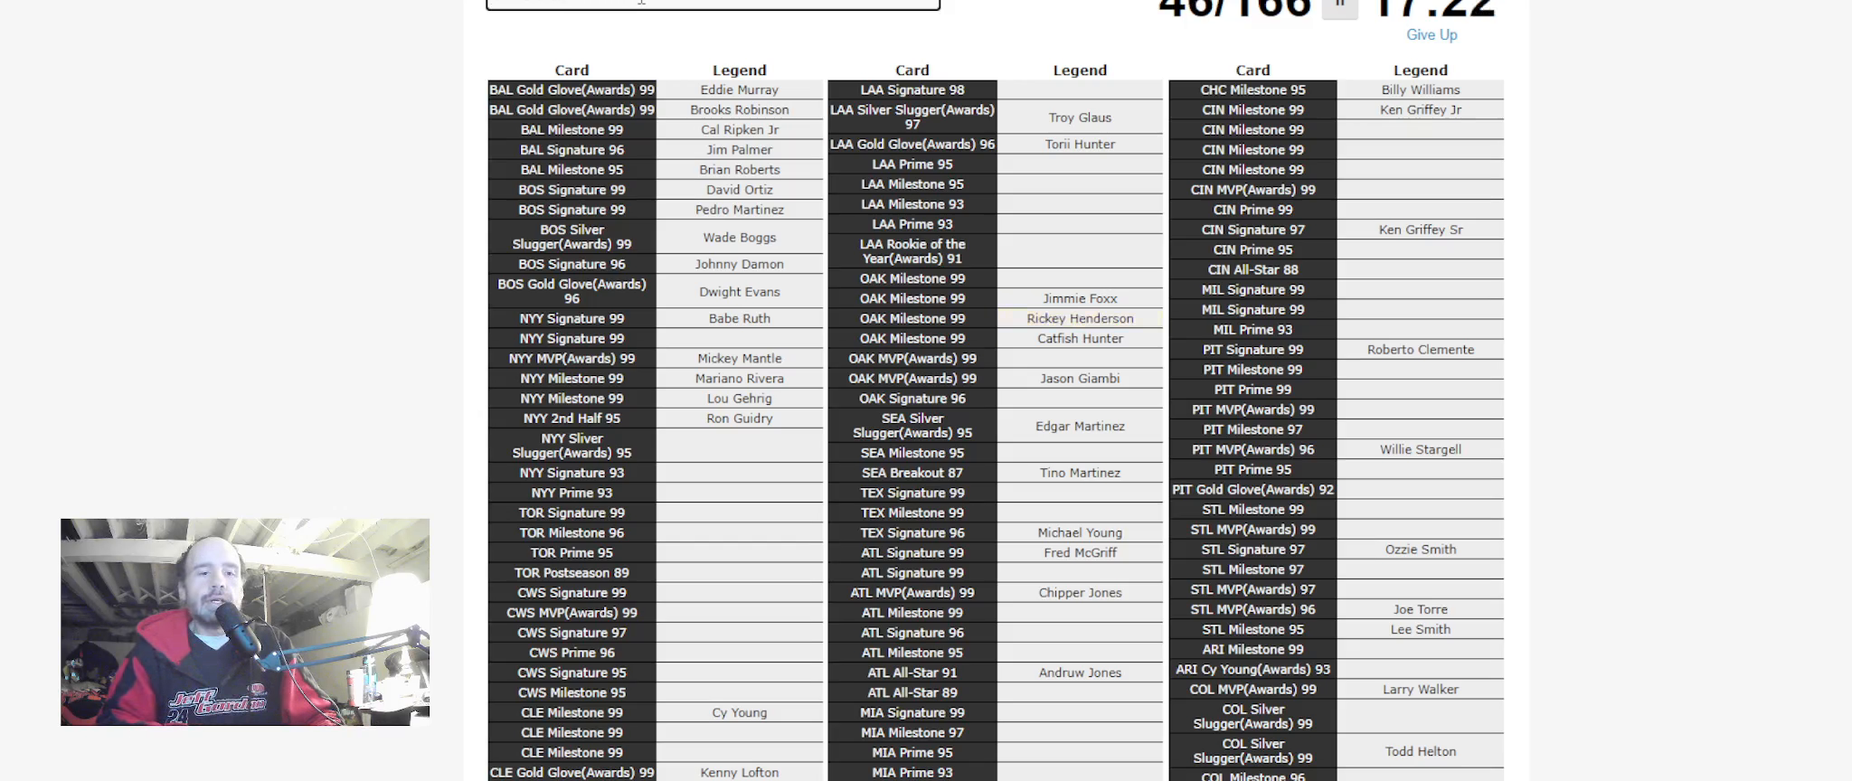
{"action": "type", "text": "Dennis Eckersley"}
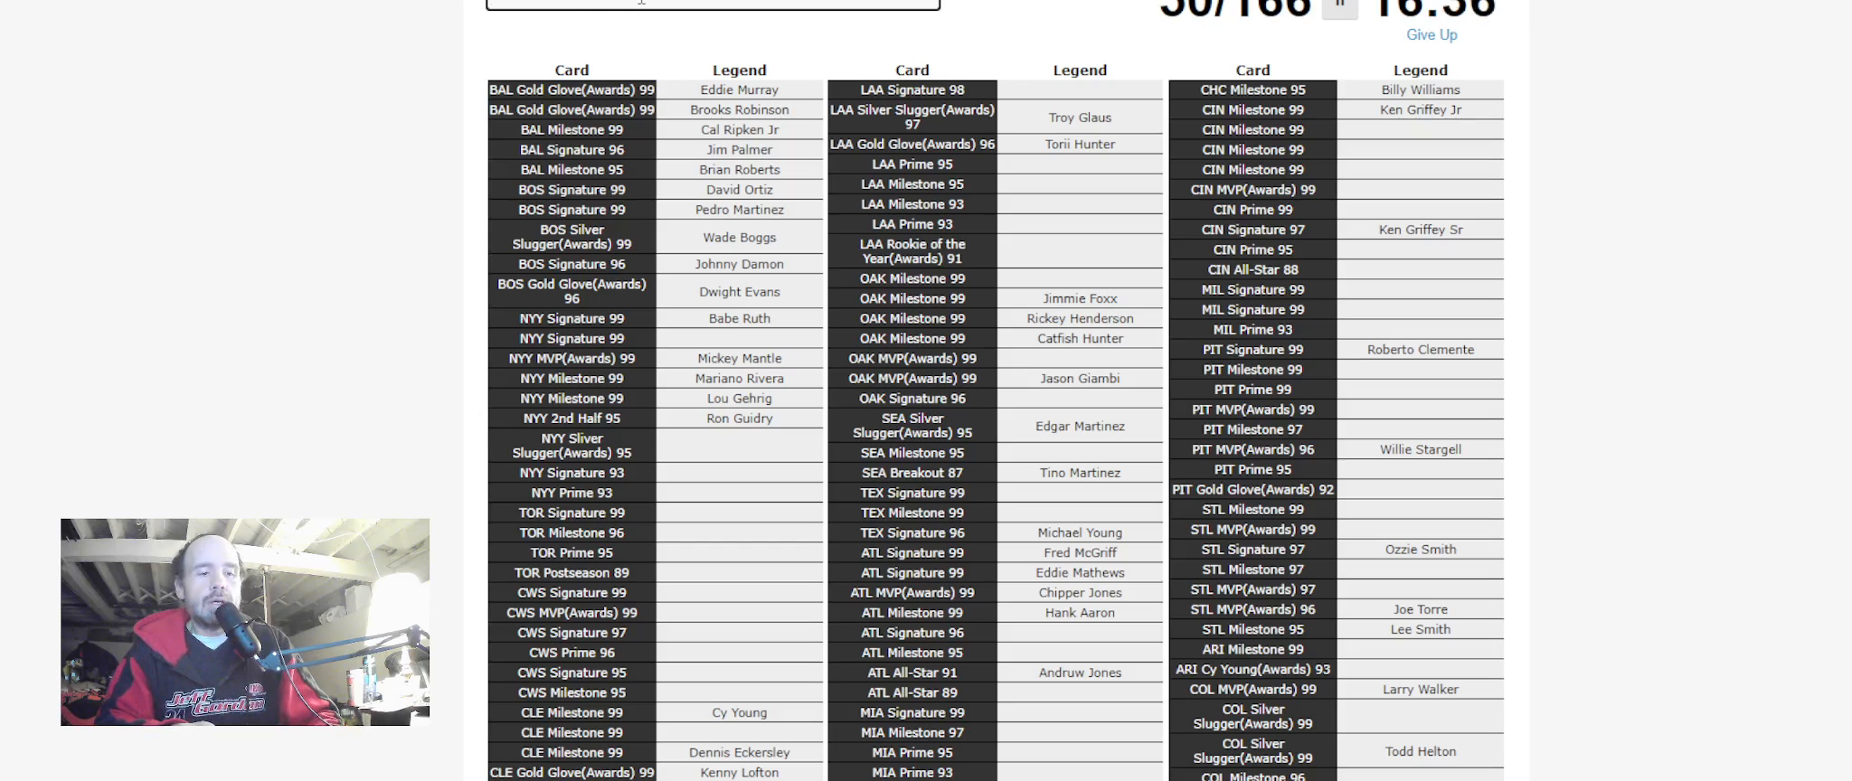
Answer Ivan Rodriguez and Frank Thomas
{"action": "type", "text": "Ivan Rodriguez"}
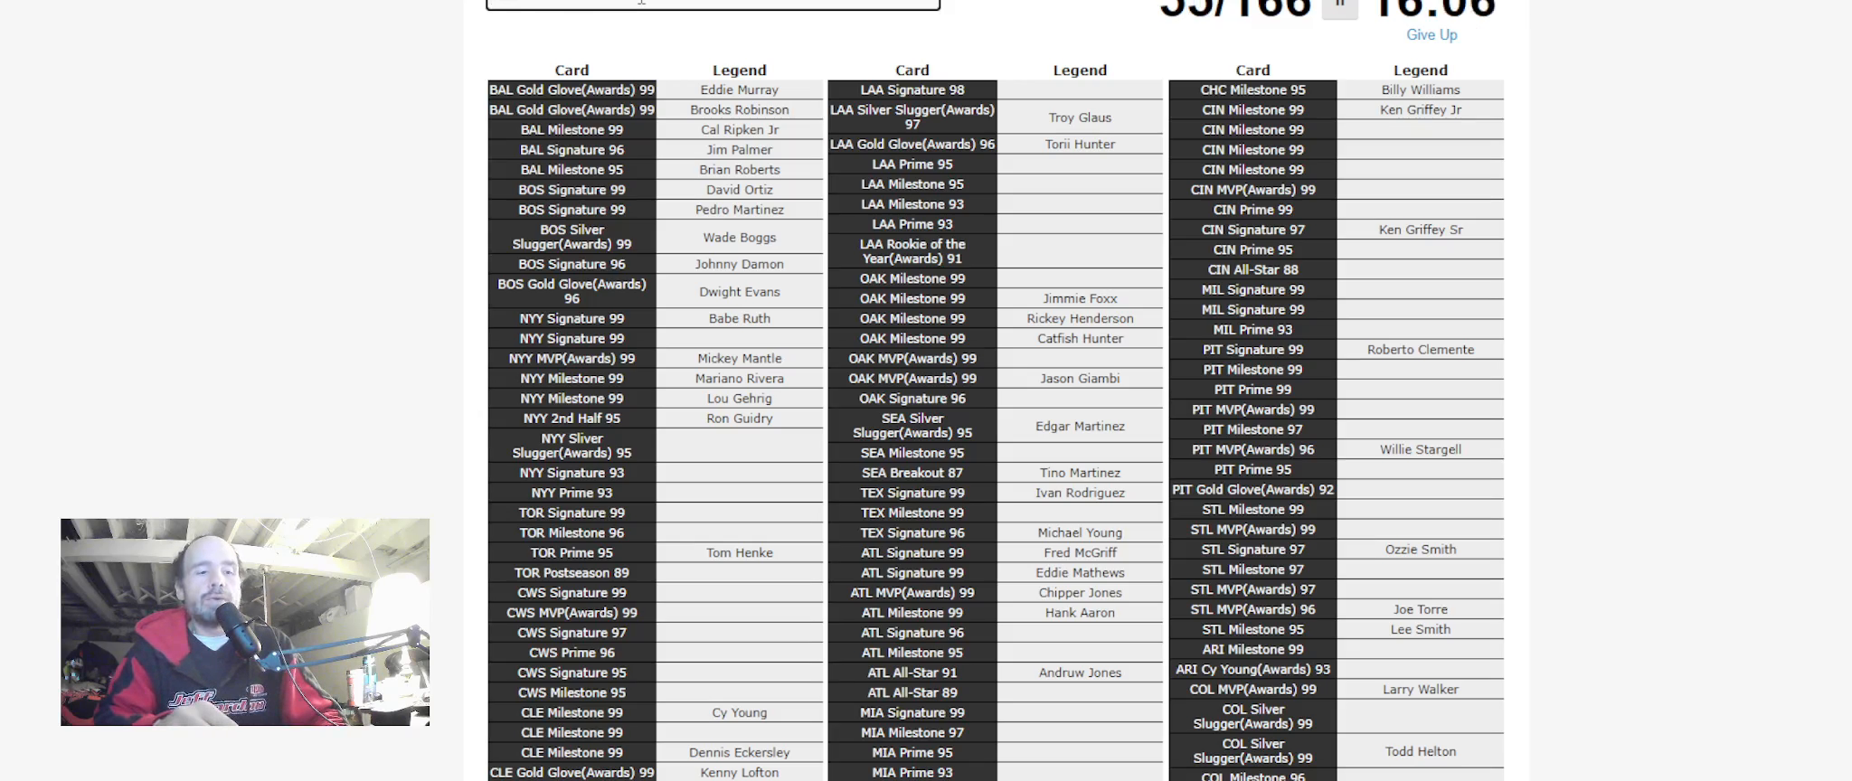
{"action": "type", "text": "Frank Thomas"}
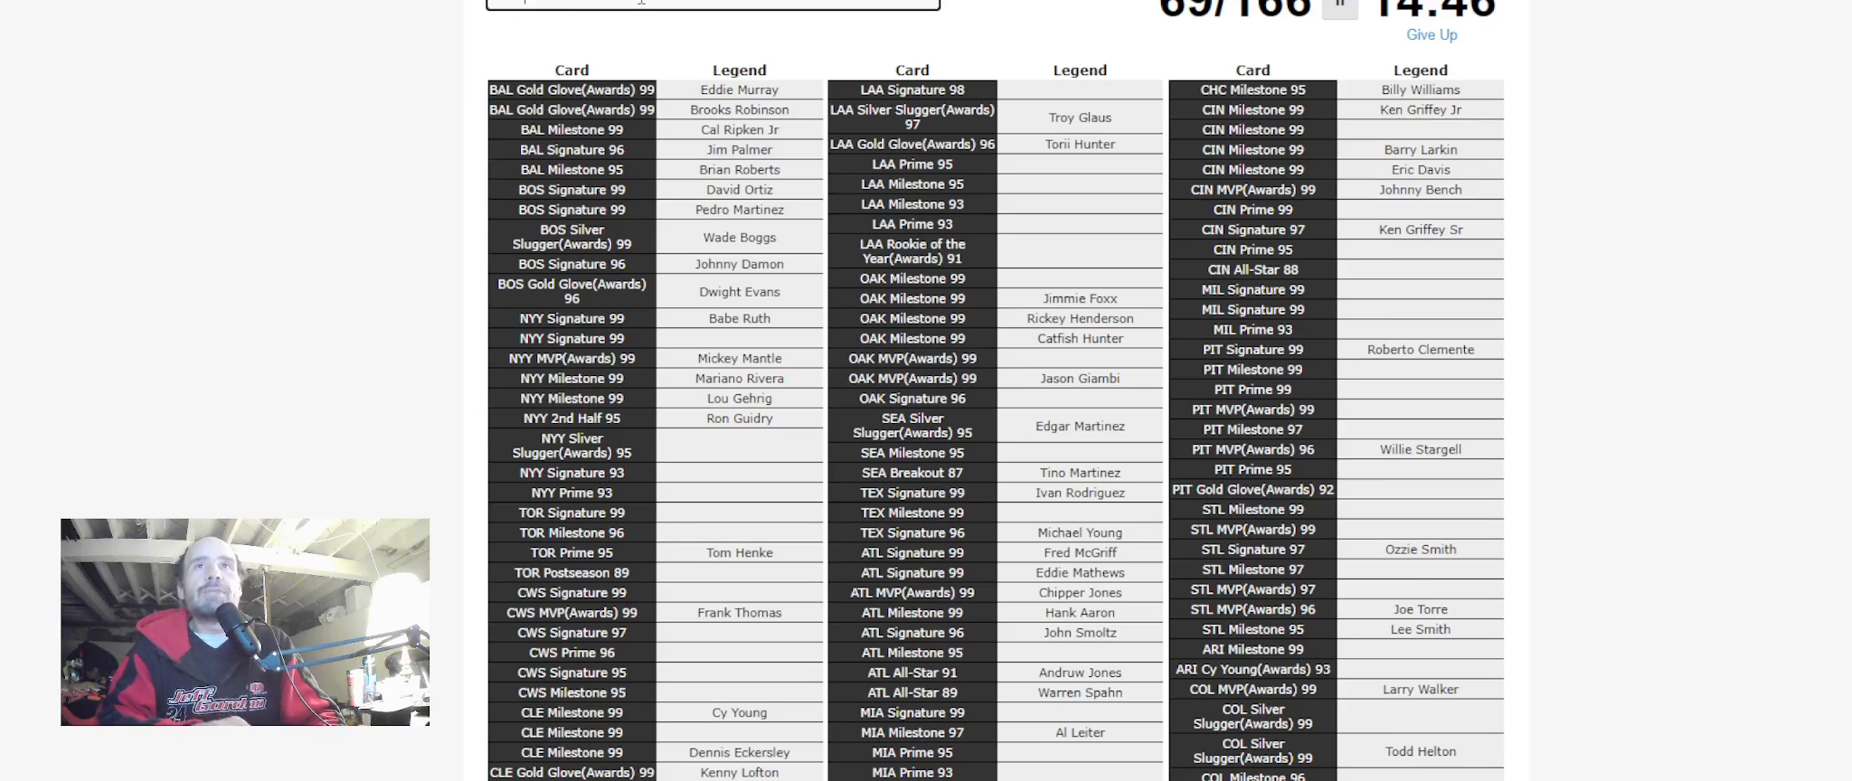
Answer Harold Baines
{"action": "type", "text": "Harold Baines"}
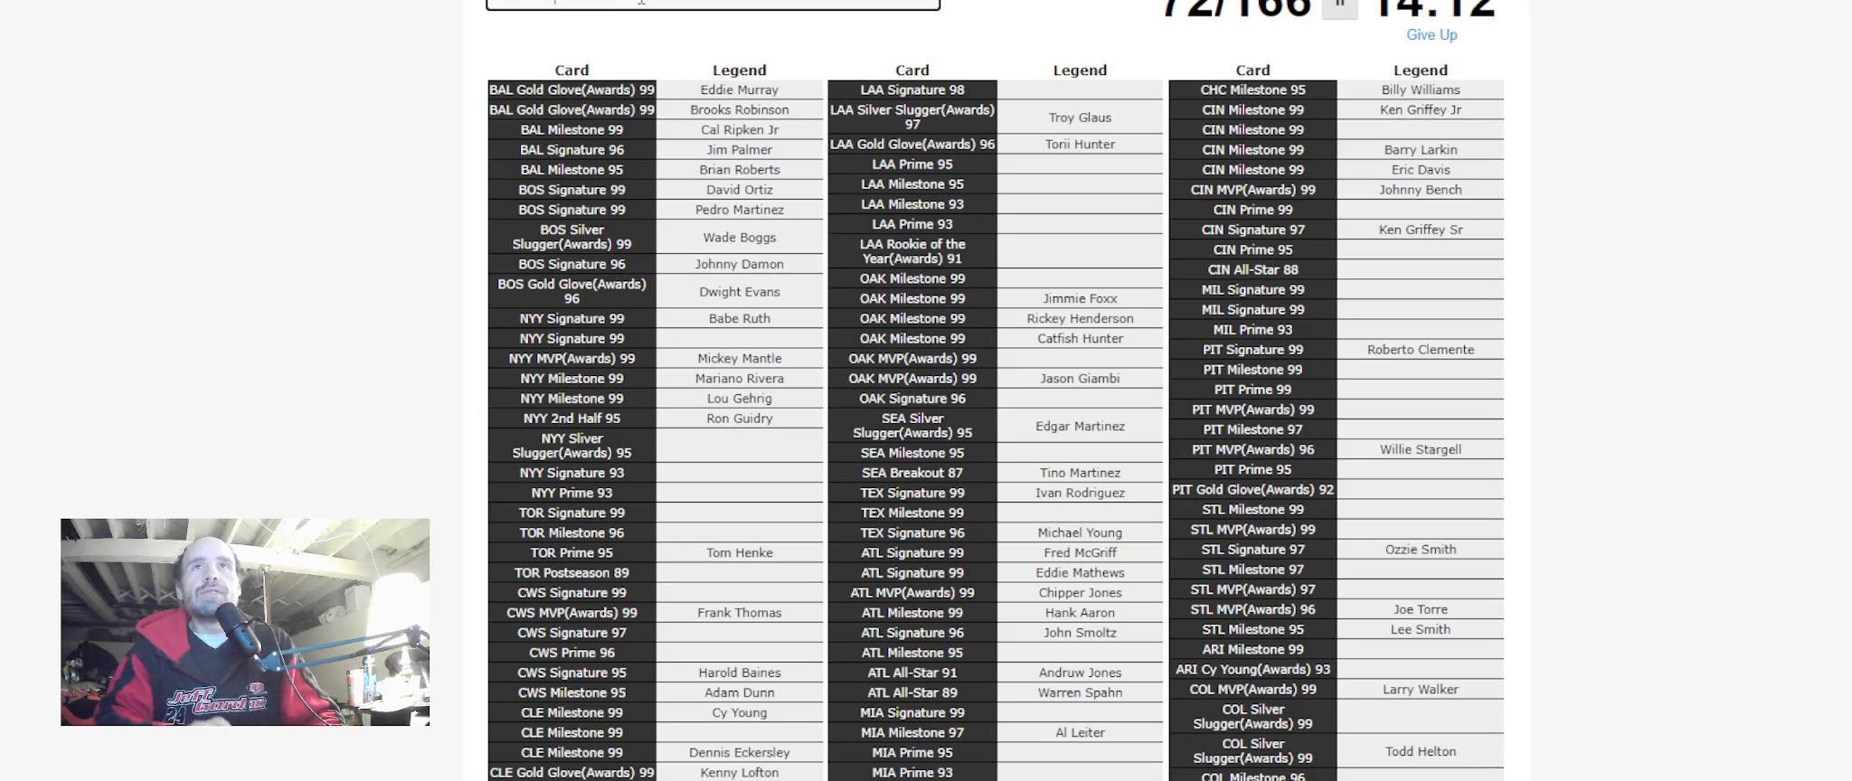
Answer Gary Sheffield and Prince Fielder
{"action": "type", "text": "Gary Sheffield"}
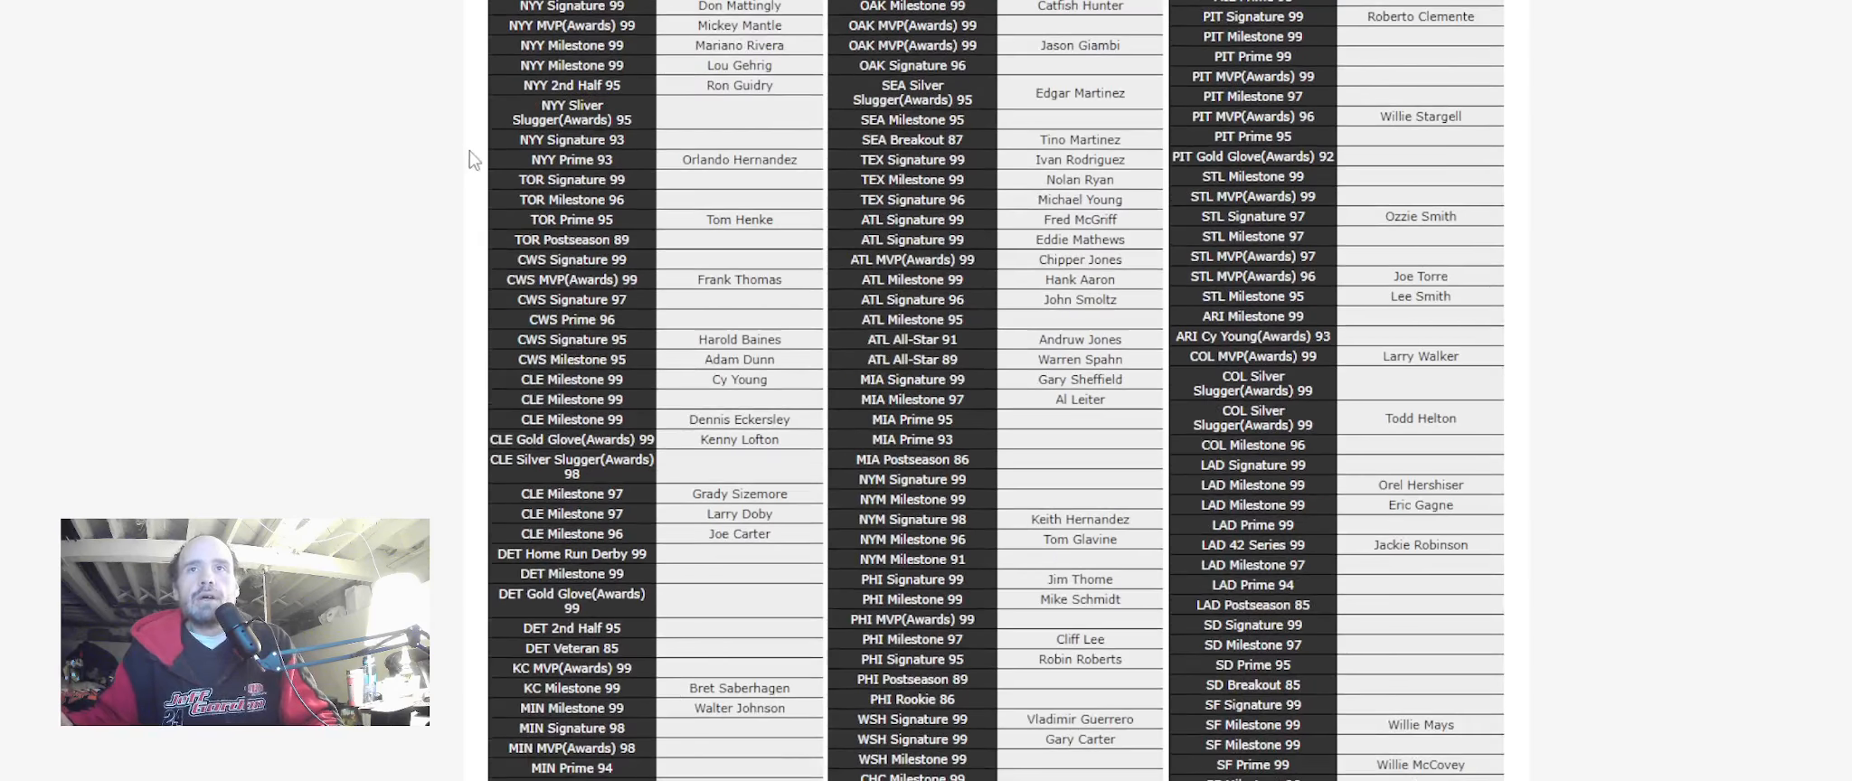
{"action": "scroll", "scroll_direction": "down", "scroll_amount": 3}
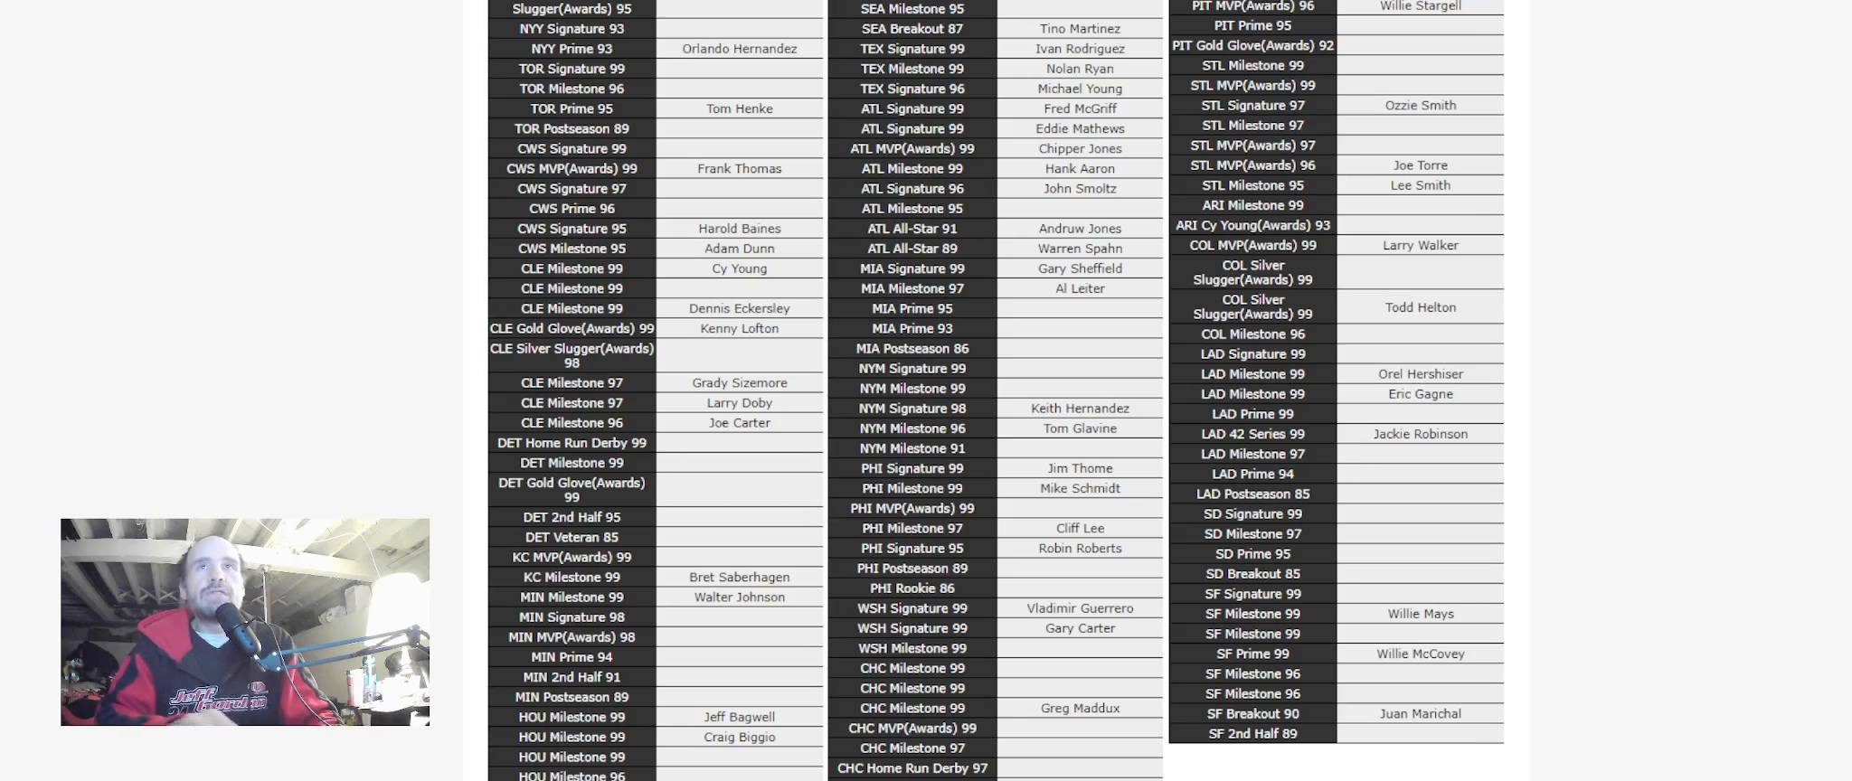
{"action": "type", "text": "Prince Fielder"}
{"action": "type", "text": "Alan Trammell"}
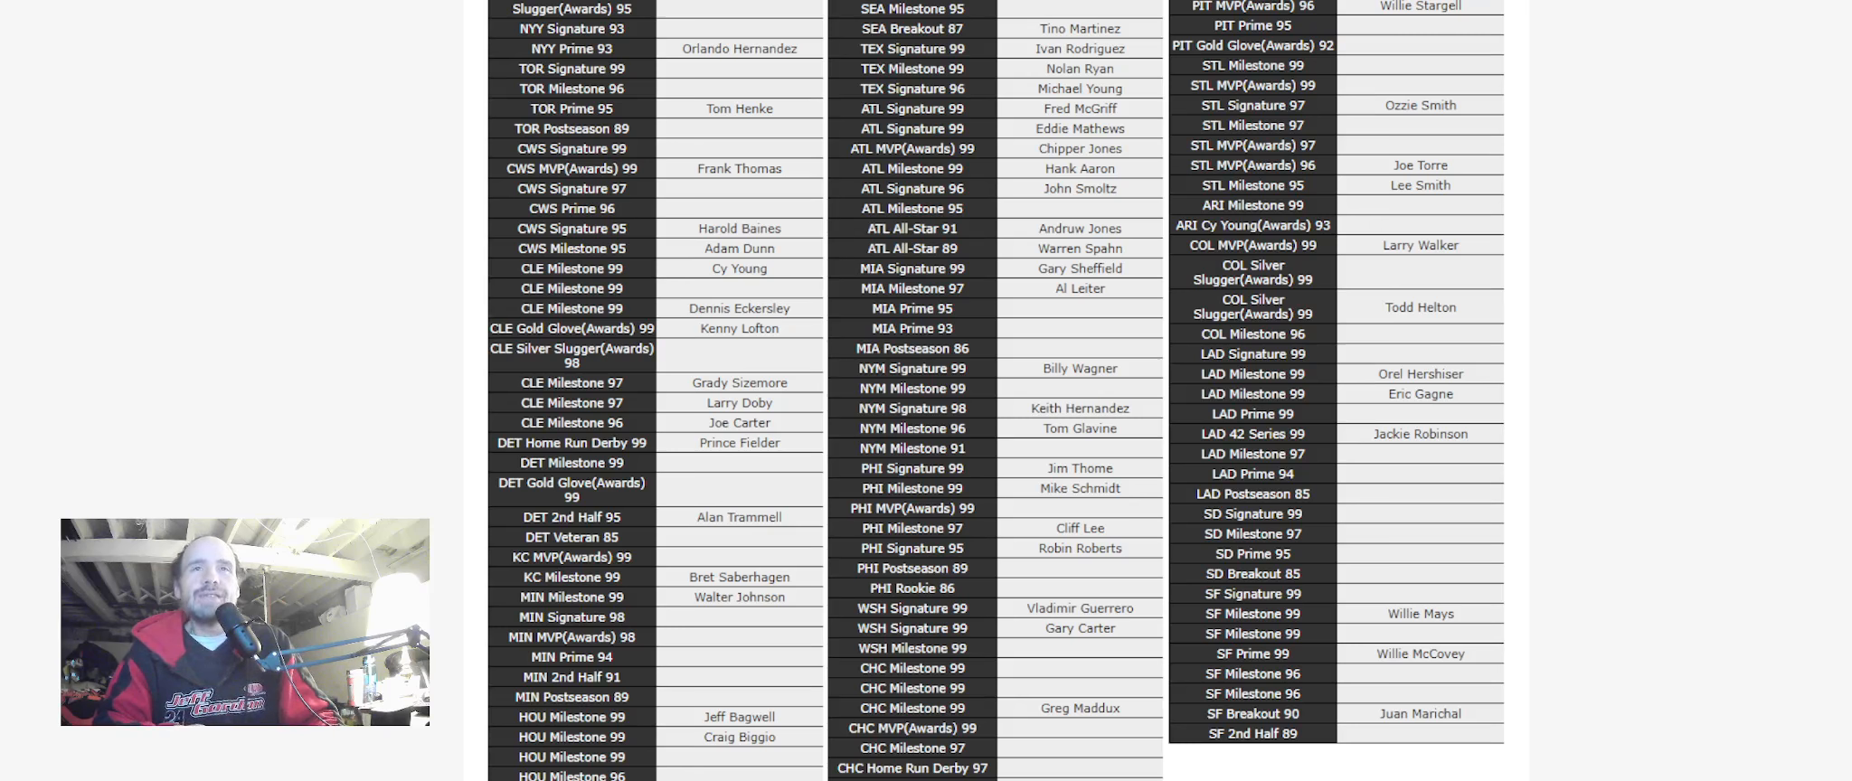
Scroll down the legends grid to view more cards
{"action": "scroll", "scroll_direction": "down", "scroll_amount": 3}
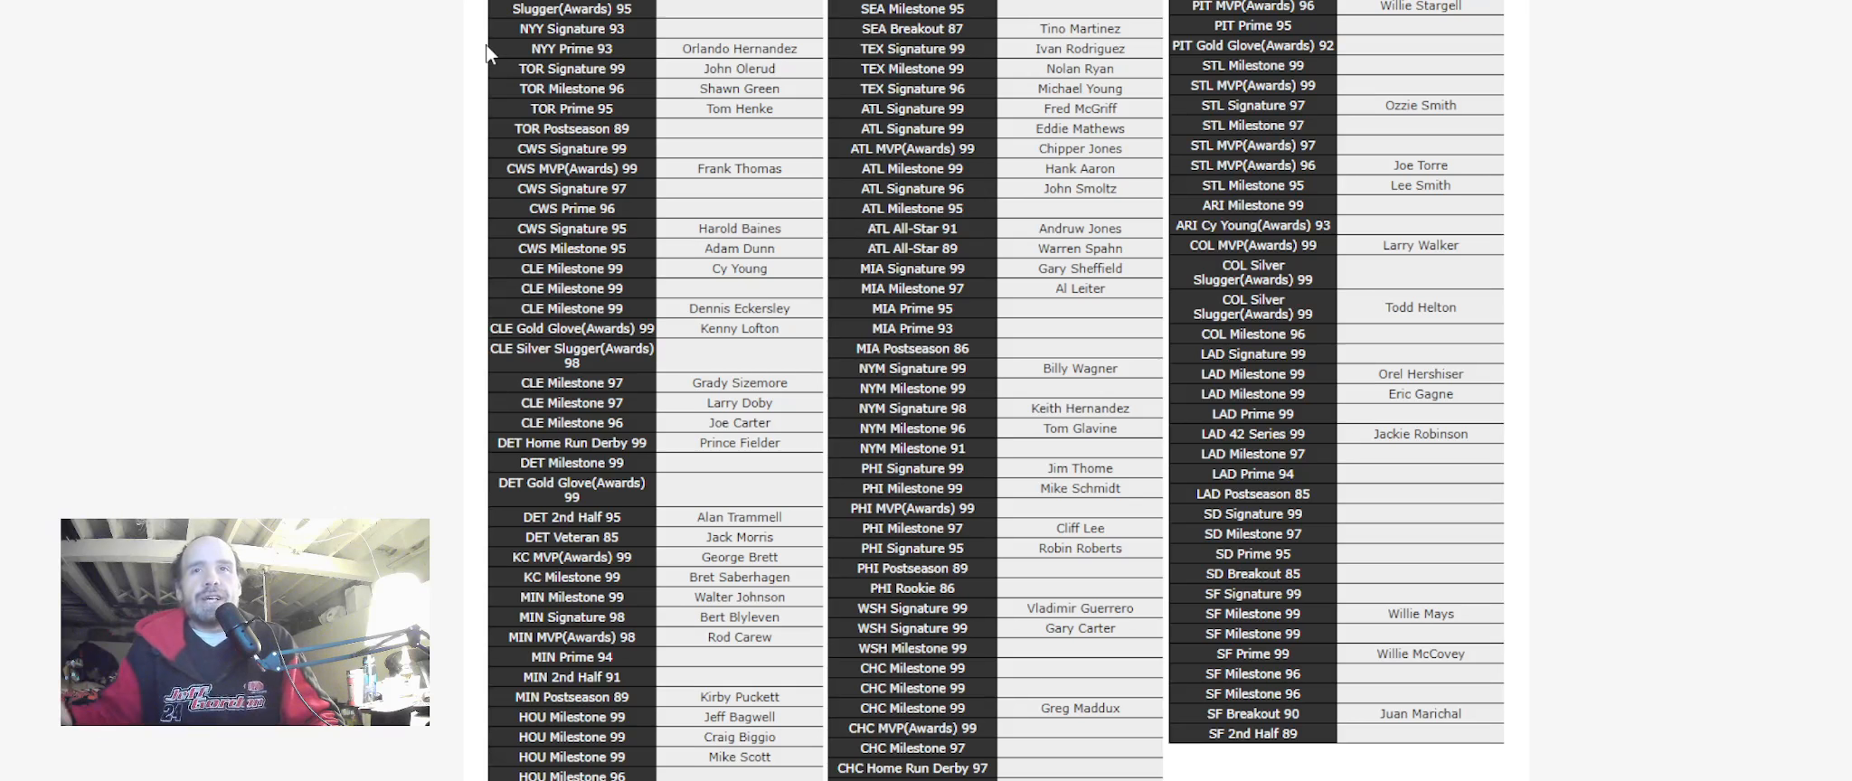
Scroll the legends grid down and back up to check filled cards
{"action": "scroll", "scroll_direction": "down", "scroll_amount": 3}
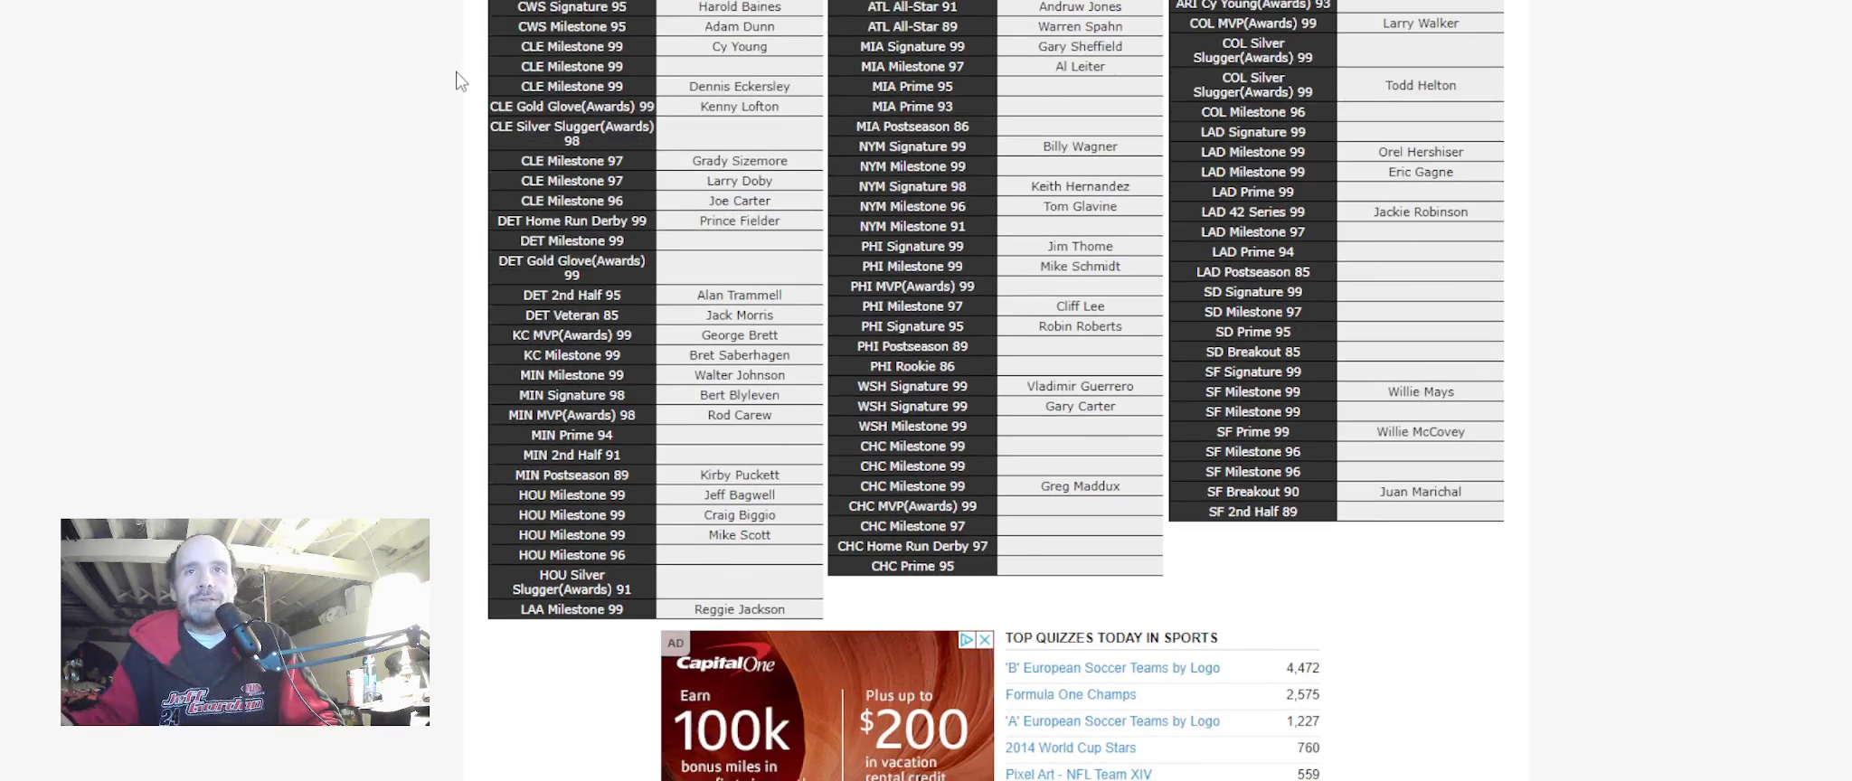
{"action": "scroll", "scroll_direction": "up", "scroll_amount": 3}
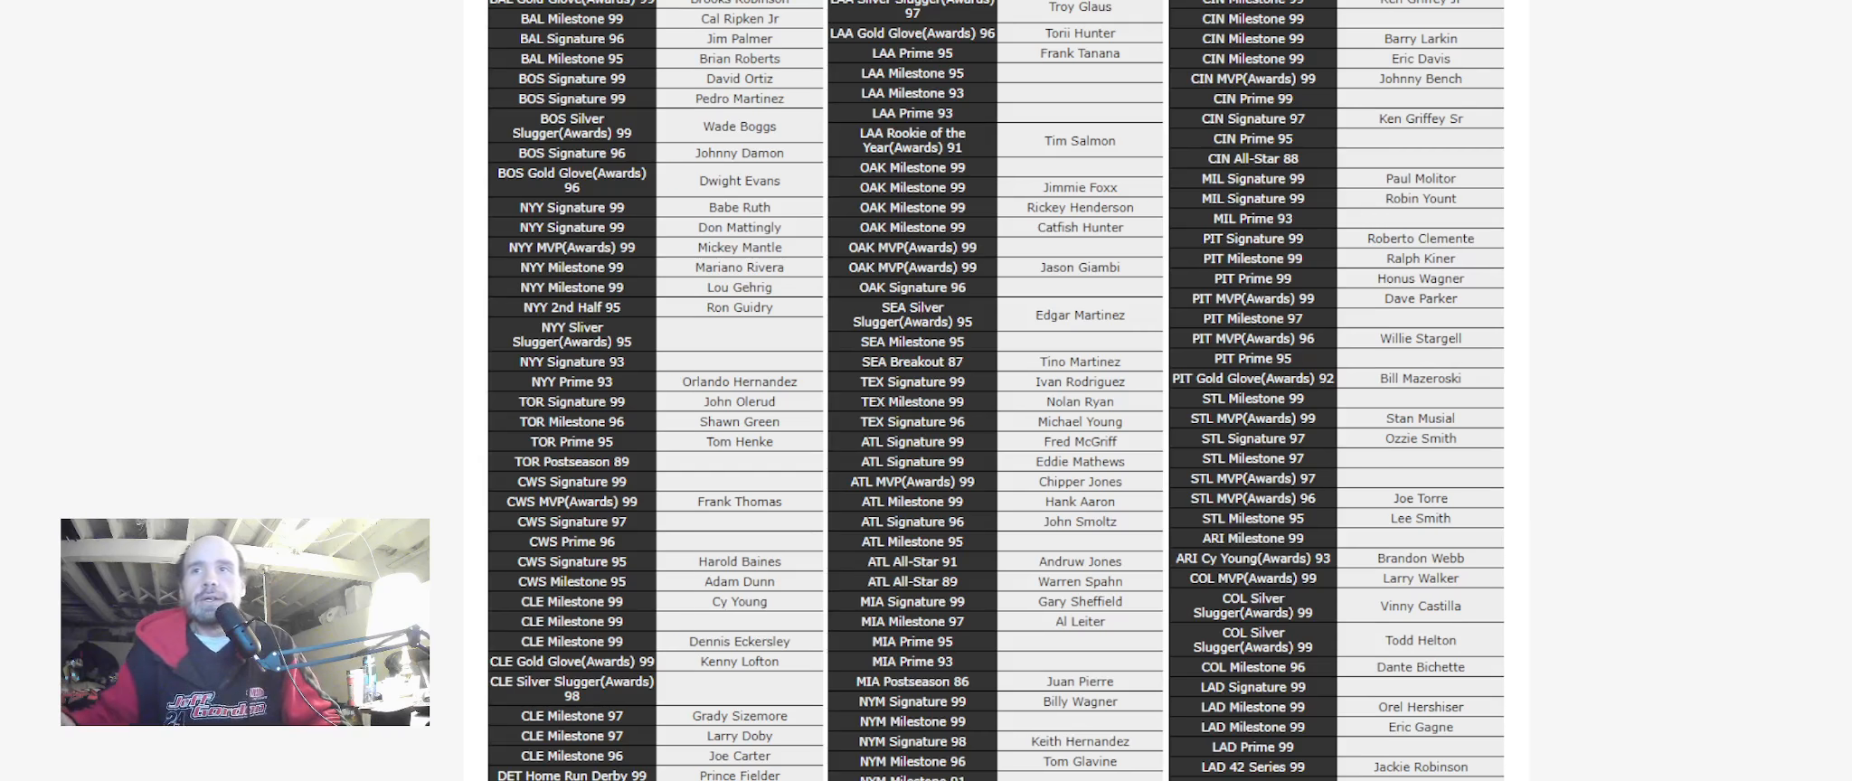
{"action": "scroll", "scroll_direction": "down", "scroll_amount": 3}
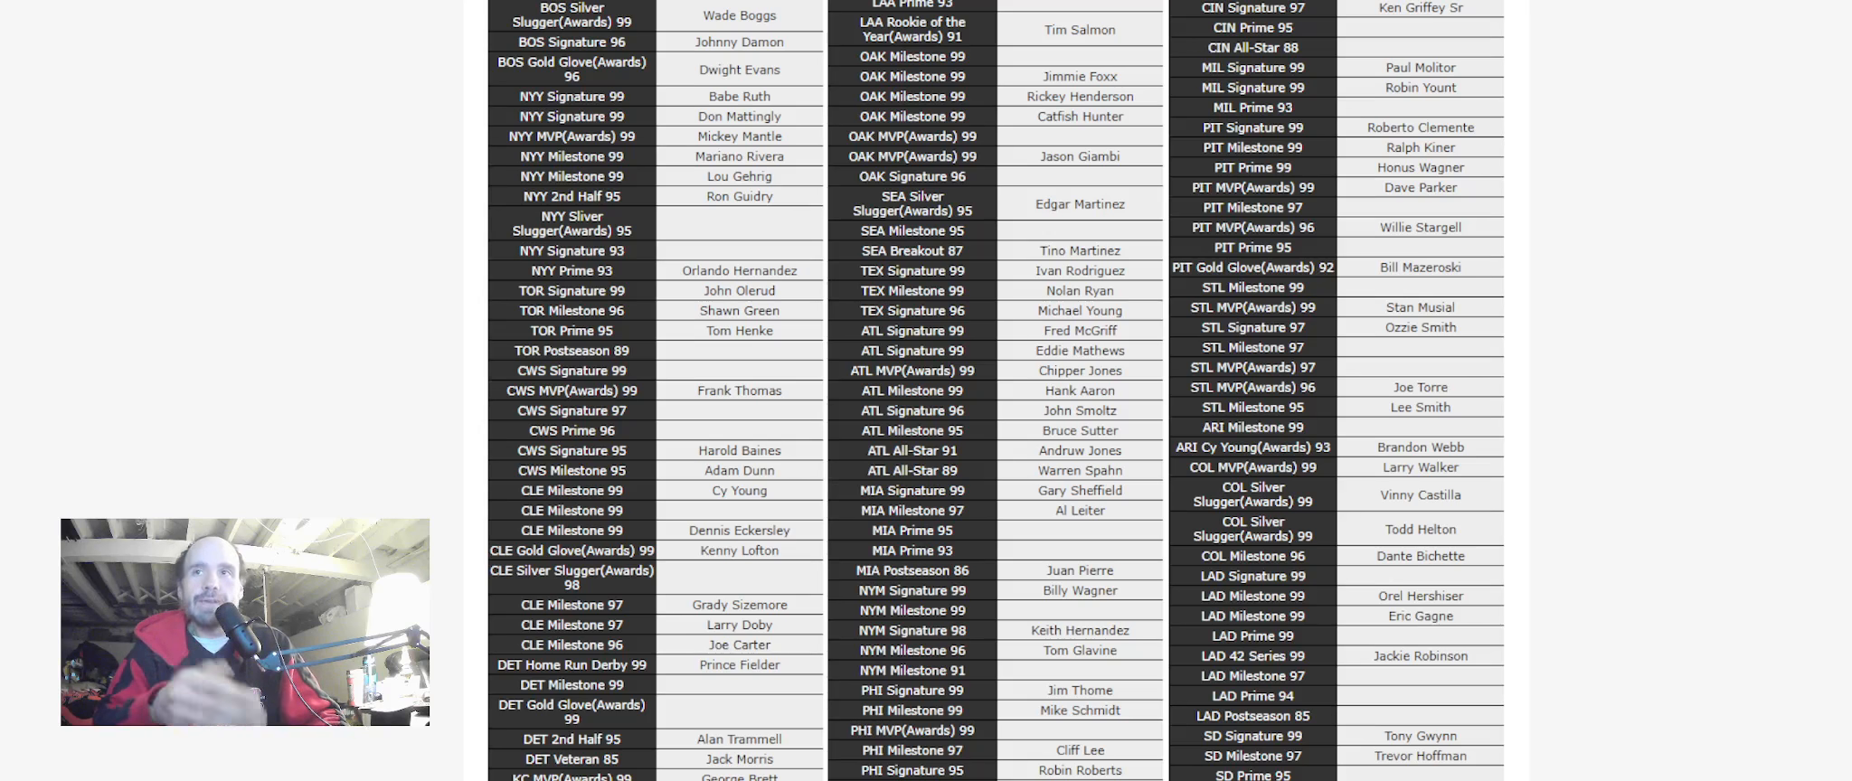
{"action": "scroll", "scroll_direction": "down", "scroll_amount": 3}
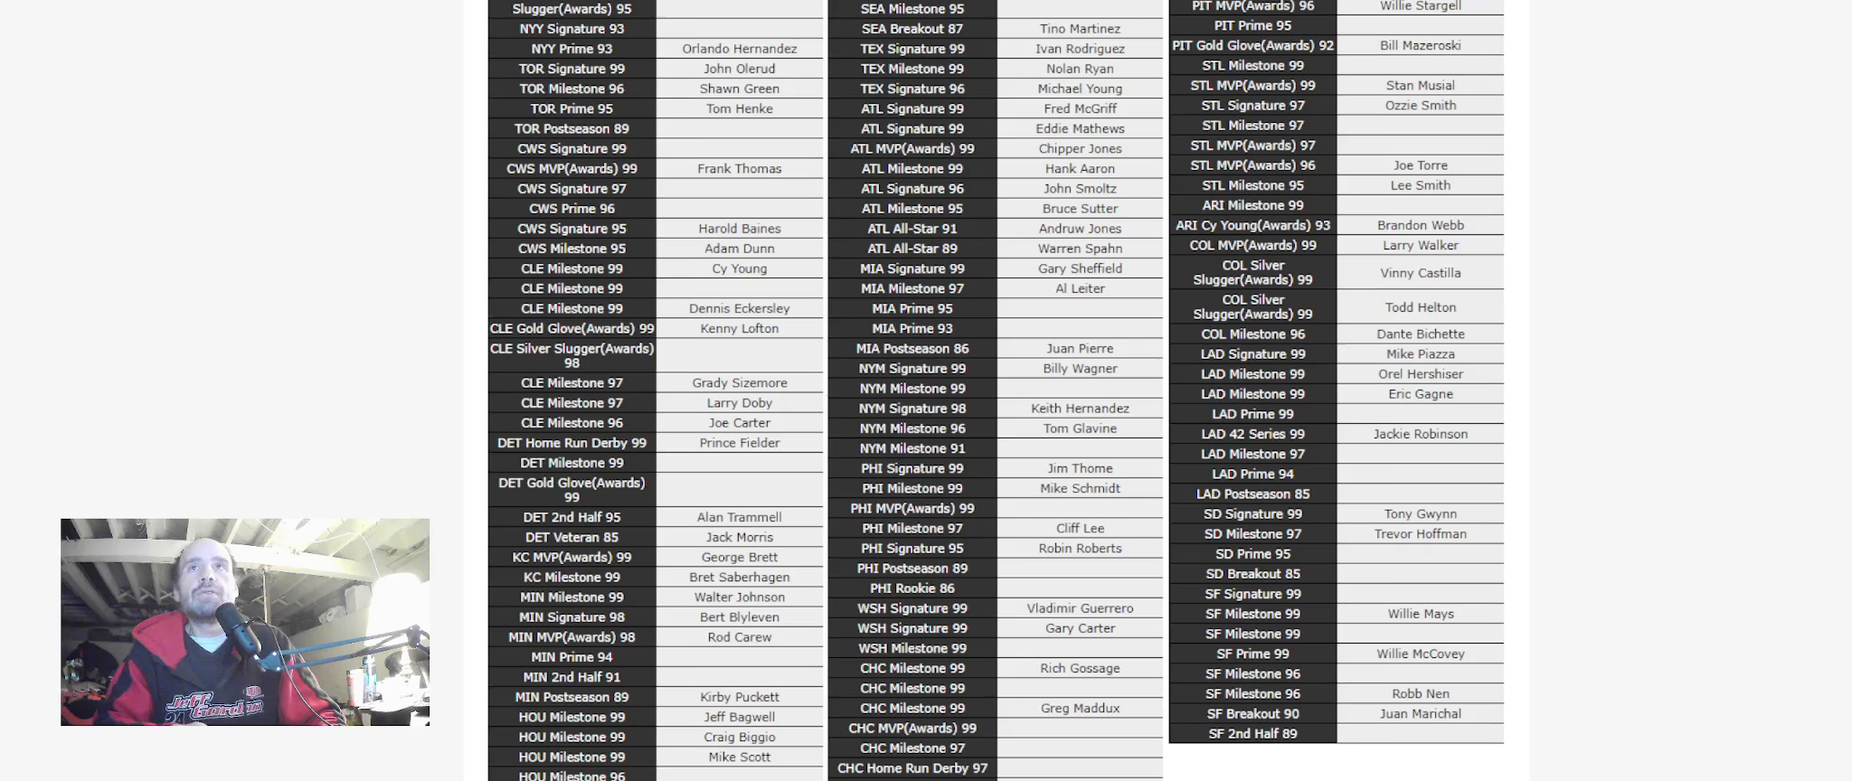
{"action": "scroll", "scroll_direction": "up", "scroll_amount": 3}
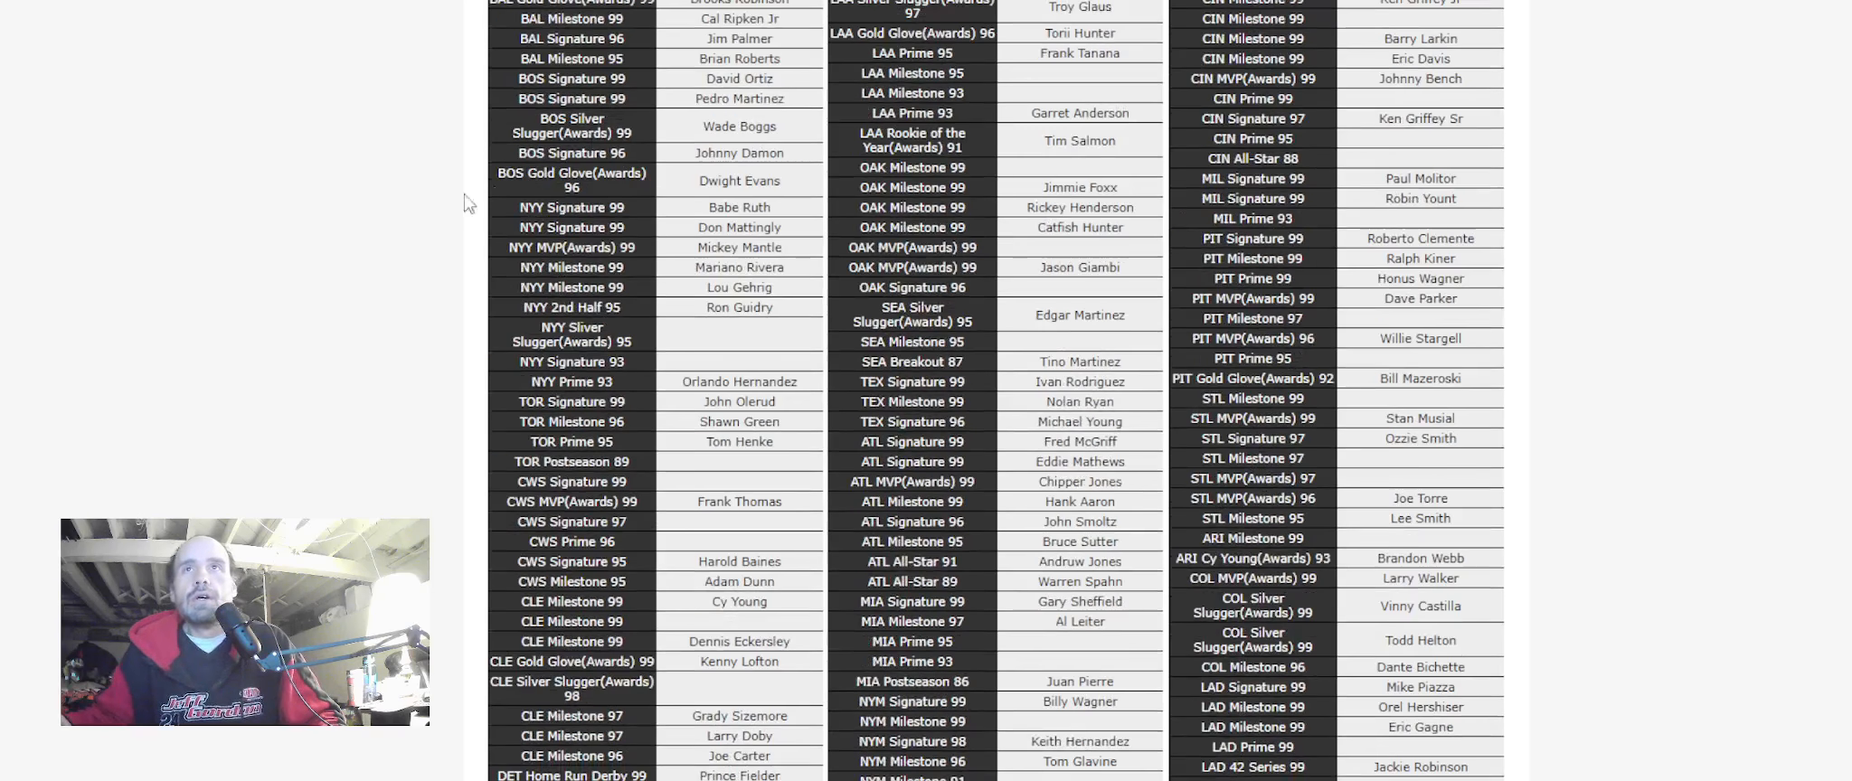
{"action": "scroll", "scroll_direction": "down", "scroll_amount": 3}
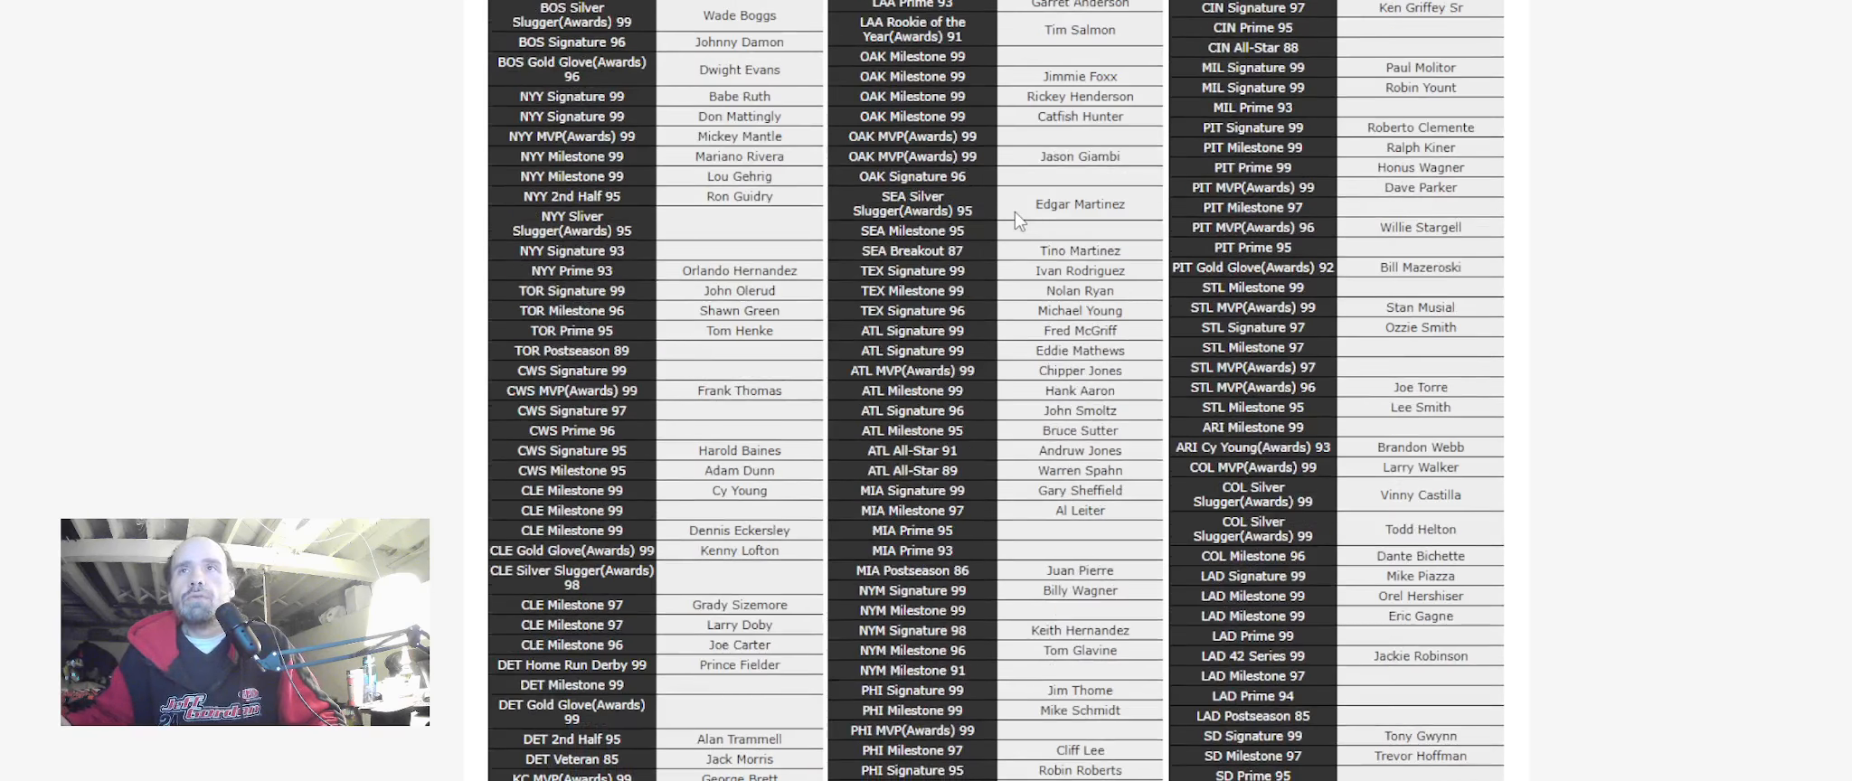
{"action": "scroll", "scroll_direction": "down", "scroll_amount": 3}
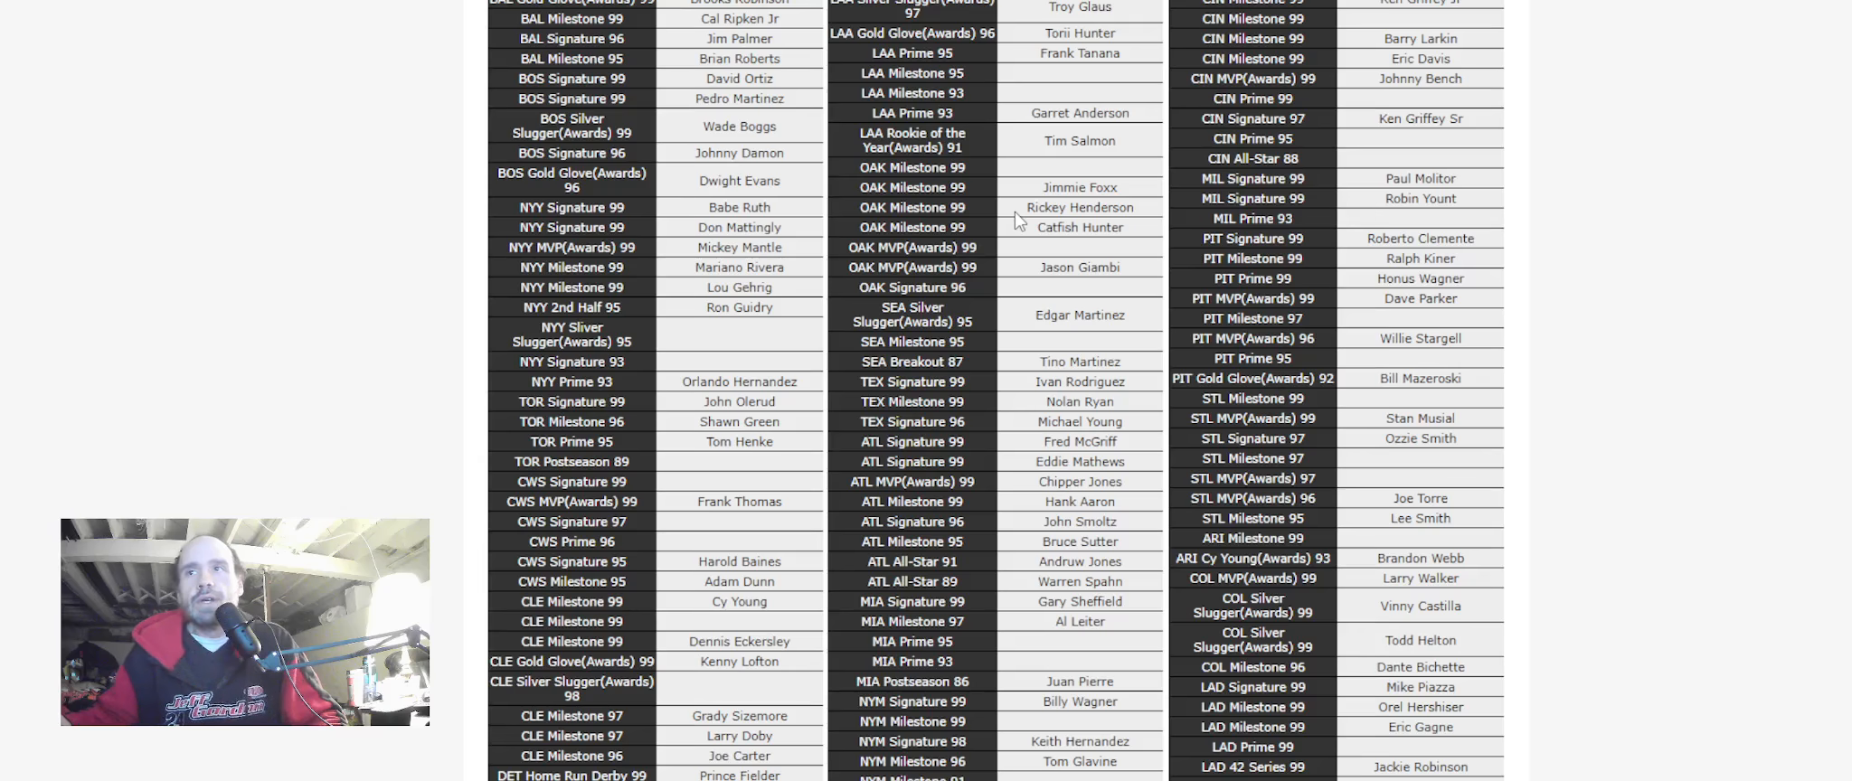
{"action": "scroll", "scroll_direction": "down", "scroll_amount": 3}
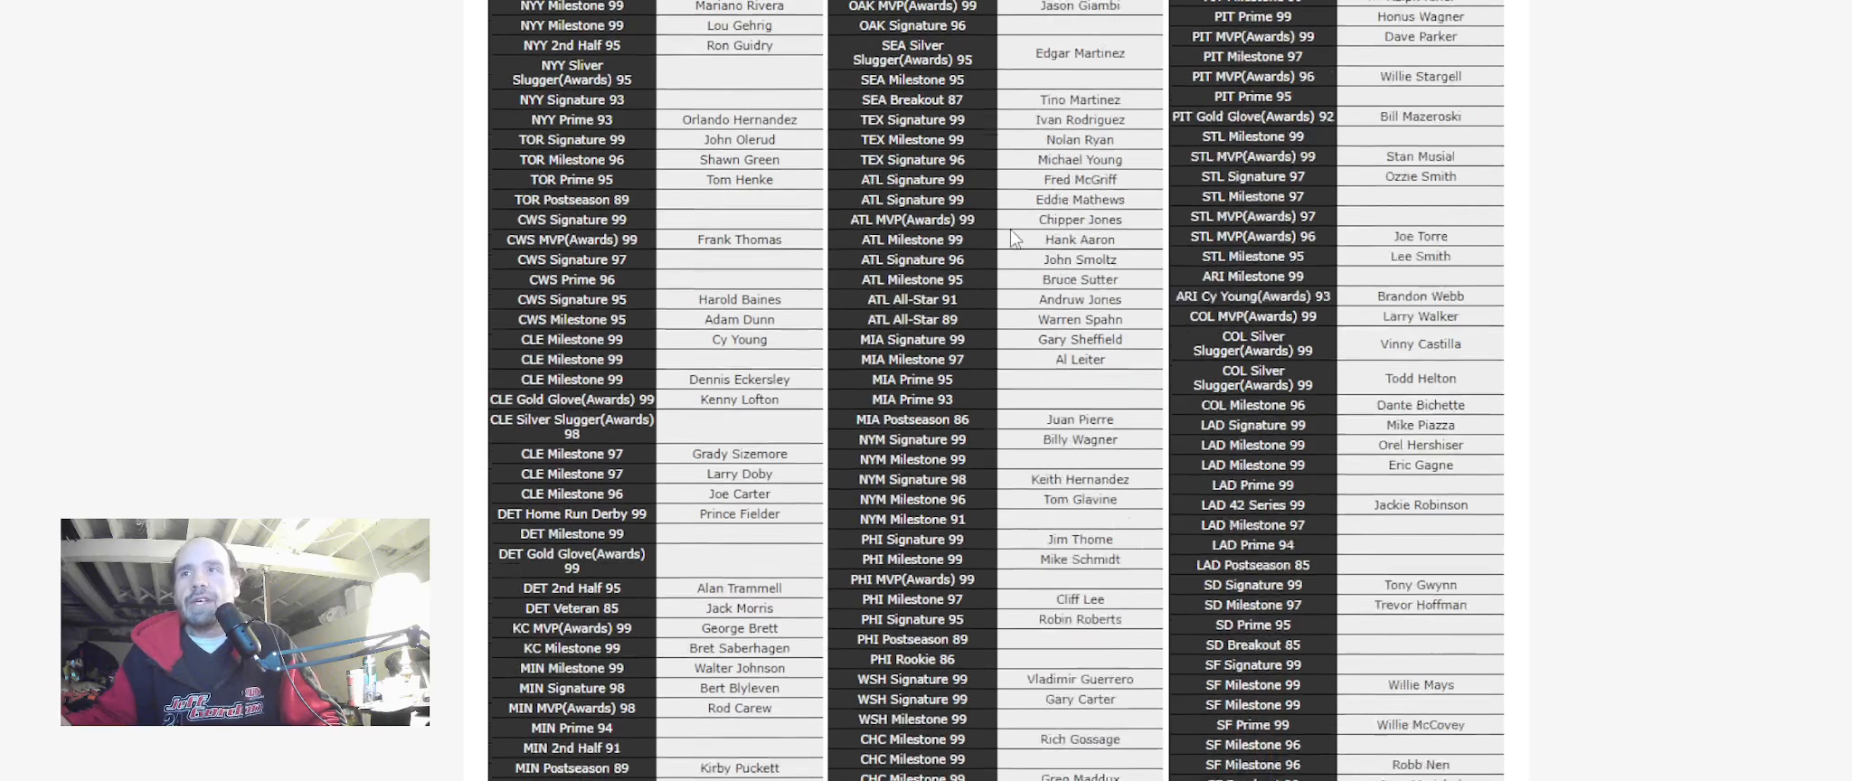
{"action": "scroll", "scroll_direction": "down", "scroll_amount": 3}
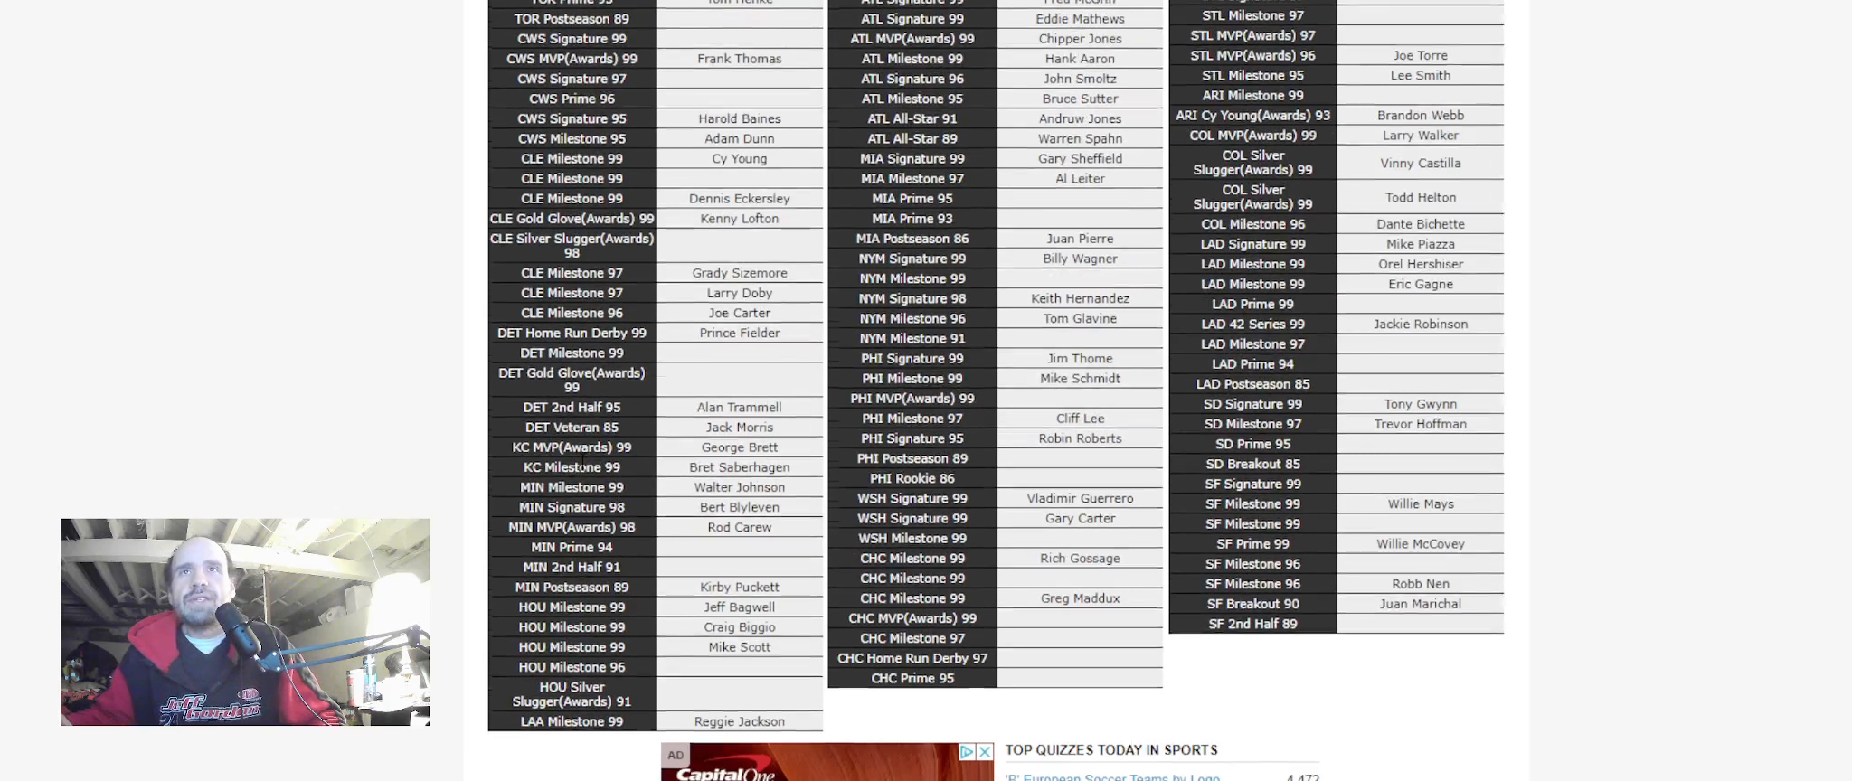
{"action": "scroll", "scroll_direction": "down", "scroll_amount": 3}
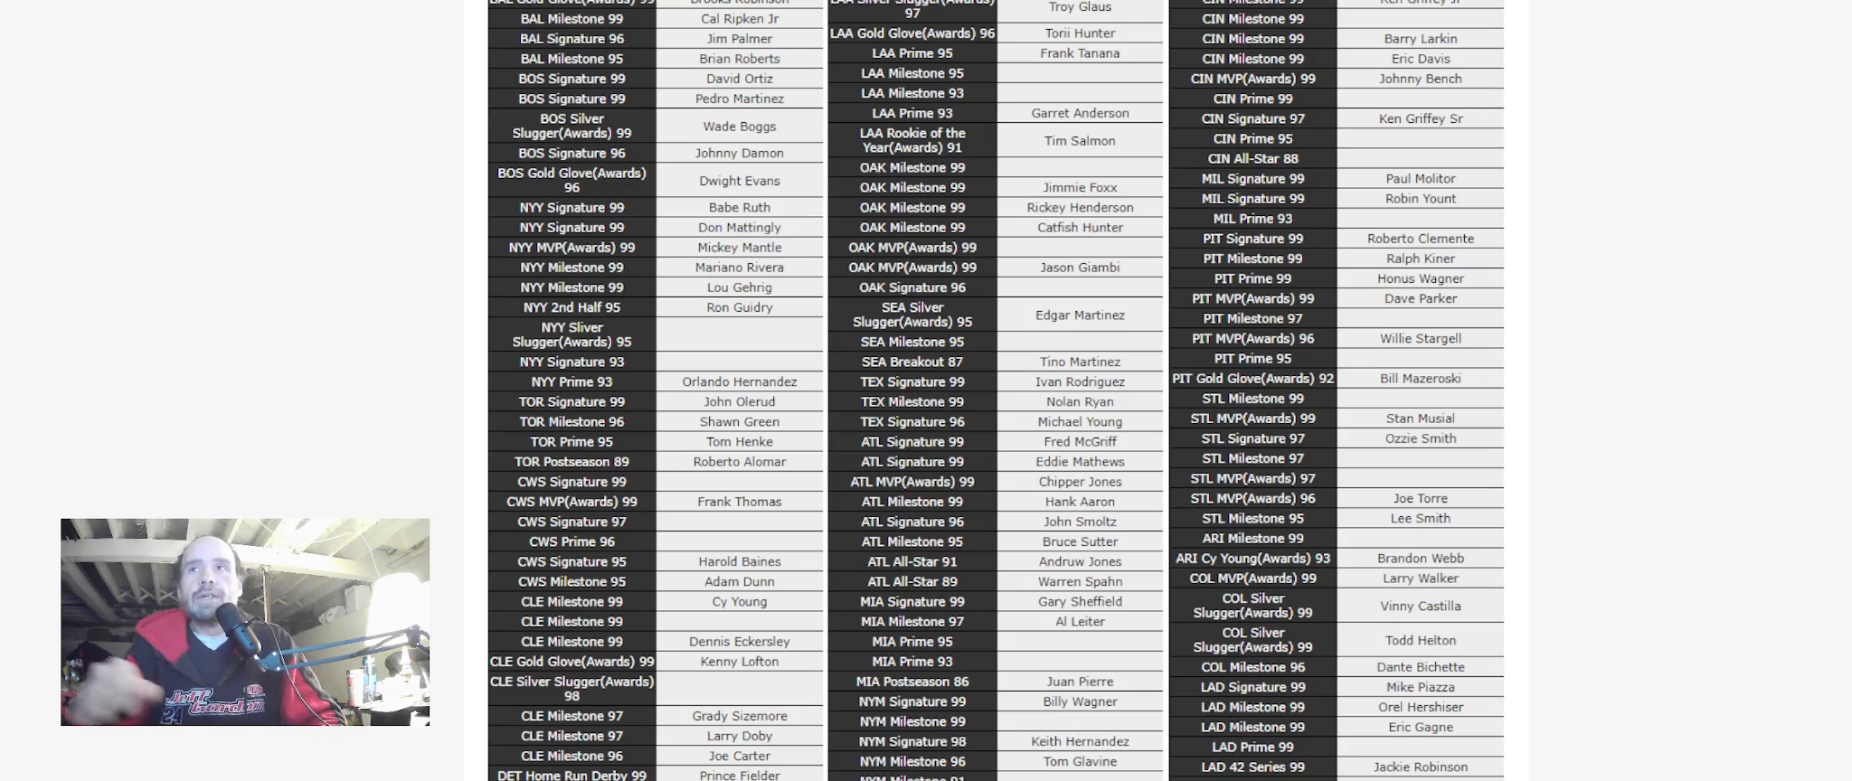
Scroll down the legends grid and click on the quiz page
{"action": "scroll", "scroll_direction": "down", "scroll_amount": 3}
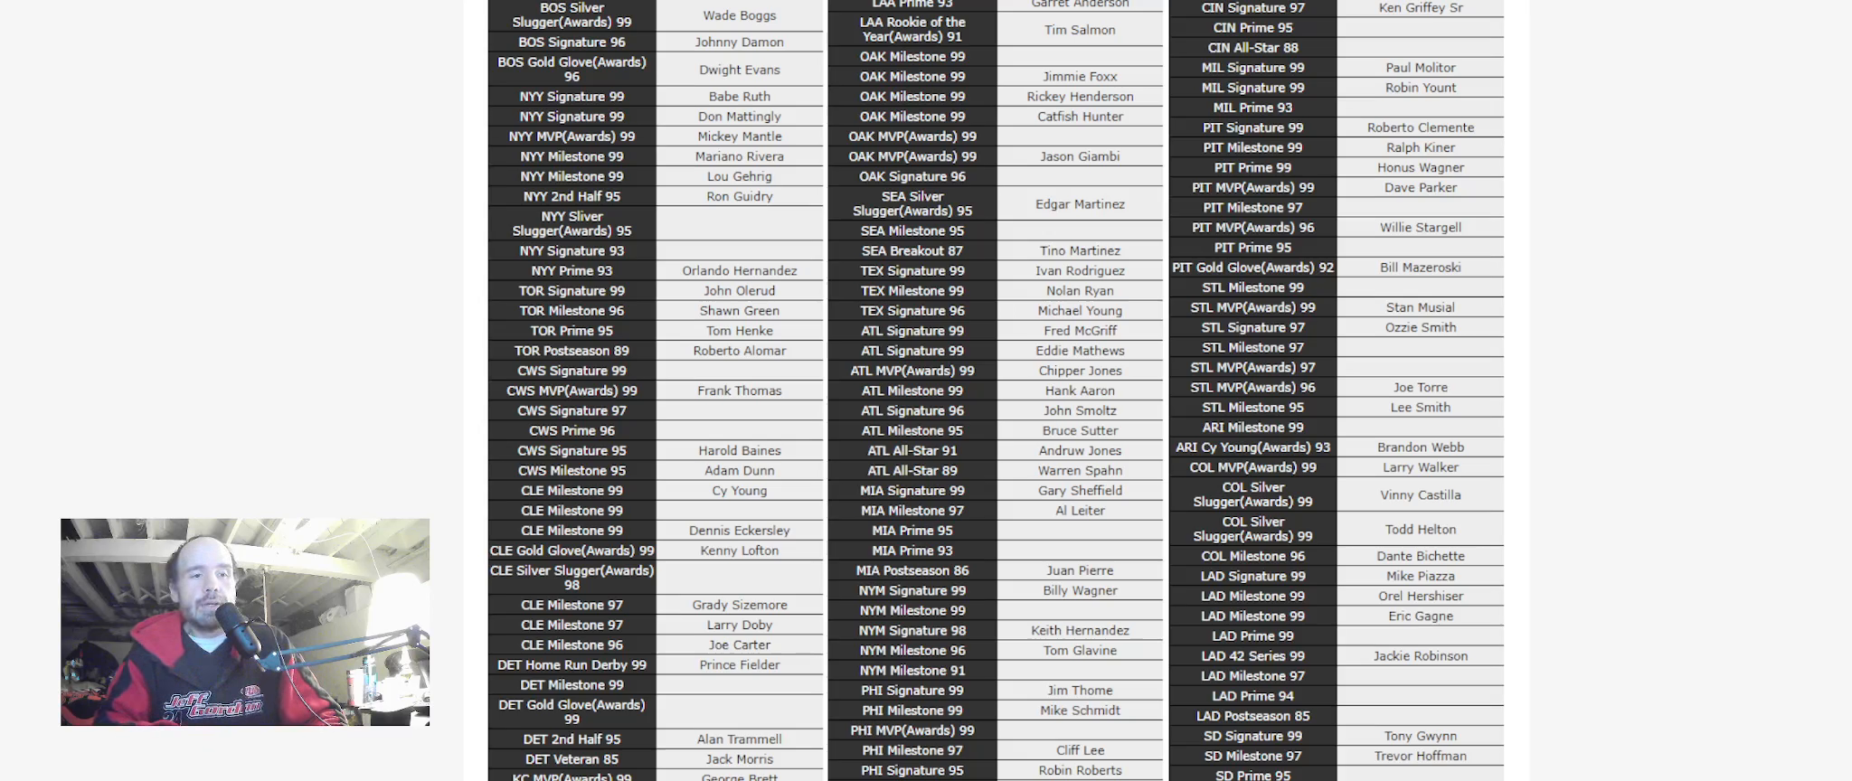
{"action": "left_click", "coordinate": [1077, 138]}
{"action": "type", "text": "Lefty Grove"}
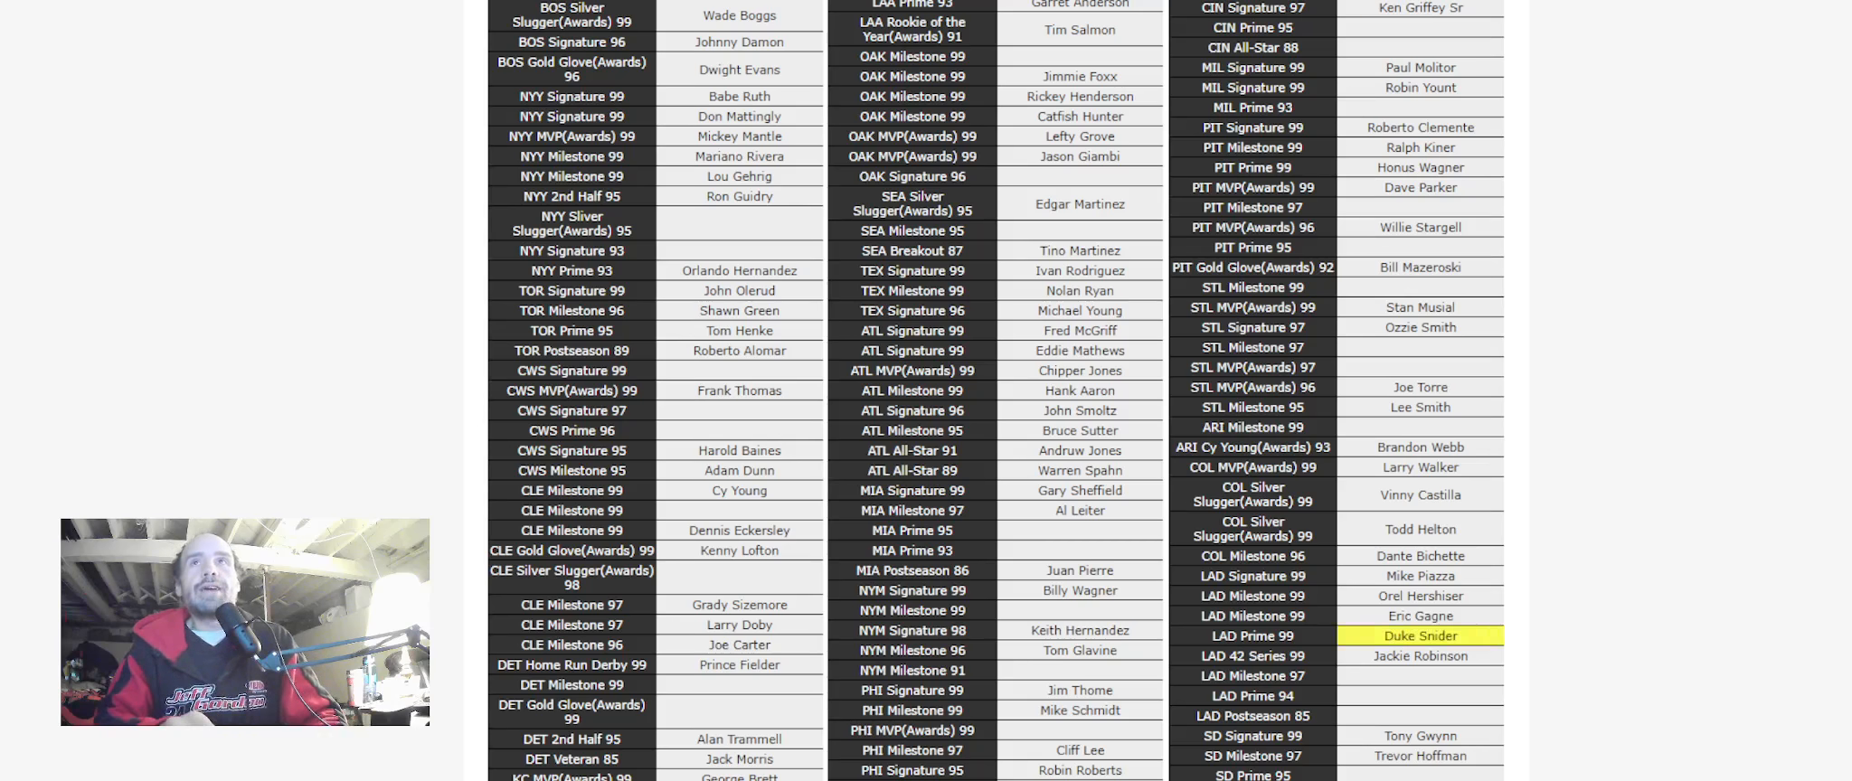
Scroll down the legends grid to view more cards
{"action": "scroll", "scroll_direction": "down", "scroll_amount": 3}
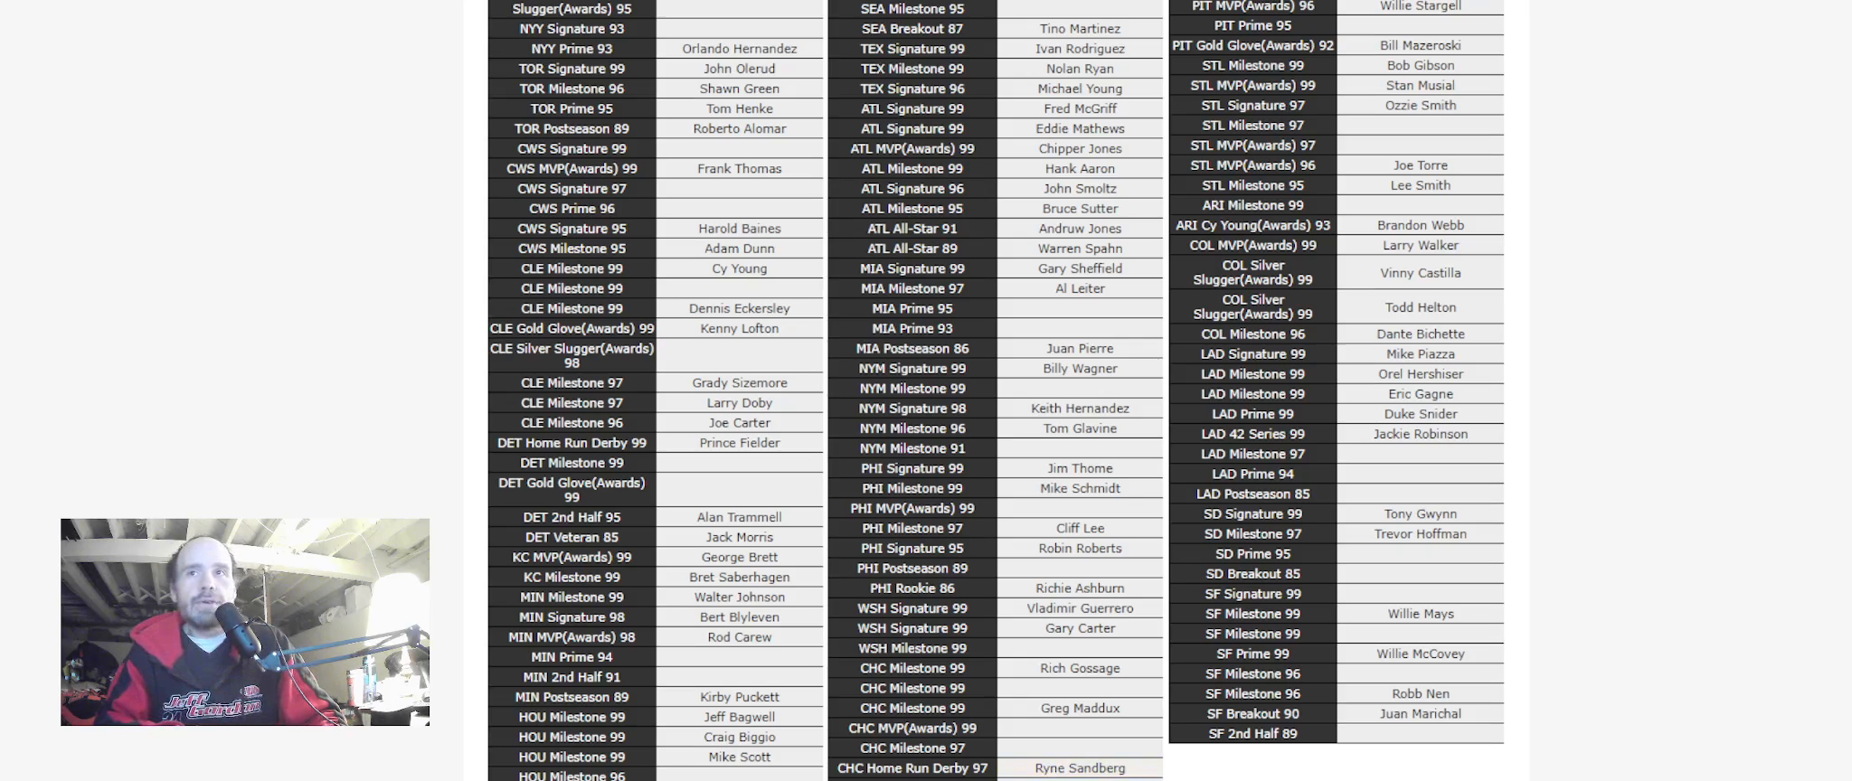
Enter Paul Konerko and Luis Gonzalez, reaching 125/166, then scroll the quiz grid
{"action": "left_click", "coordinate": [1077, 739]}
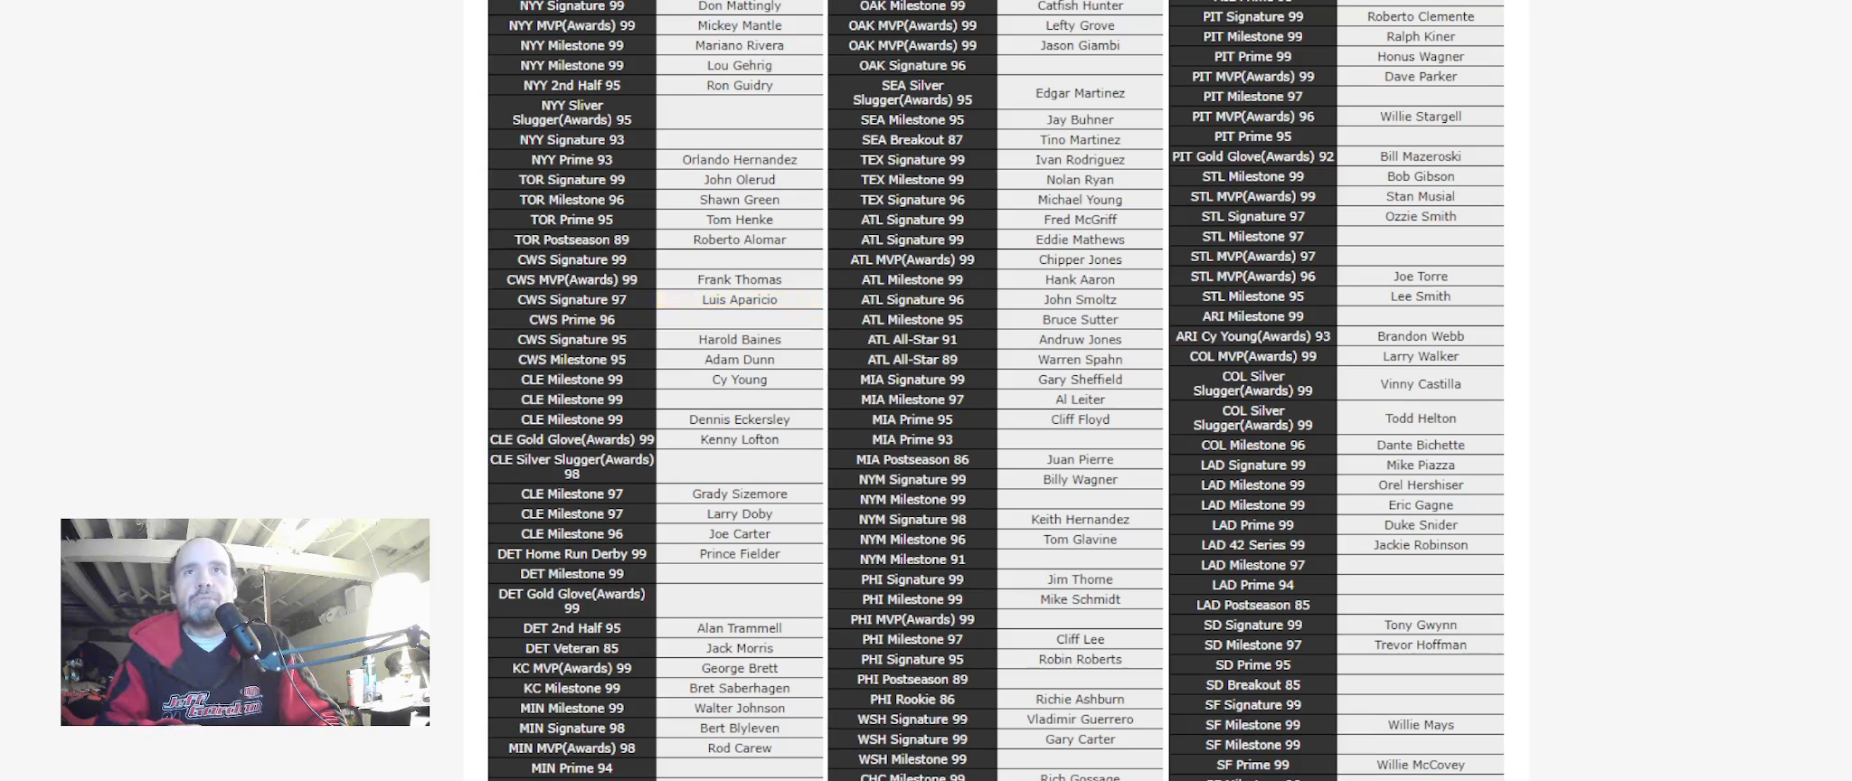
{"action": "left_click", "coordinate": [738, 318]}
{"action": "type", "text": "Paul Konerko"}
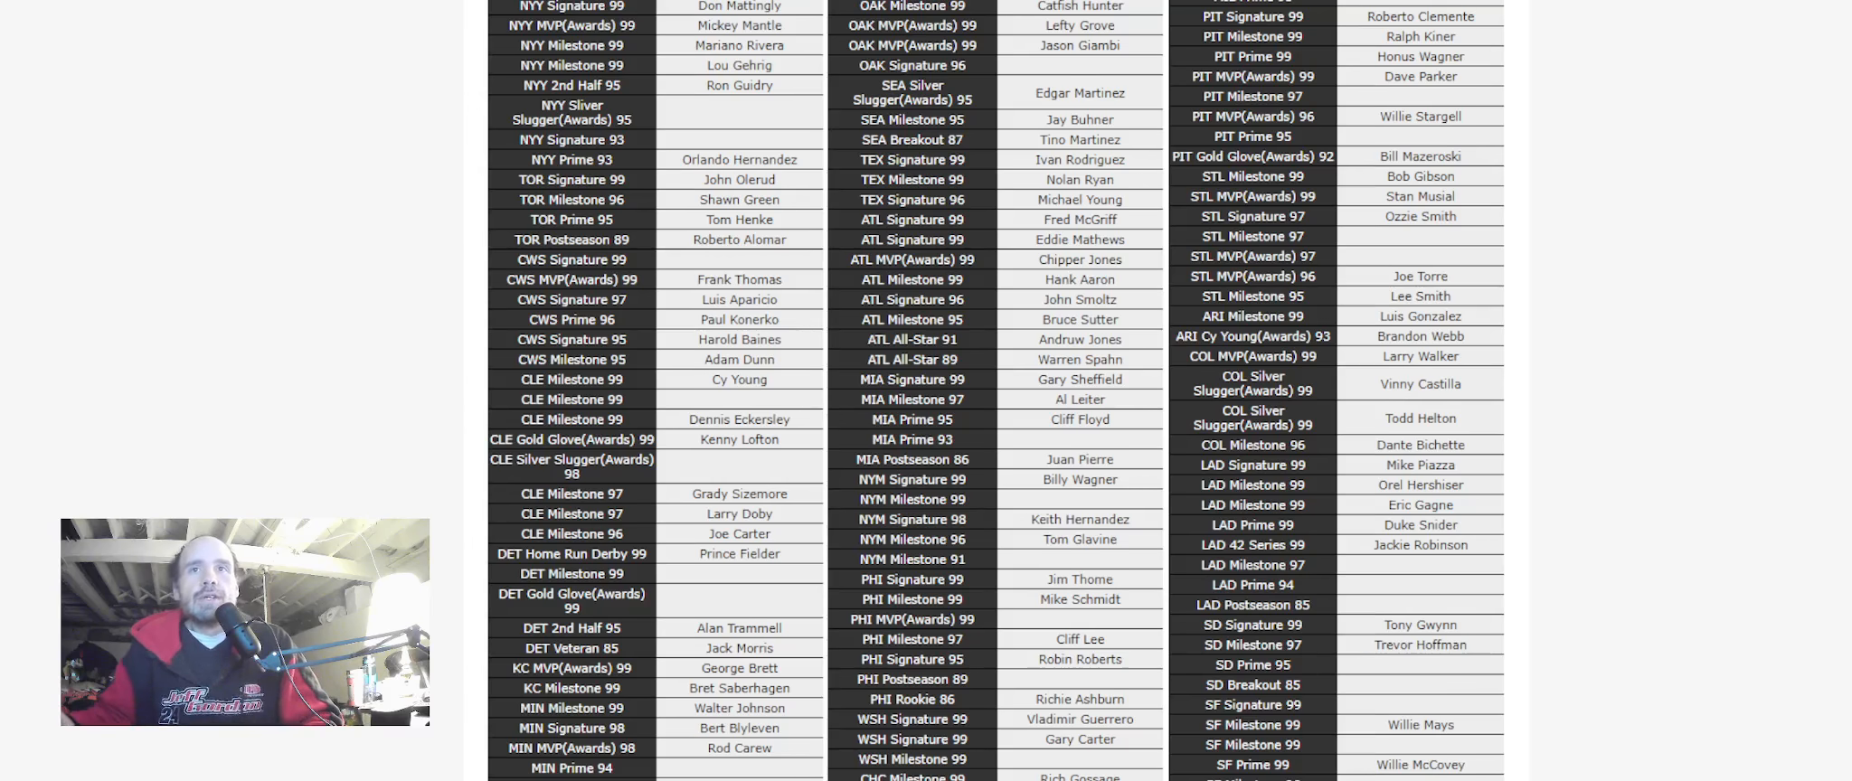
{"action": "scroll", "scroll_direction": "down", "scroll_amount": 3}
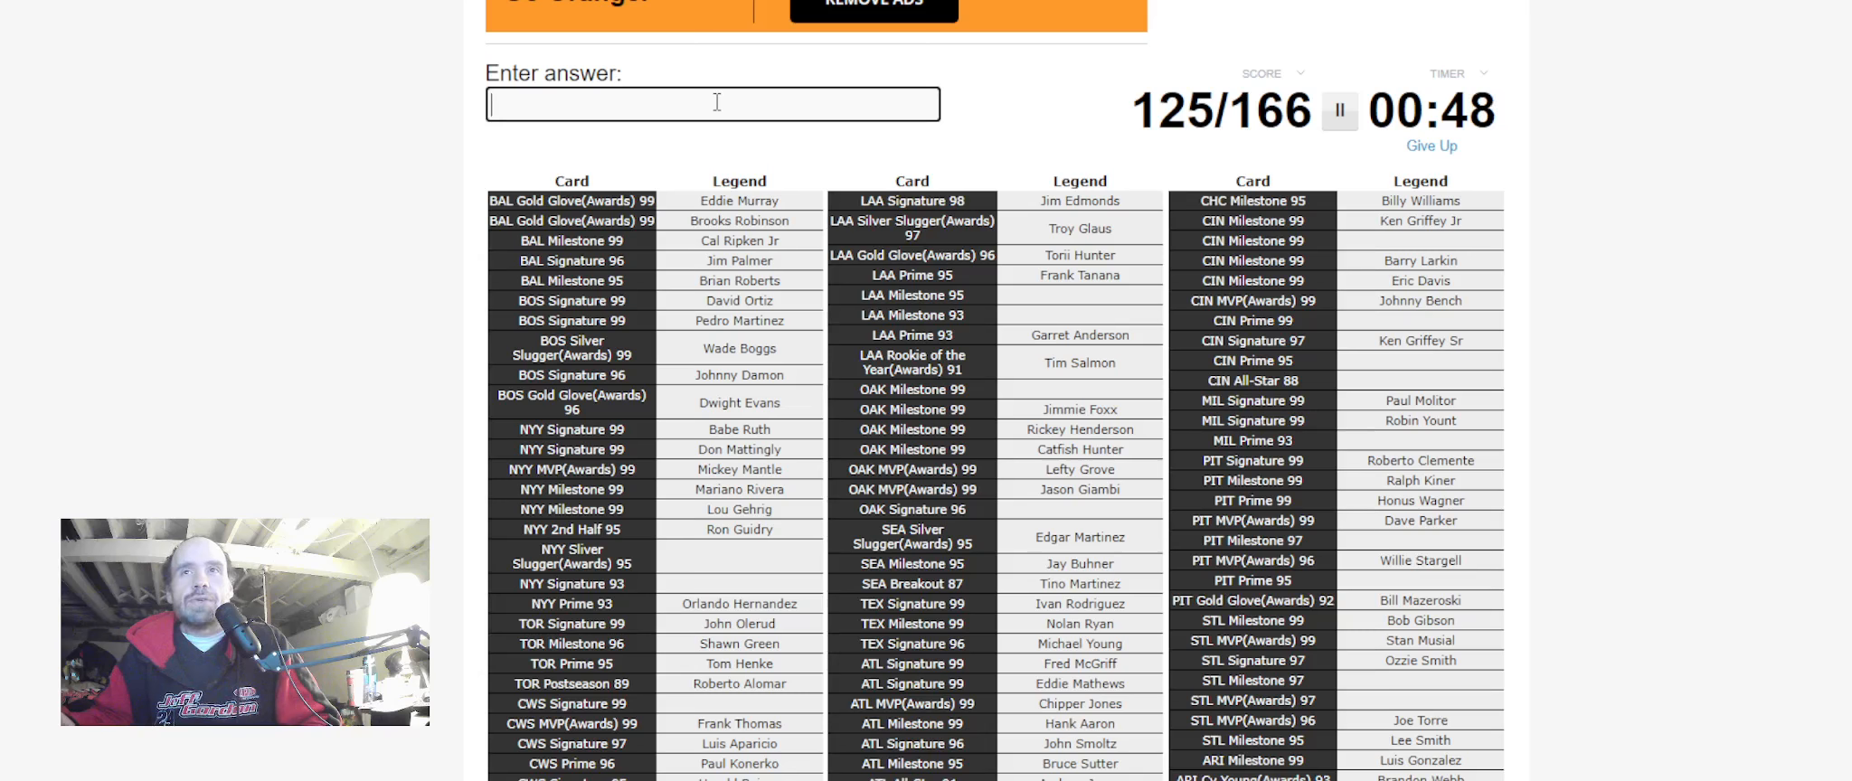
Scroll the answer grid as the timer expires, revealing missed legends like Jorge Posada in red
{"action": "scroll", "scroll_direction": "down", "scroll_amount": 3}
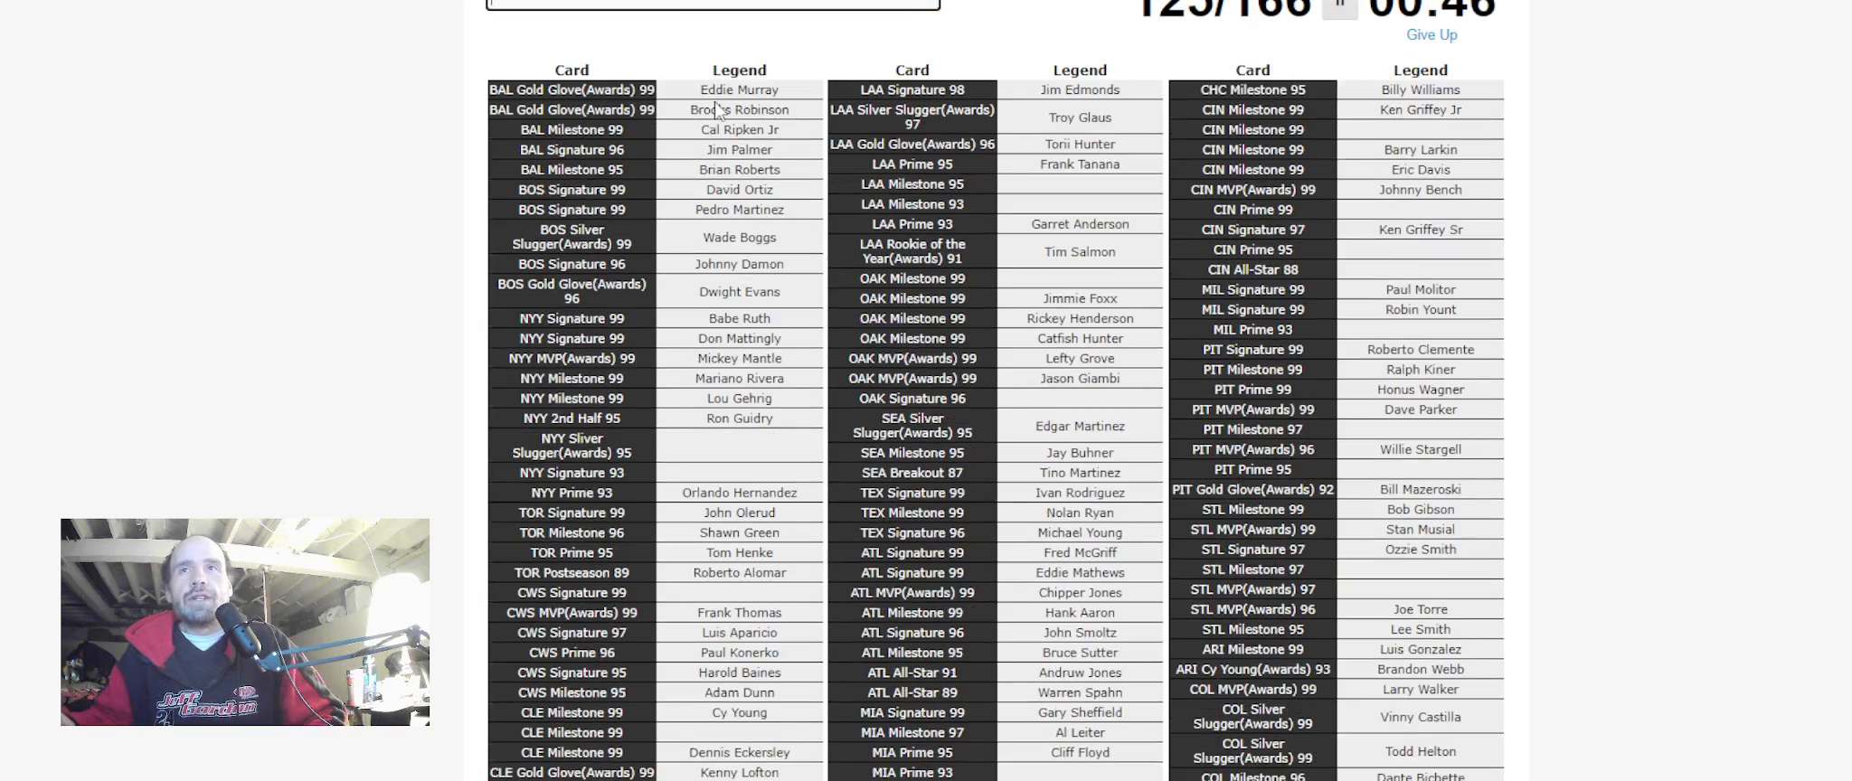
{"action": "scroll", "scroll_direction": "down", "scroll_amount": 3}
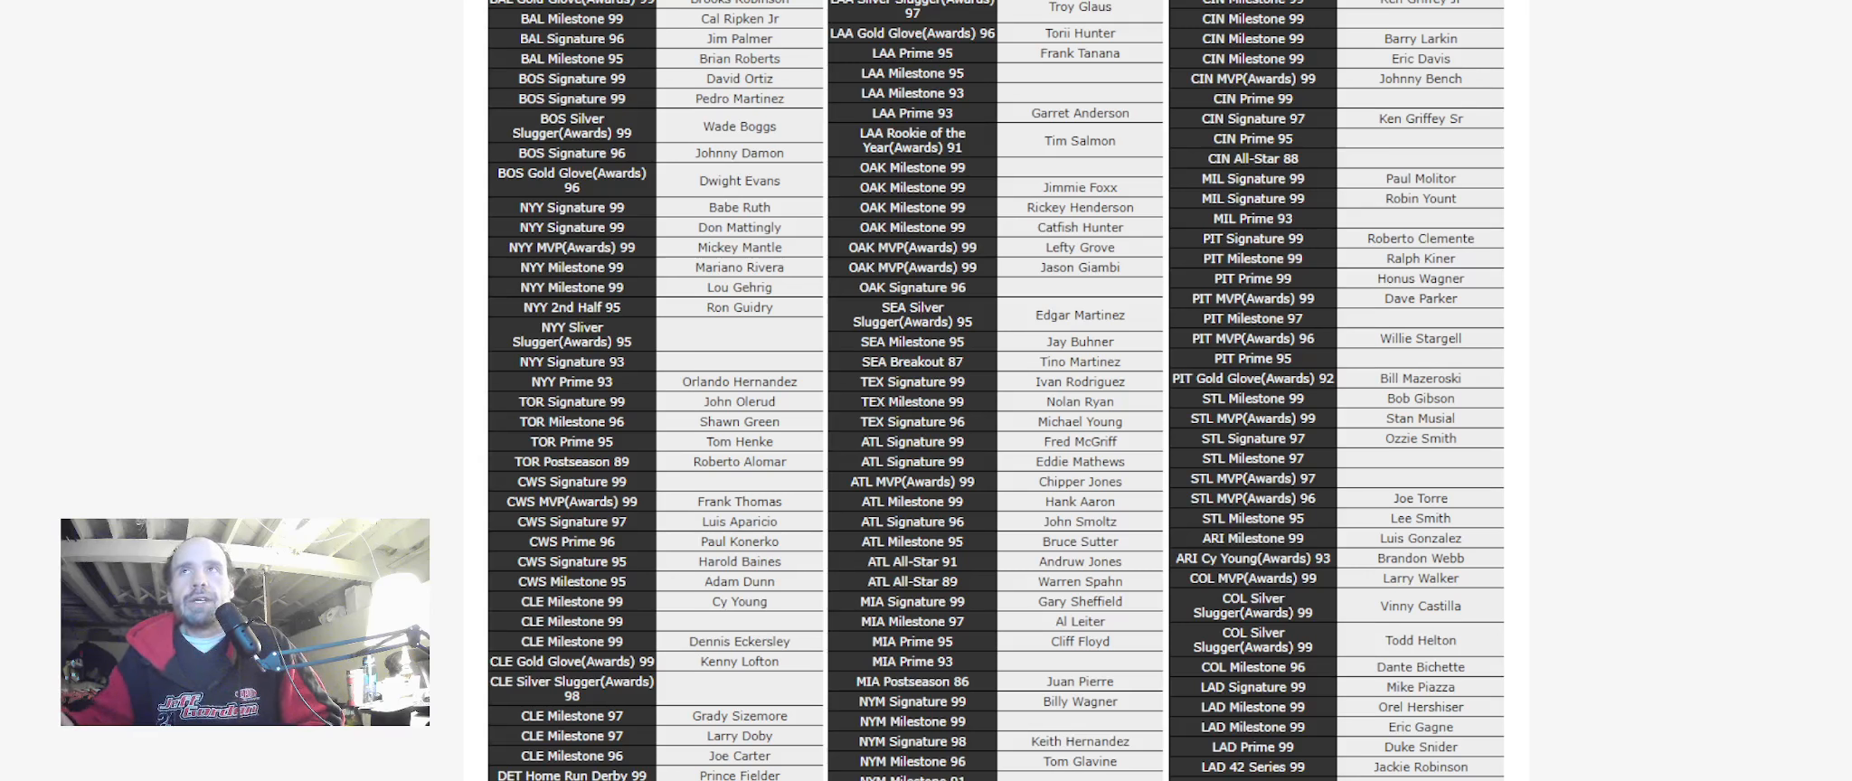
{"action": "scroll", "scroll_direction": "down", "scroll_amount": 3}
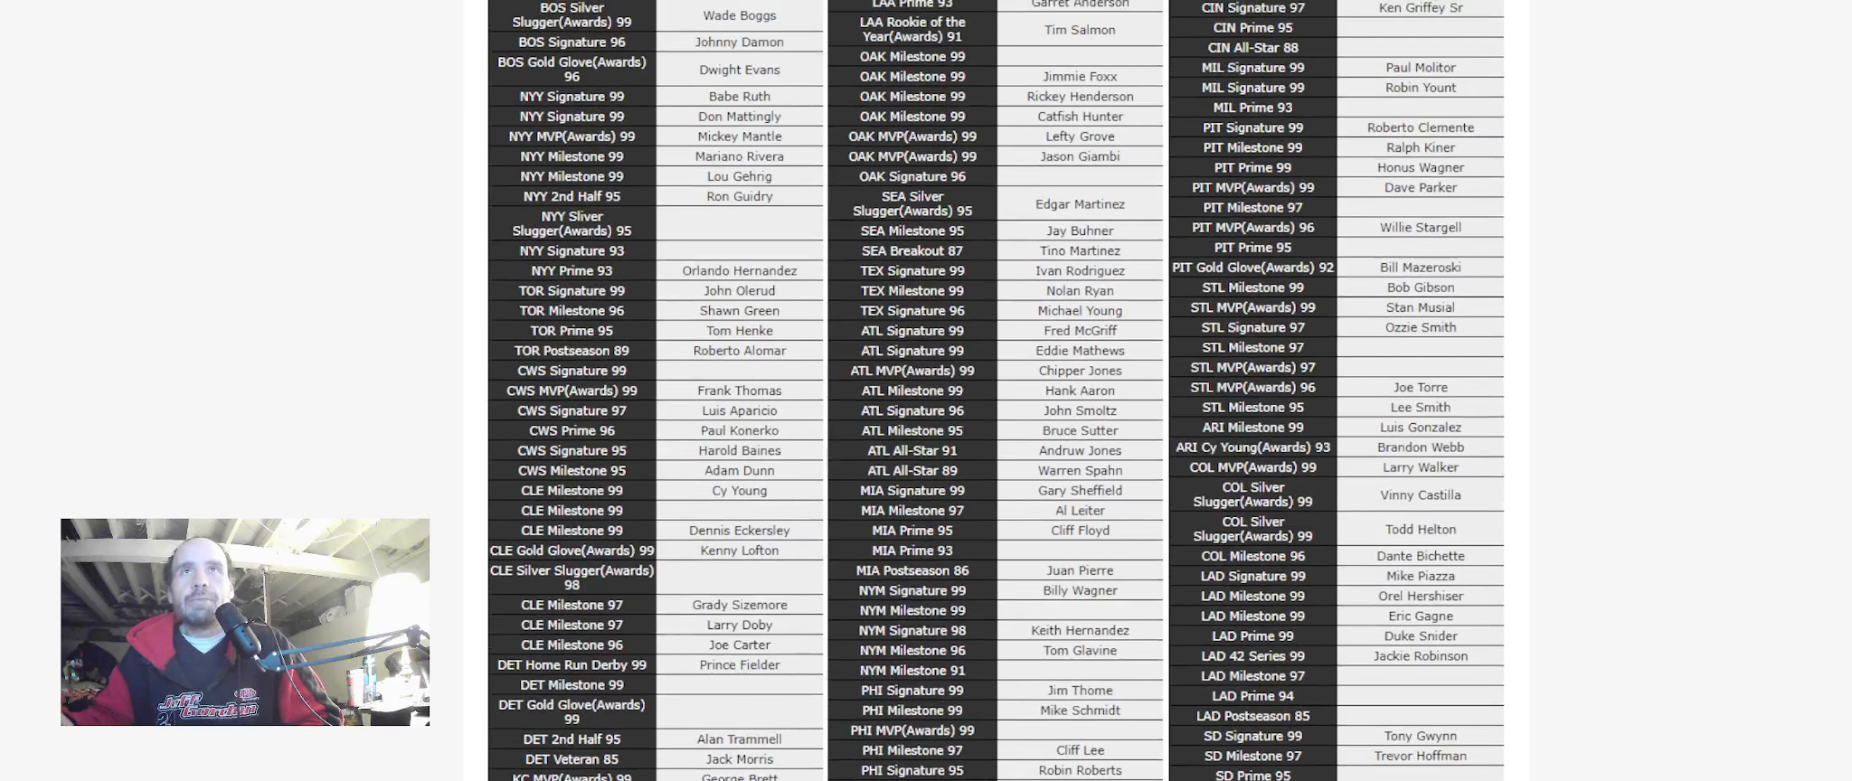
{"action": "scroll", "scroll_direction": "down", "scroll_amount": 3}
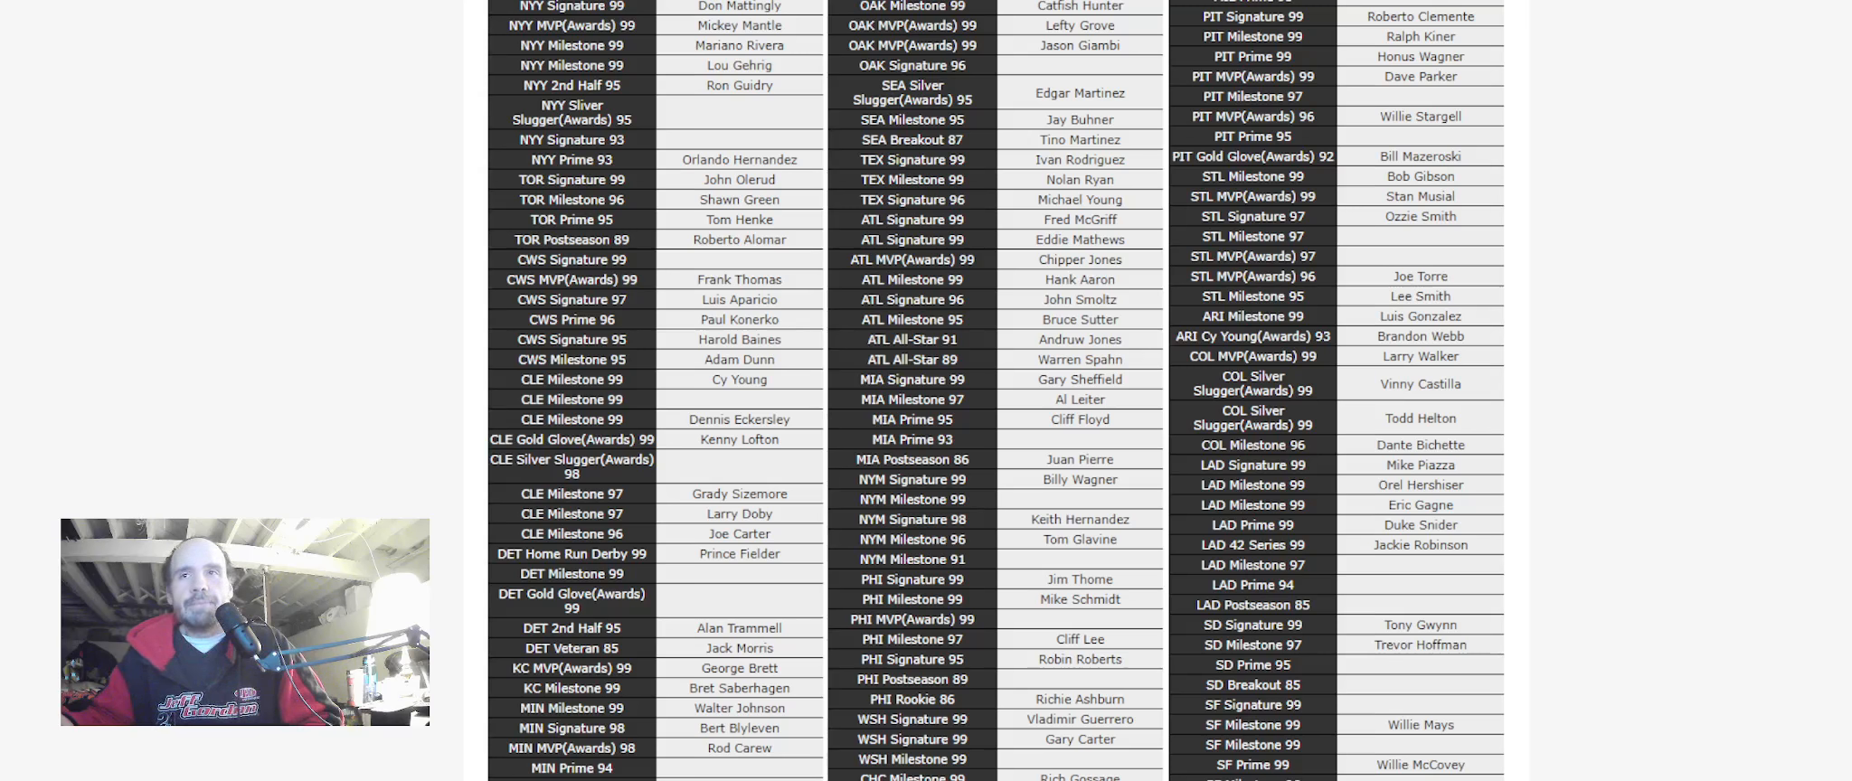
{"action": "scroll", "scroll_direction": "down", "scroll_amount": 3}
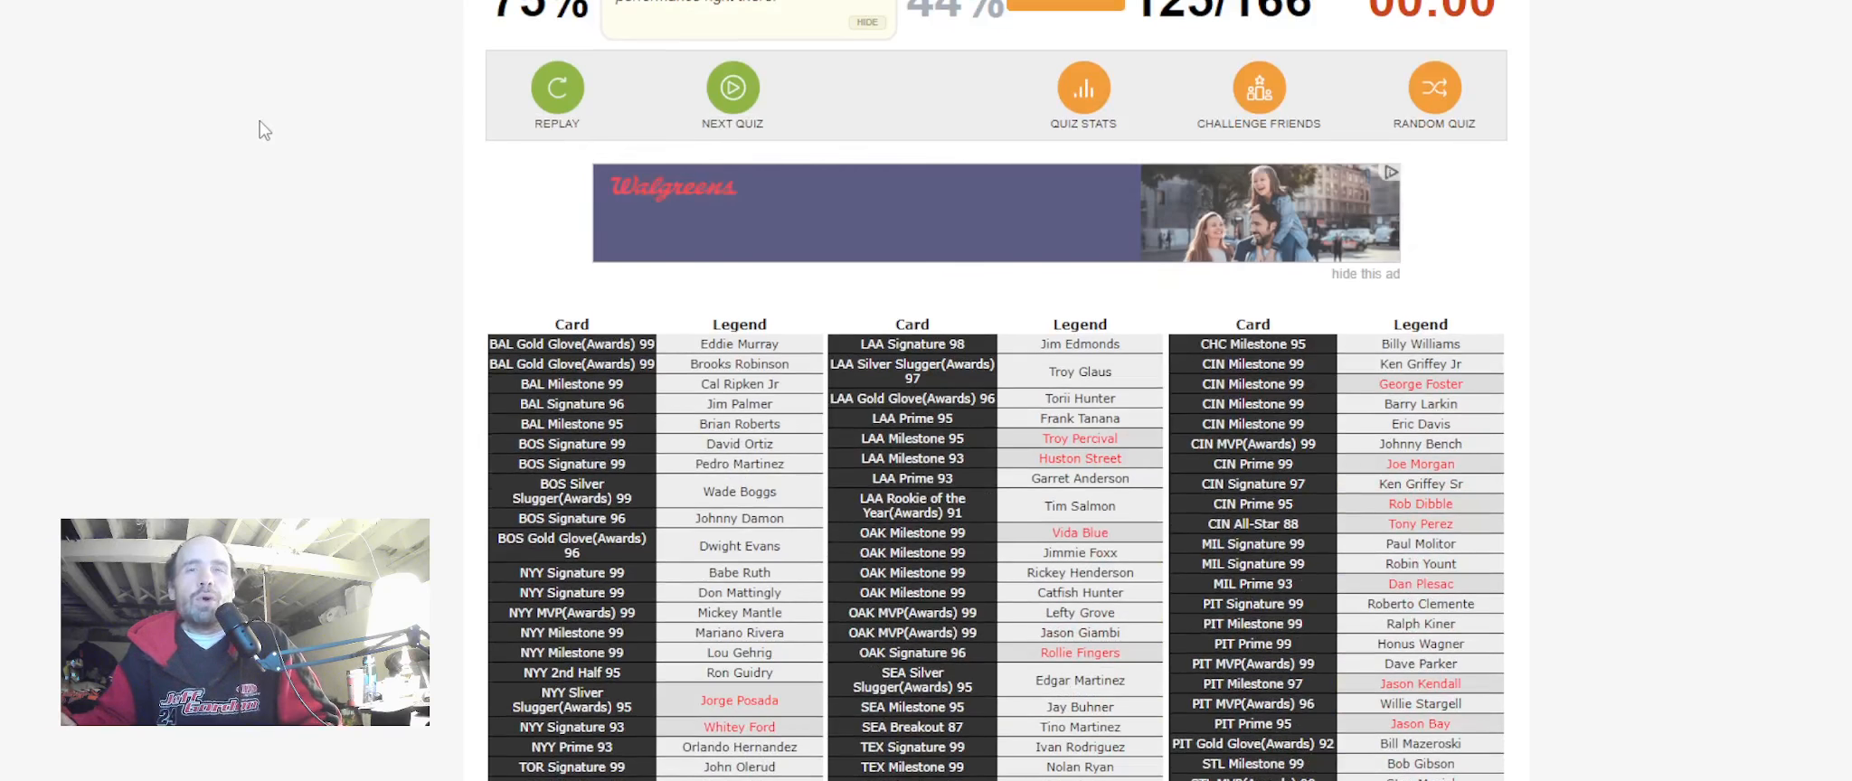
{"action": "scroll", "scroll_direction": "down", "scroll_amount": 3}
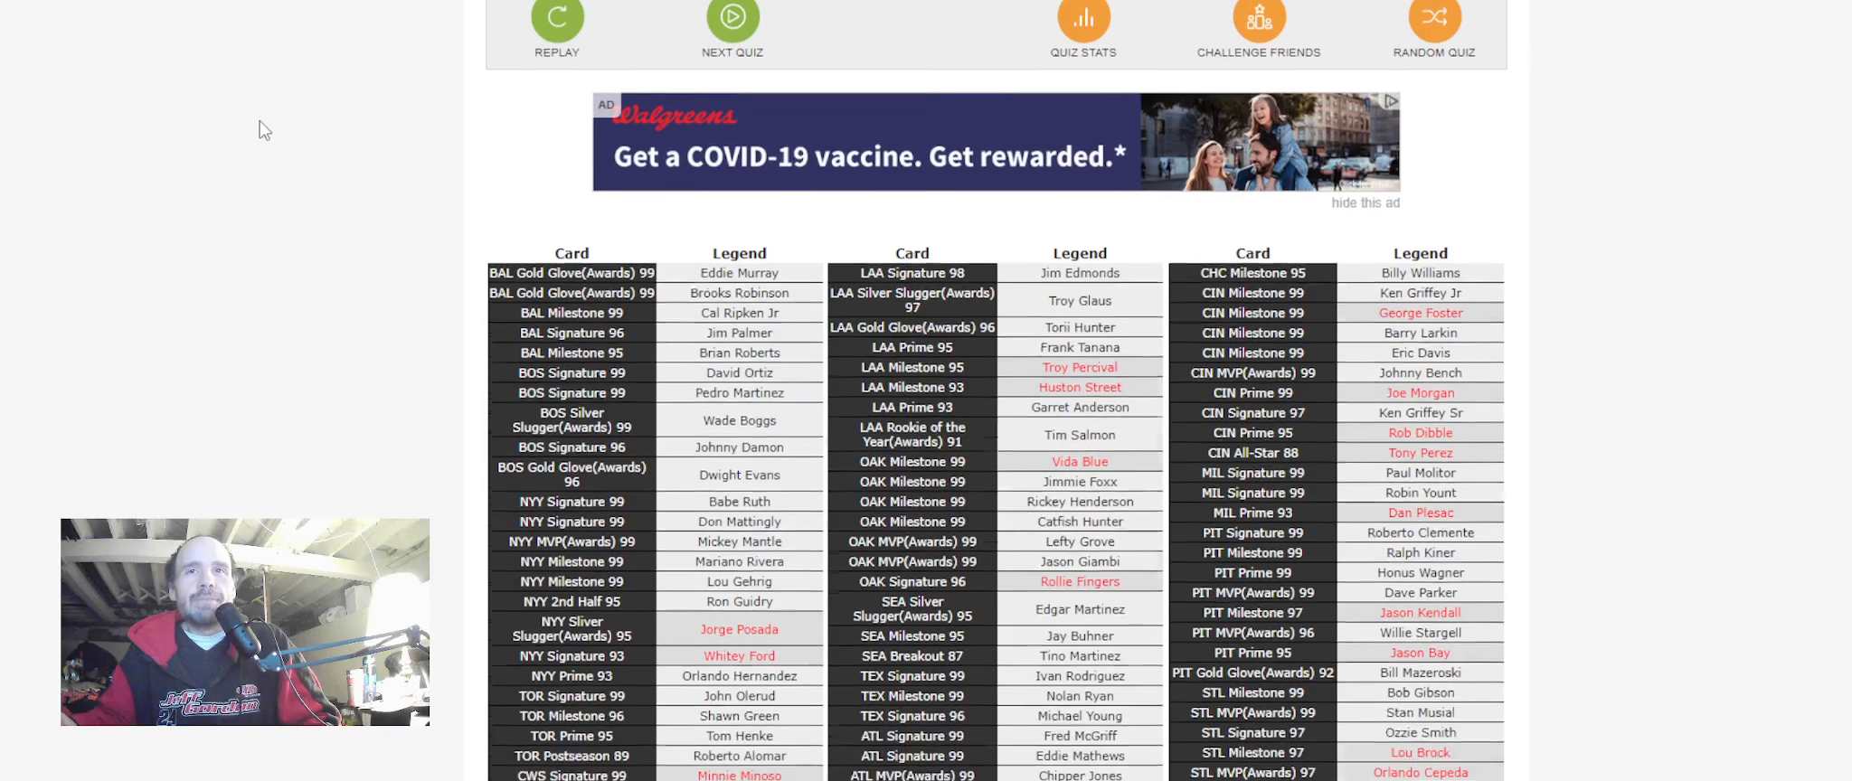
{"action": "scroll", "scroll_direction": "down", "scroll_amount": 3}
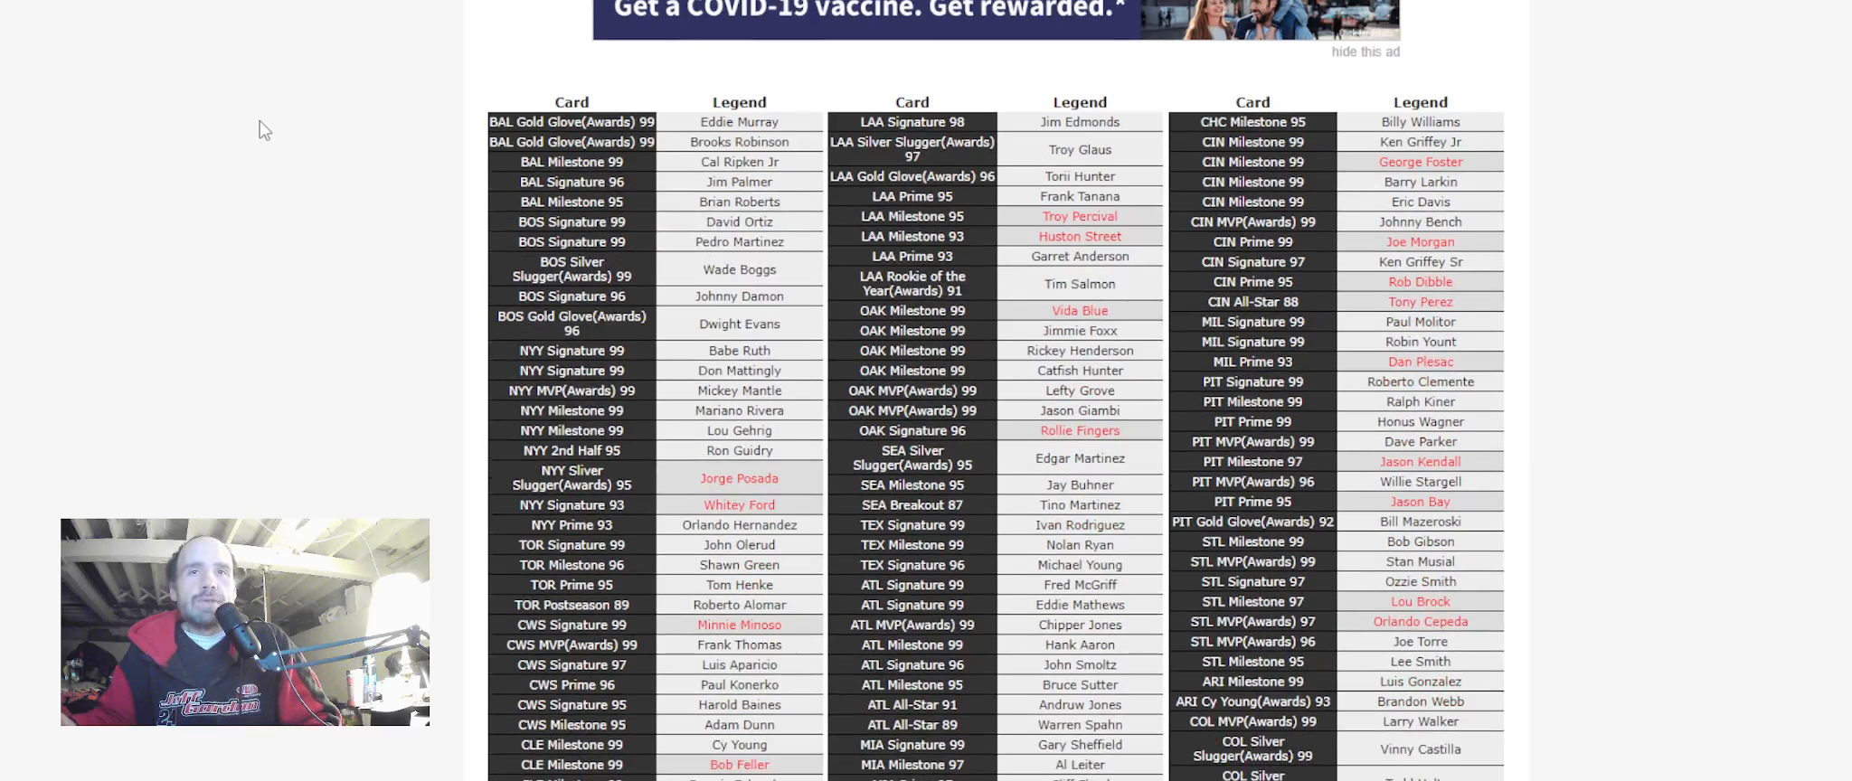
{"action": "scroll", "scroll_direction": "down", "scroll_amount": 3}
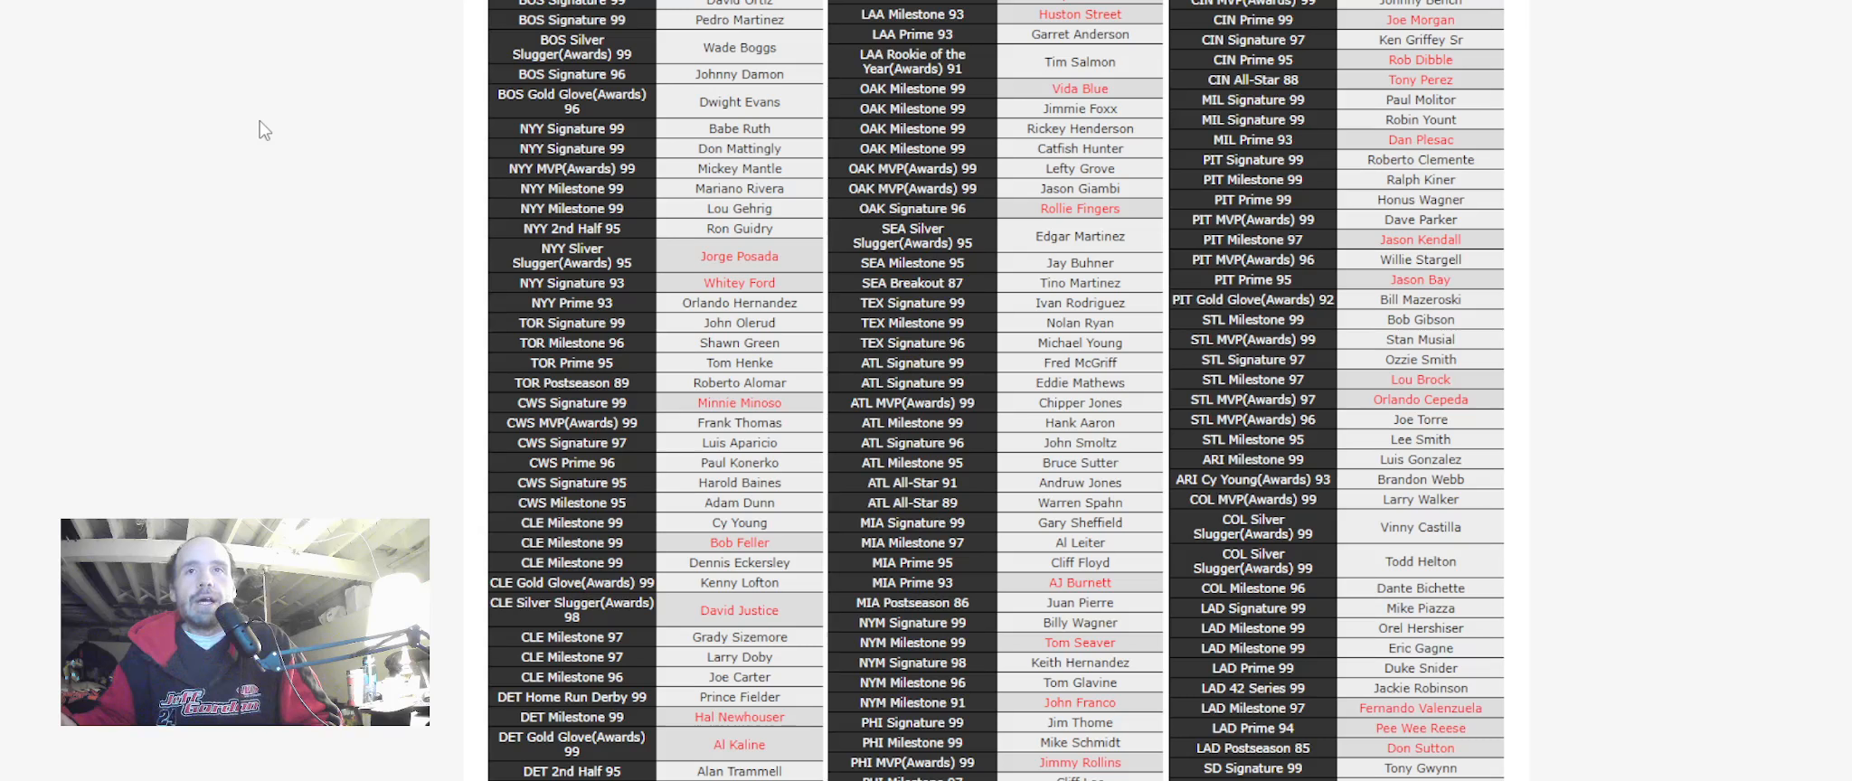
{"action": "scroll", "scroll_direction": "down", "scroll_amount": 3}
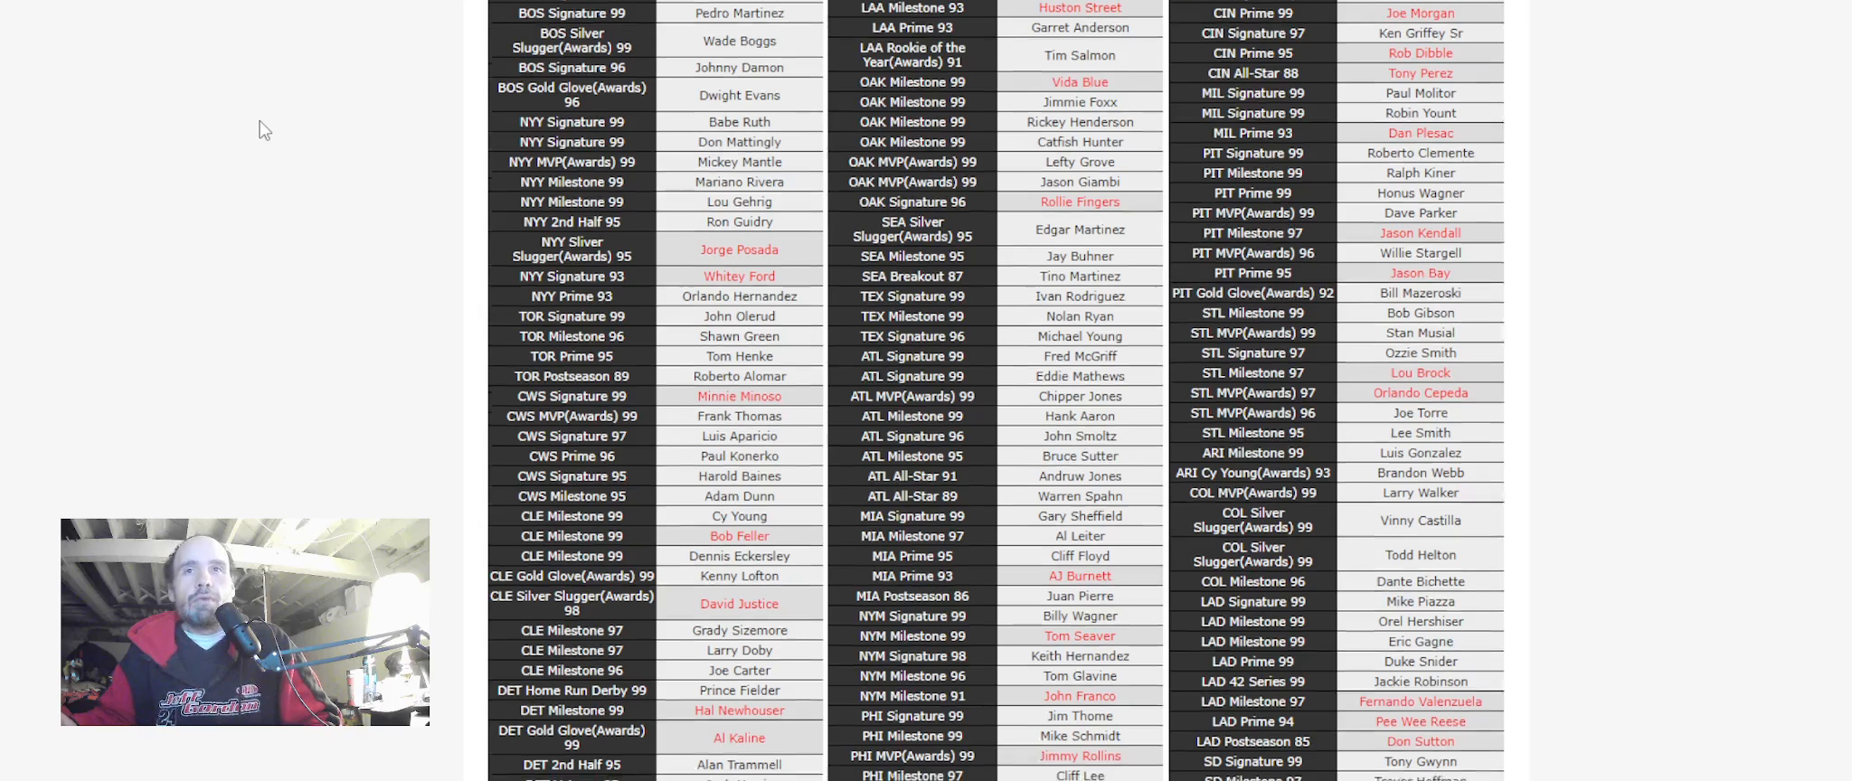
{"action": "scroll", "scroll_direction": "down", "scroll_amount": 3}
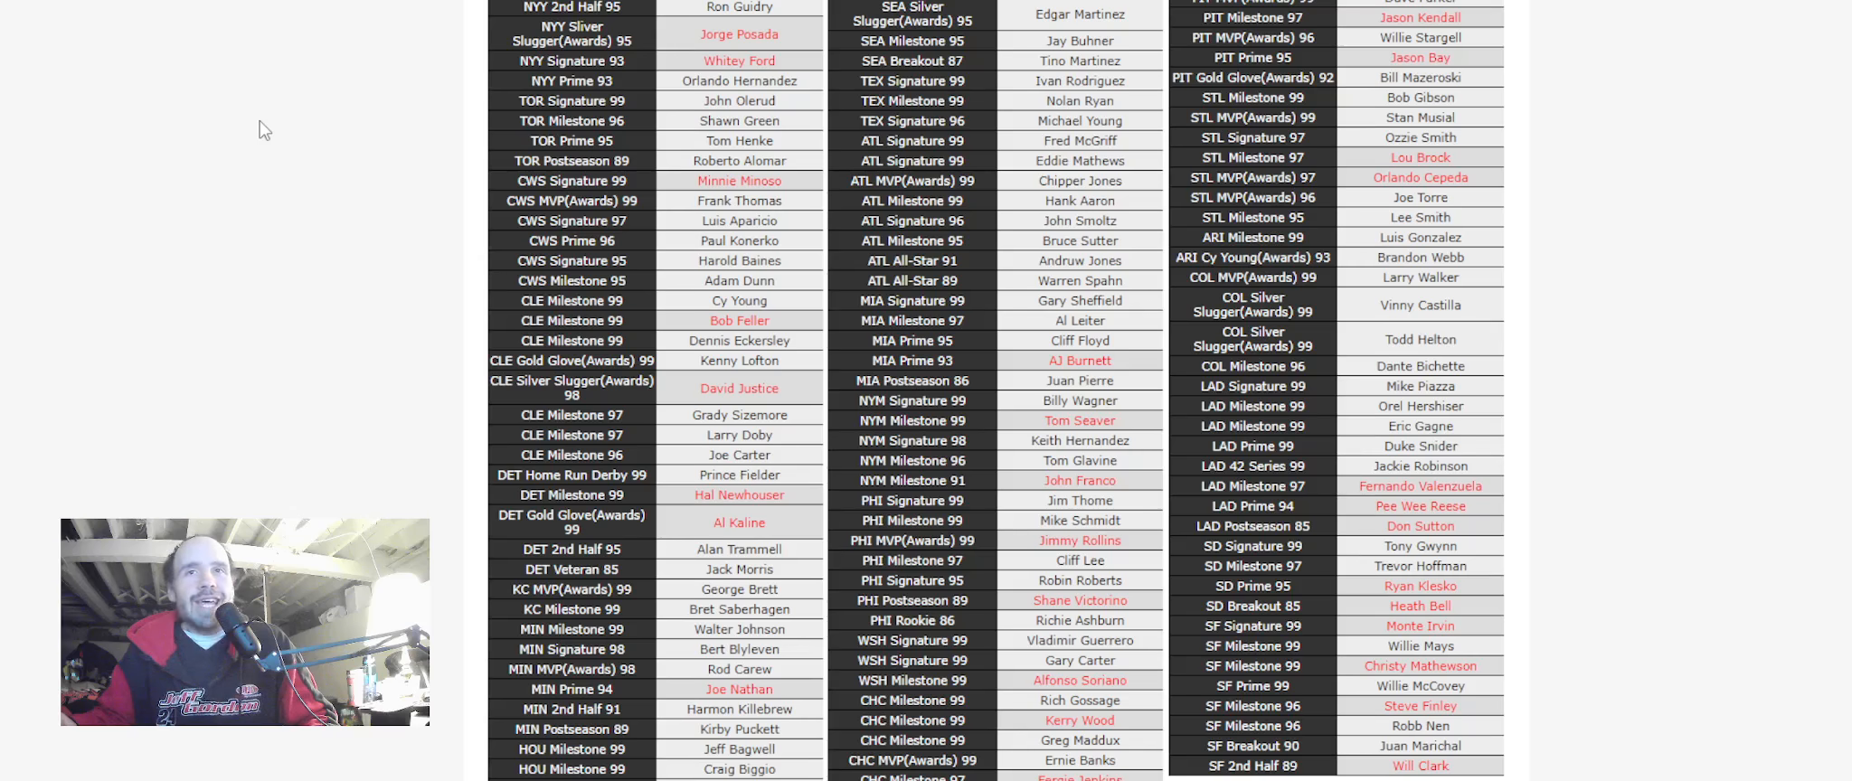
{"action": "scroll", "scroll_direction": "down", "scroll_amount": 3}
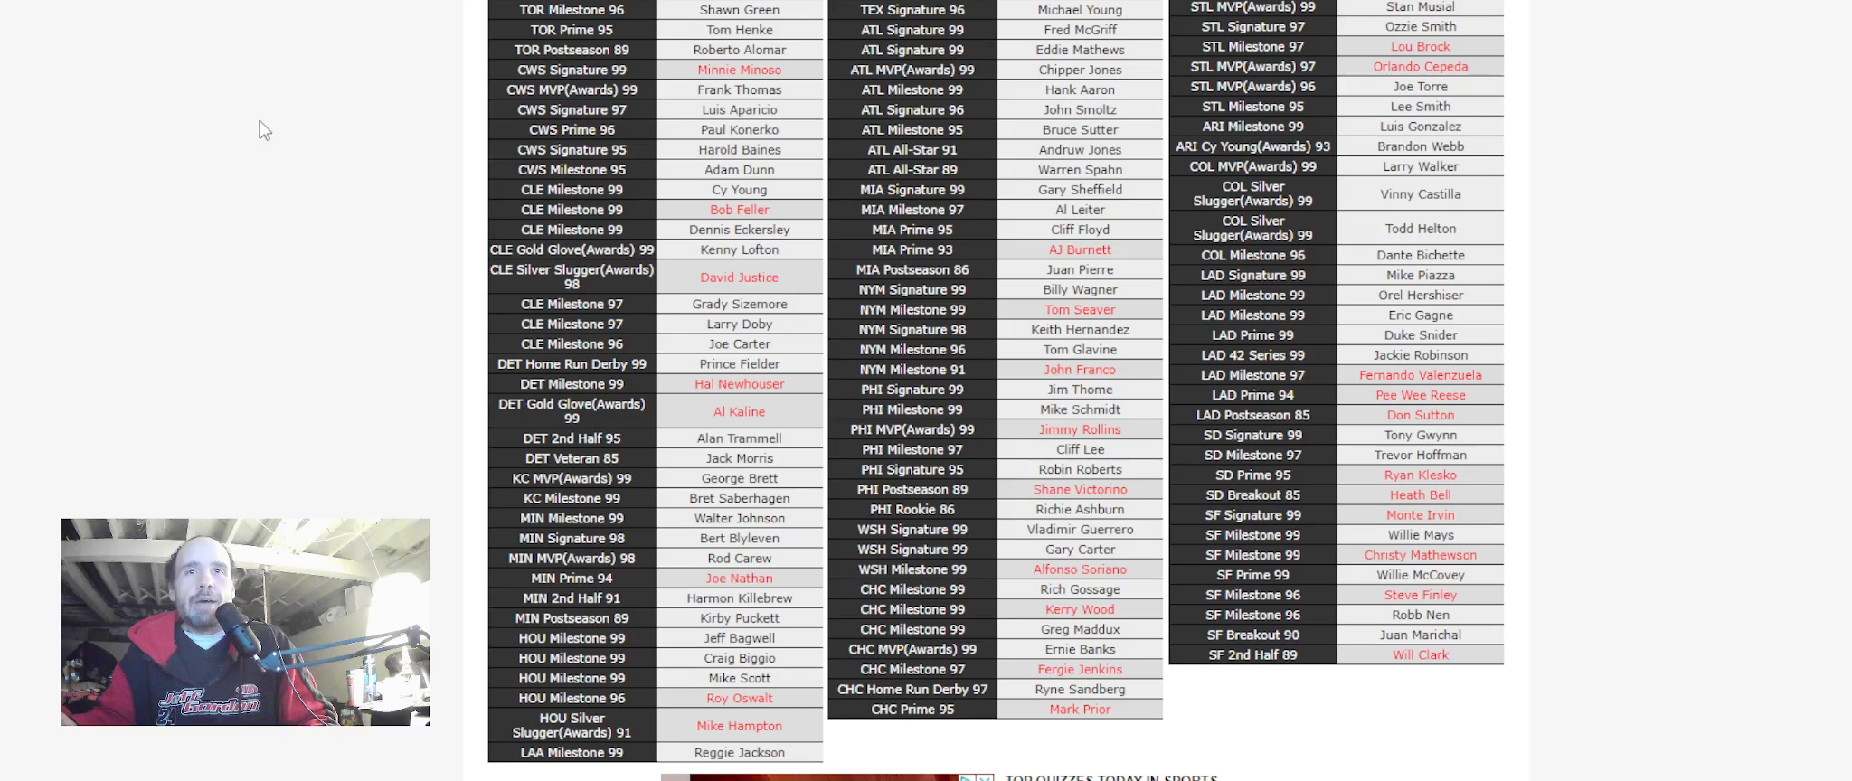
{"action": "scroll", "scroll_direction": "down", "scroll_amount": 3}
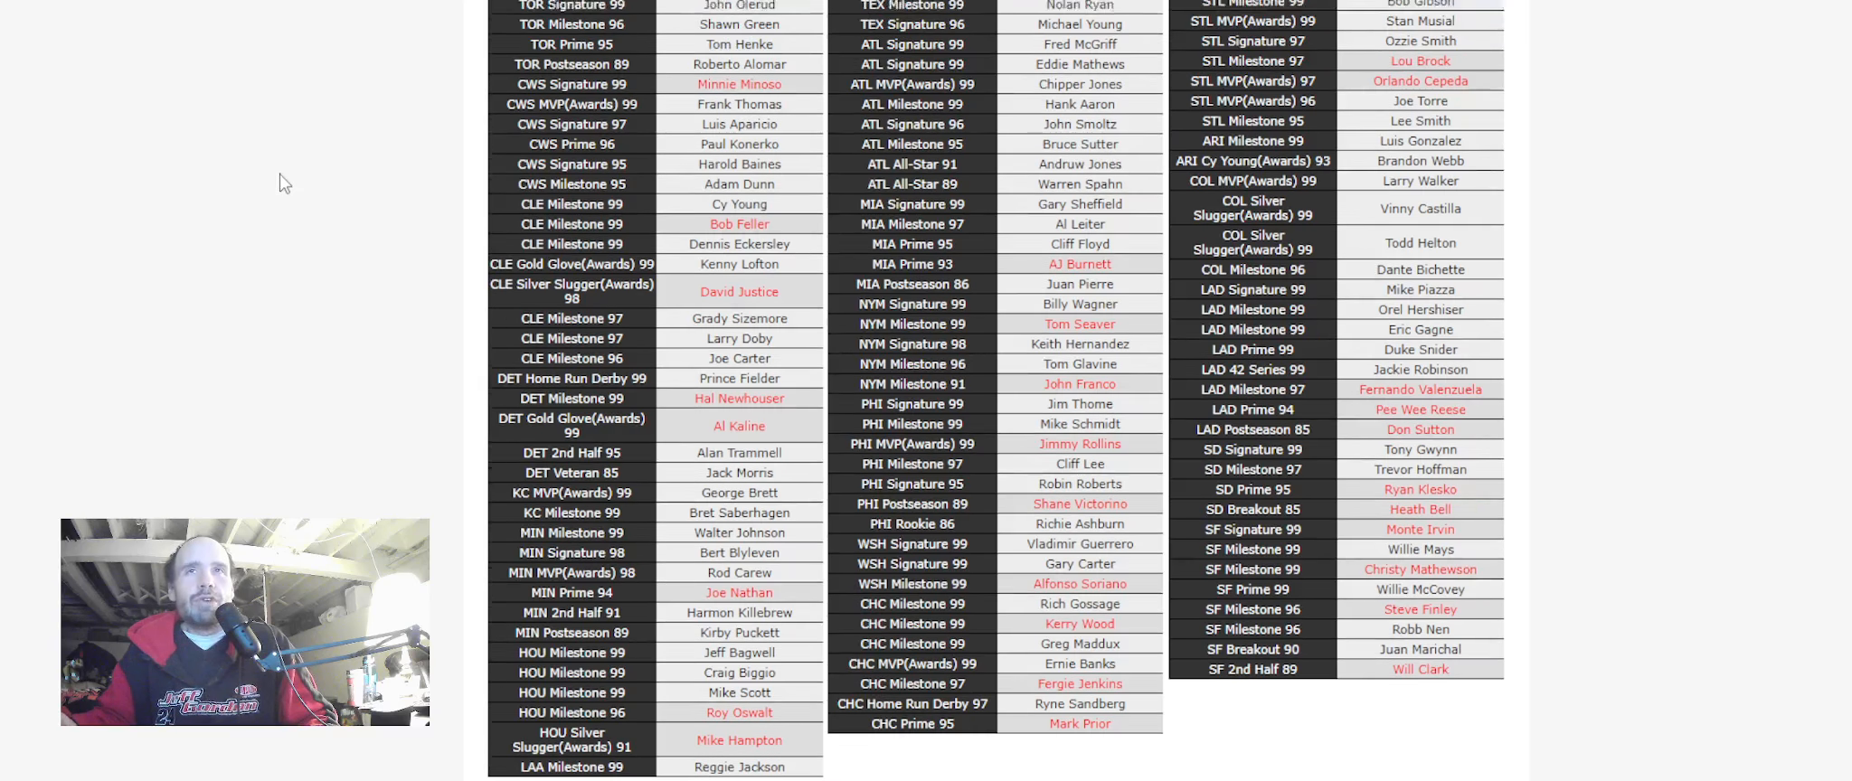
{"action": "scroll", "scroll_direction": "down", "scroll_amount": 3}
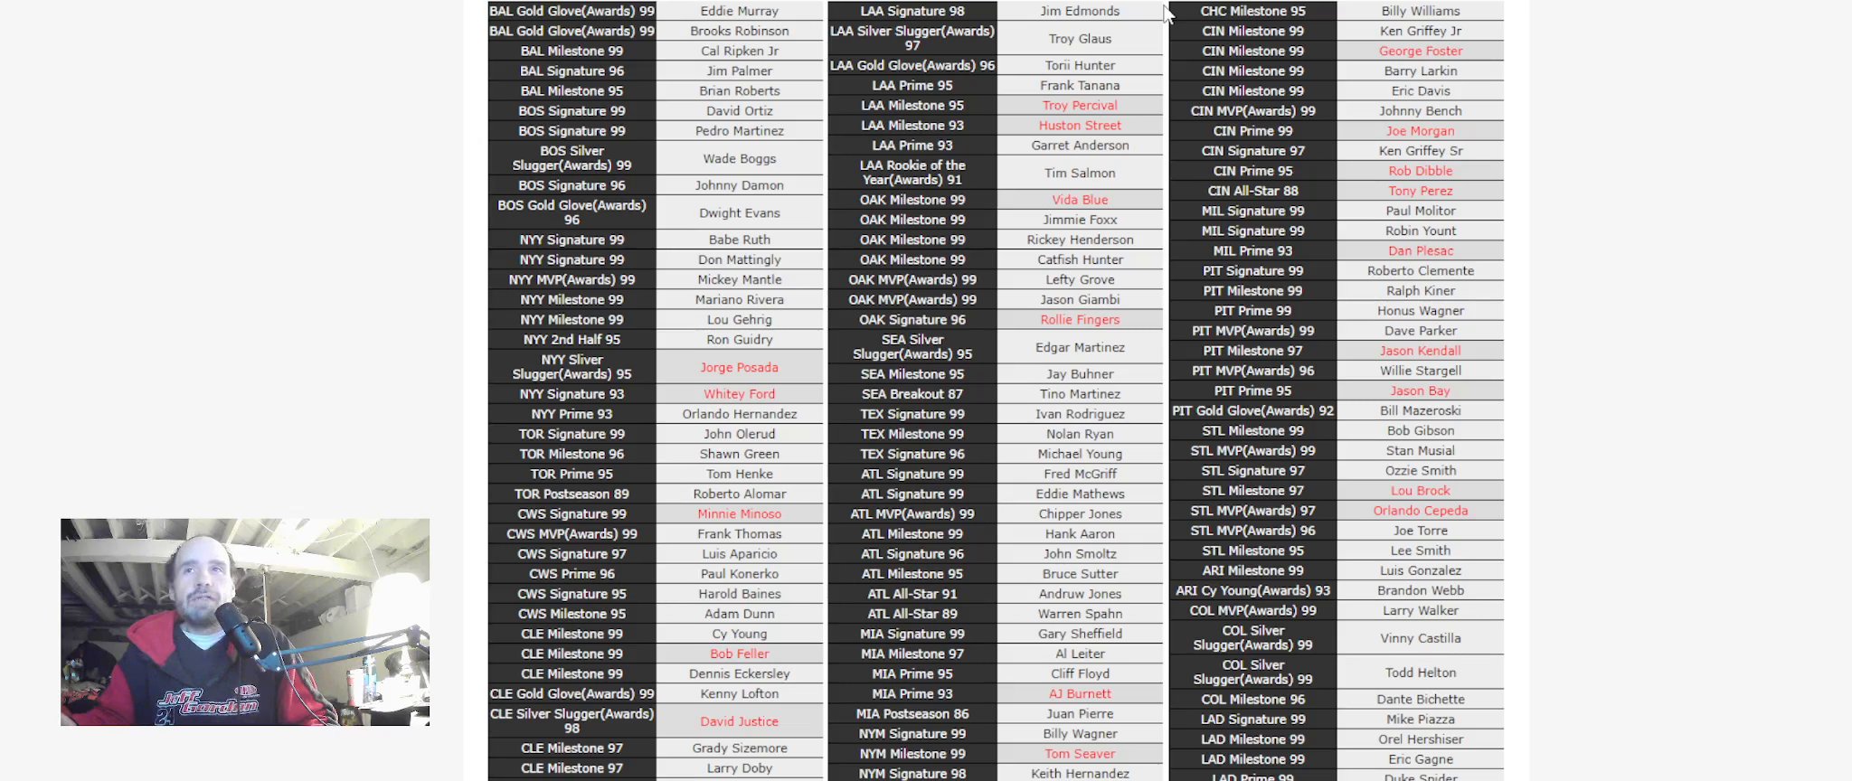
{"action": "scroll", "scroll_direction": "down", "scroll_amount": 3}
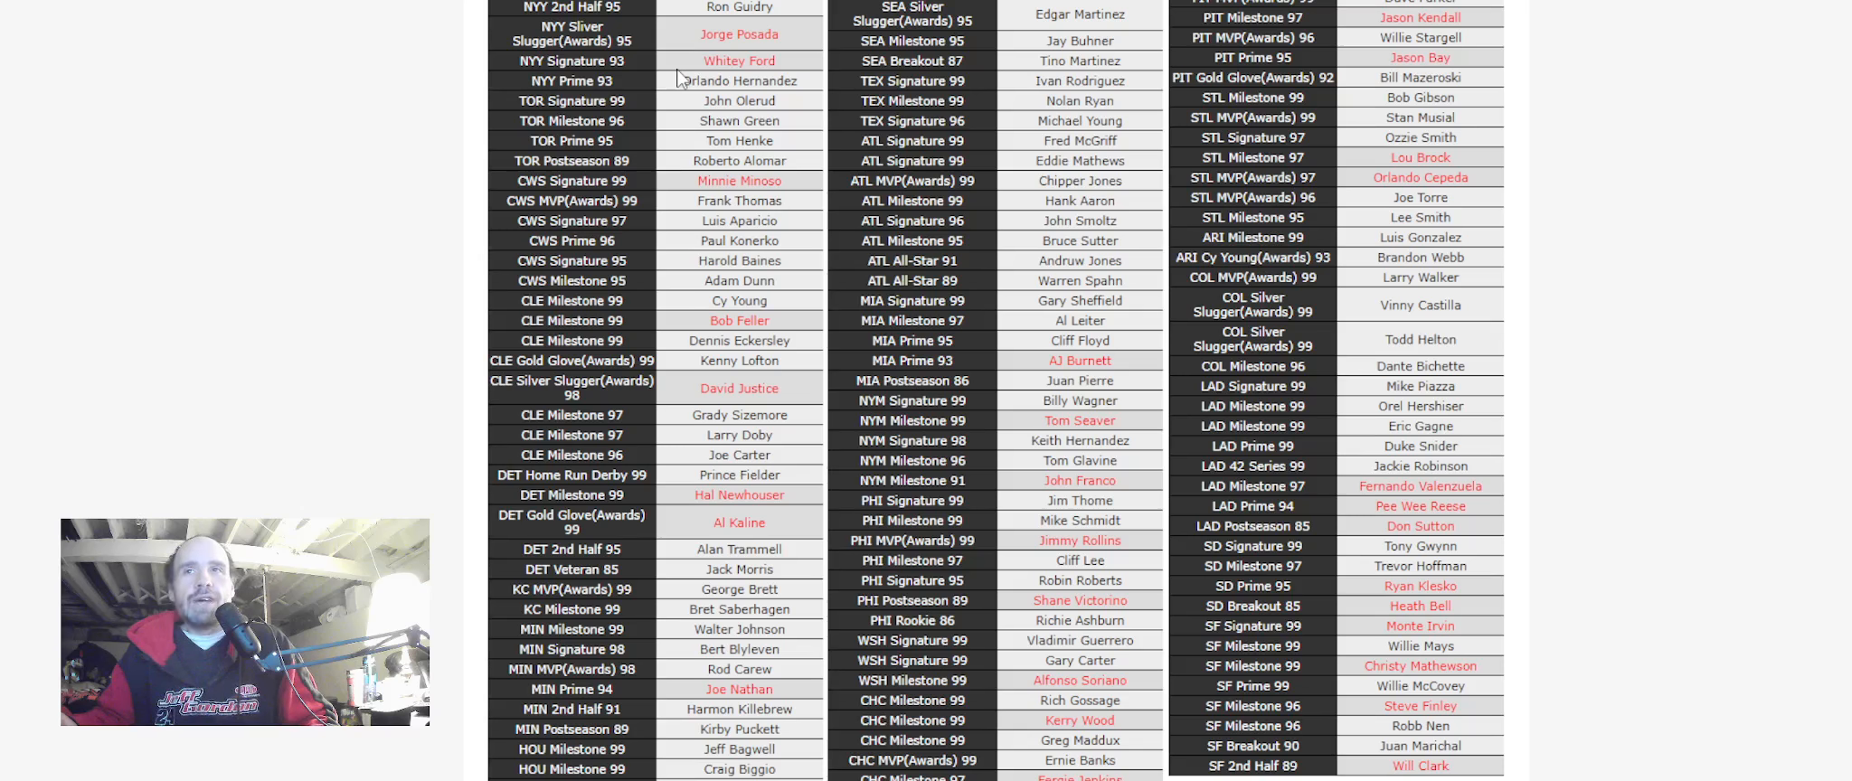
{"action": "scroll", "scroll_direction": "down", "scroll_amount": 3}
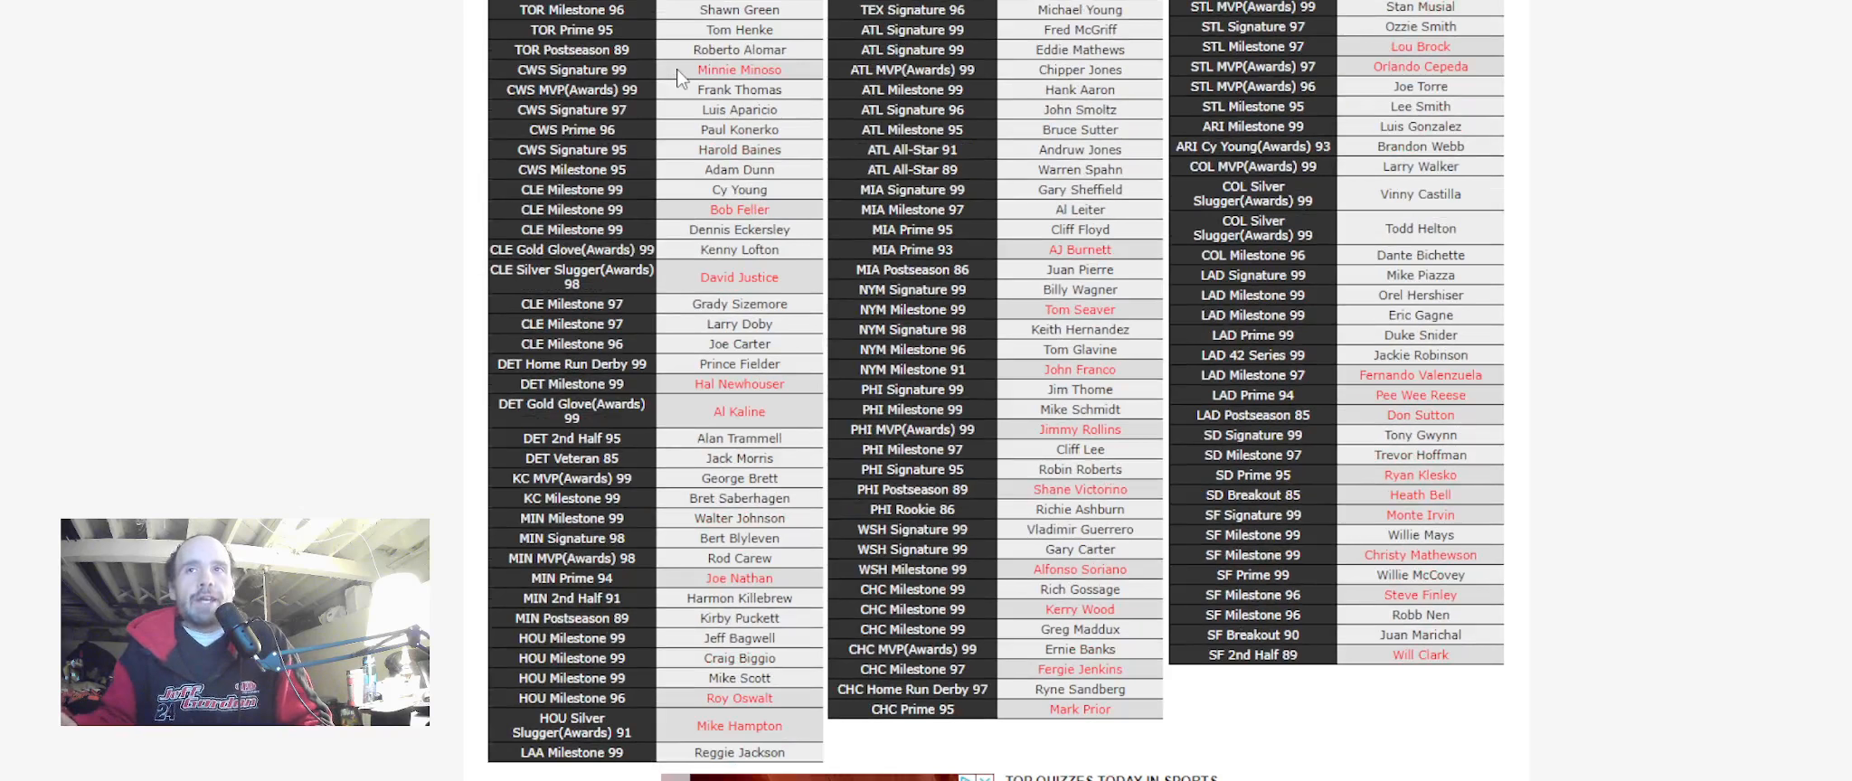
{"action": "scroll", "scroll_direction": "down", "scroll_amount": 3}
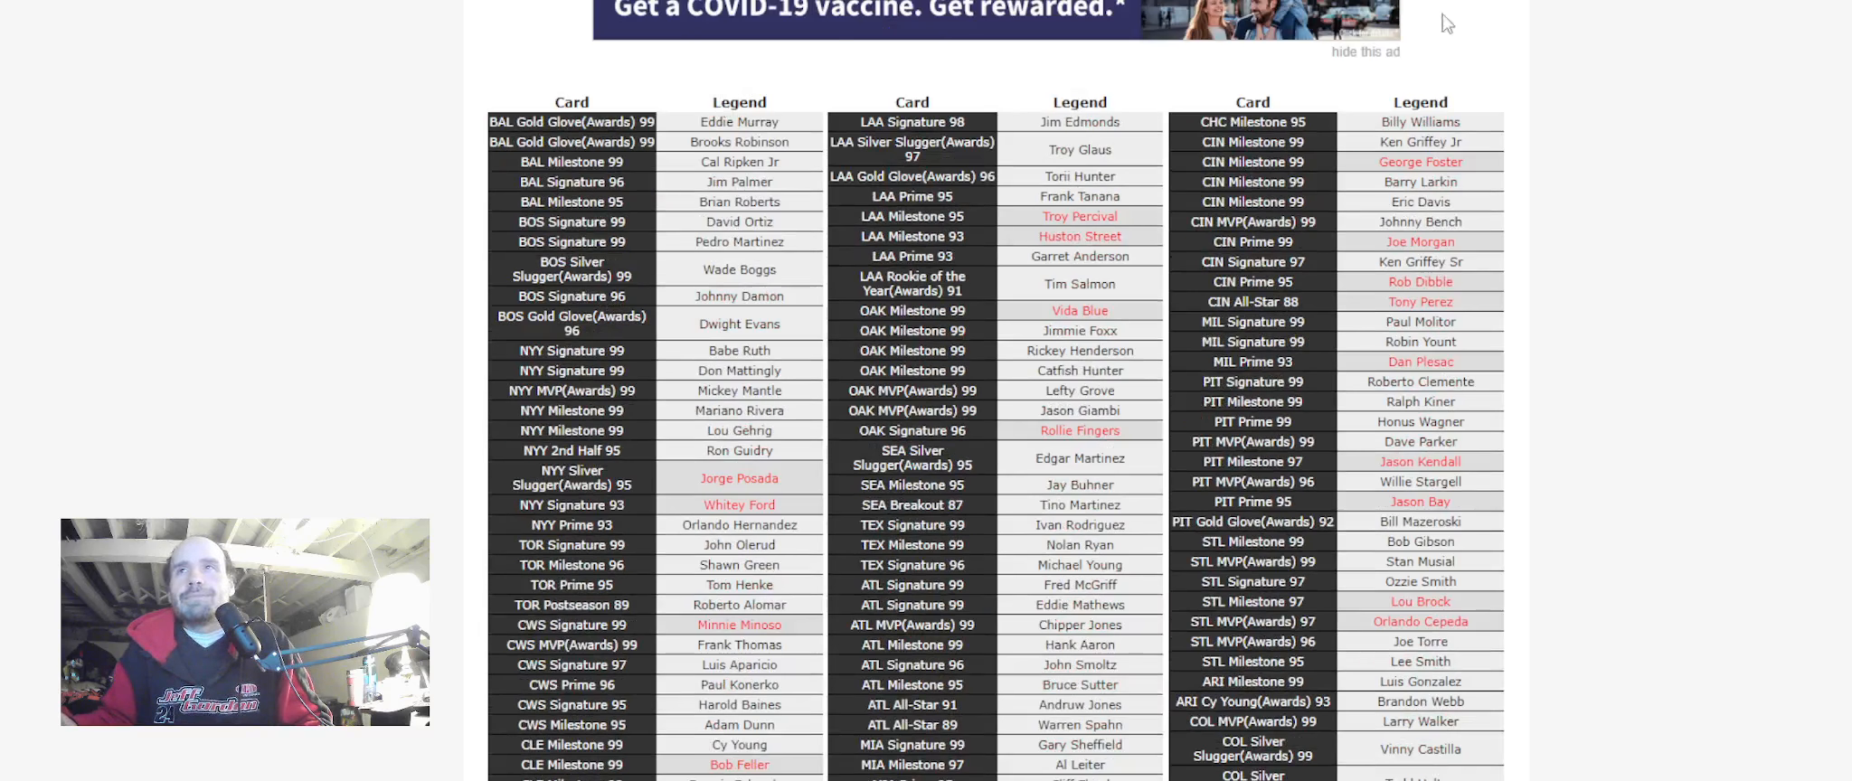
{"action": "mouse_move", "coordinate": [1579, 154]}
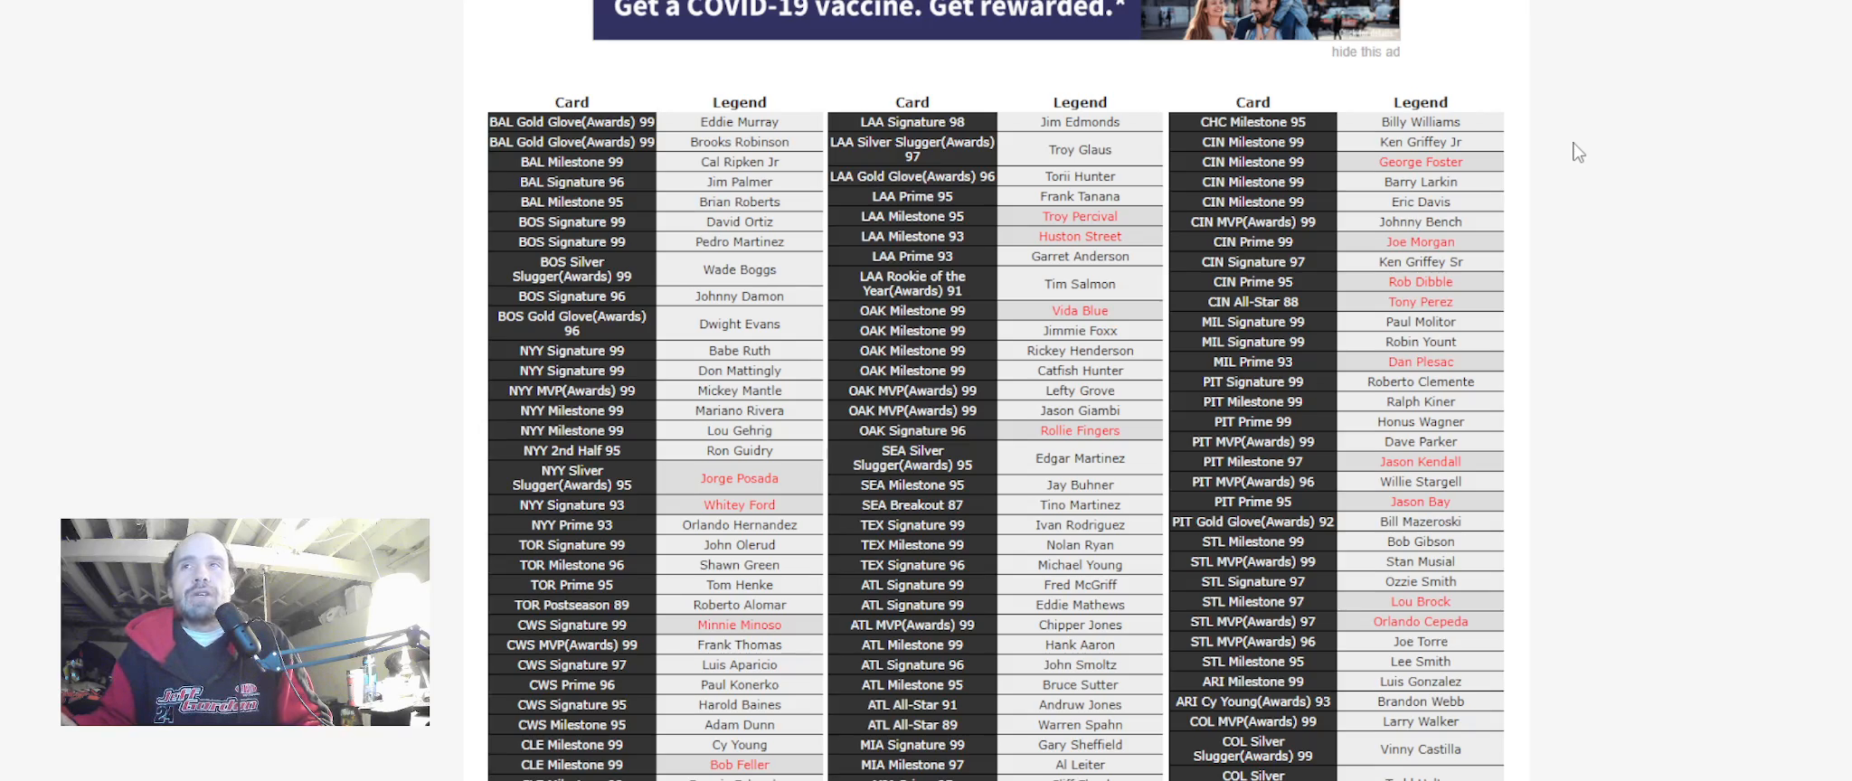
{"action": "scroll", "scroll_direction": "down", "scroll_amount": 3}
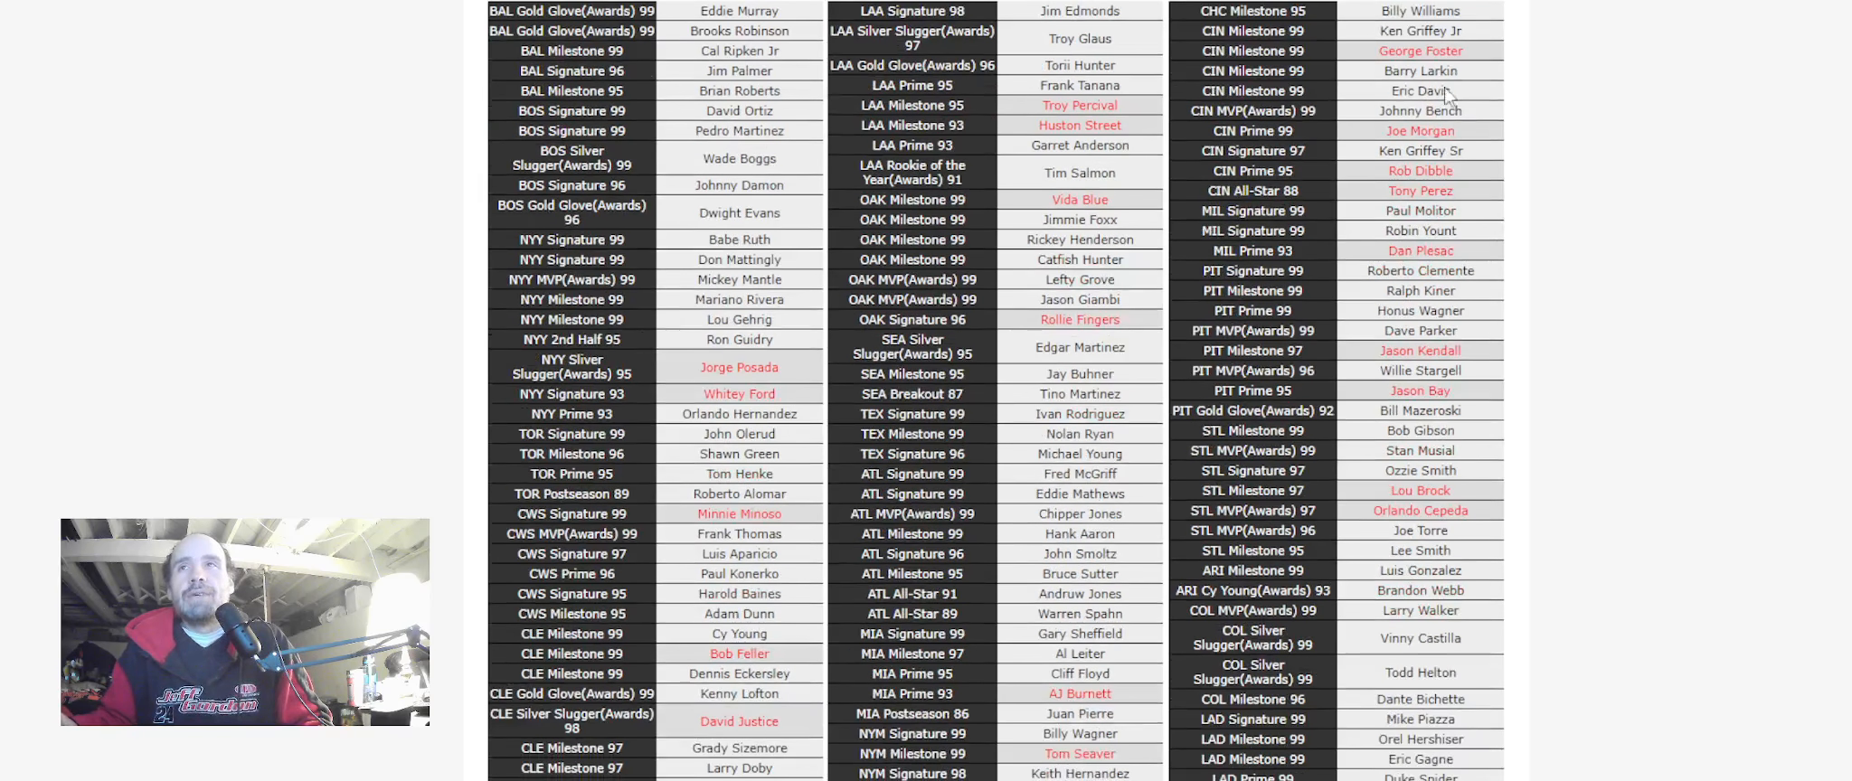
{"action": "mouse_move", "coordinate": [1204, 42]}
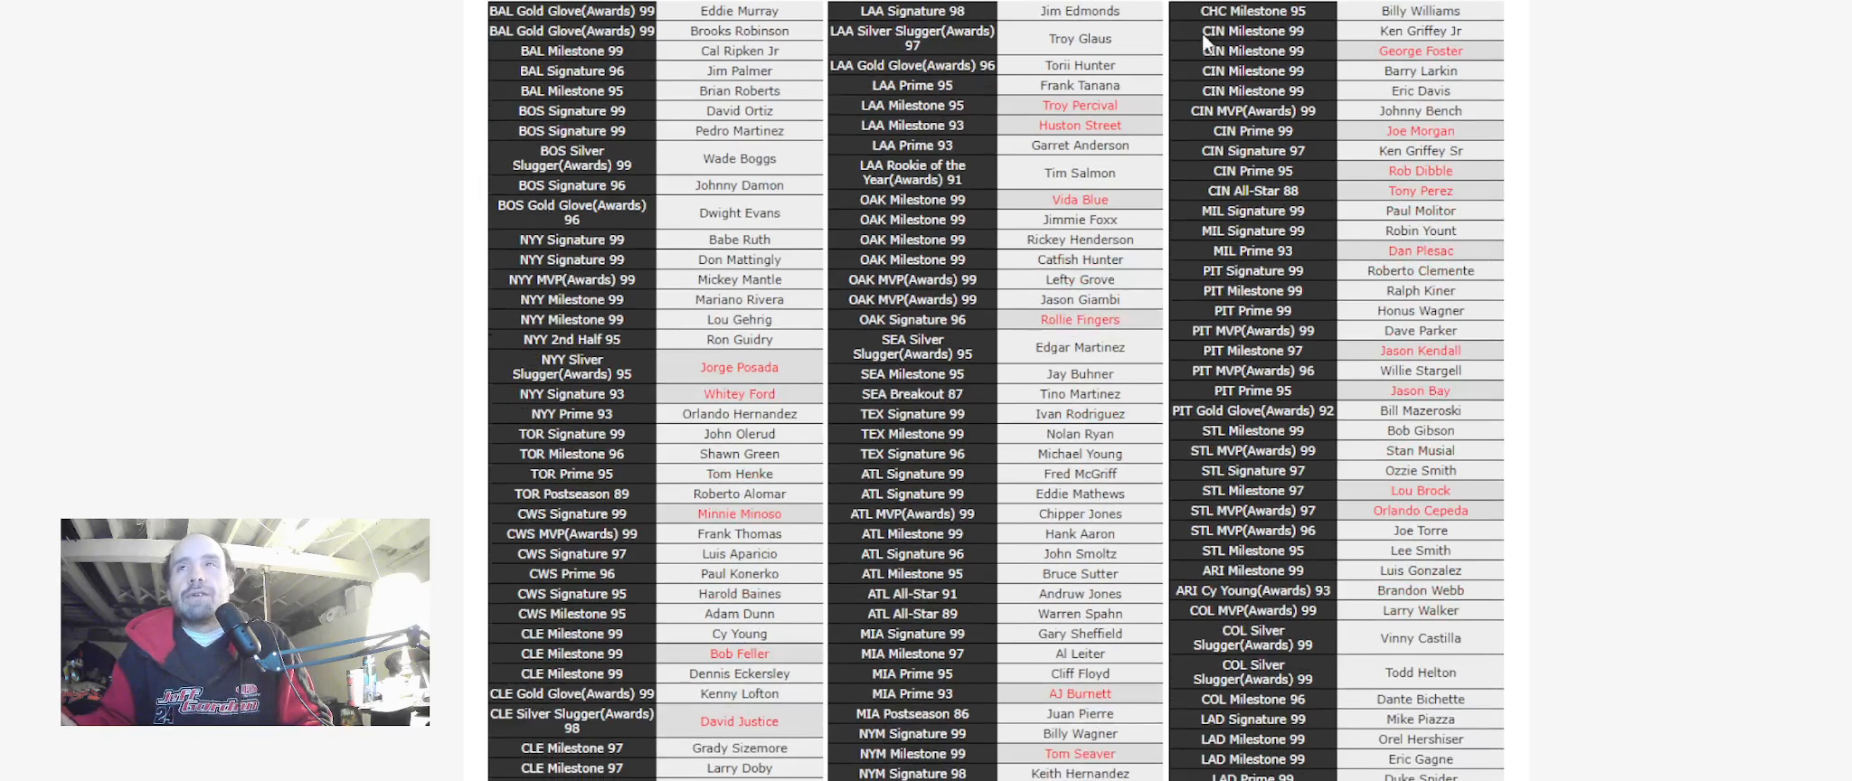
{"action": "scroll", "scroll_direction": "down", "scroll_amount": 3}
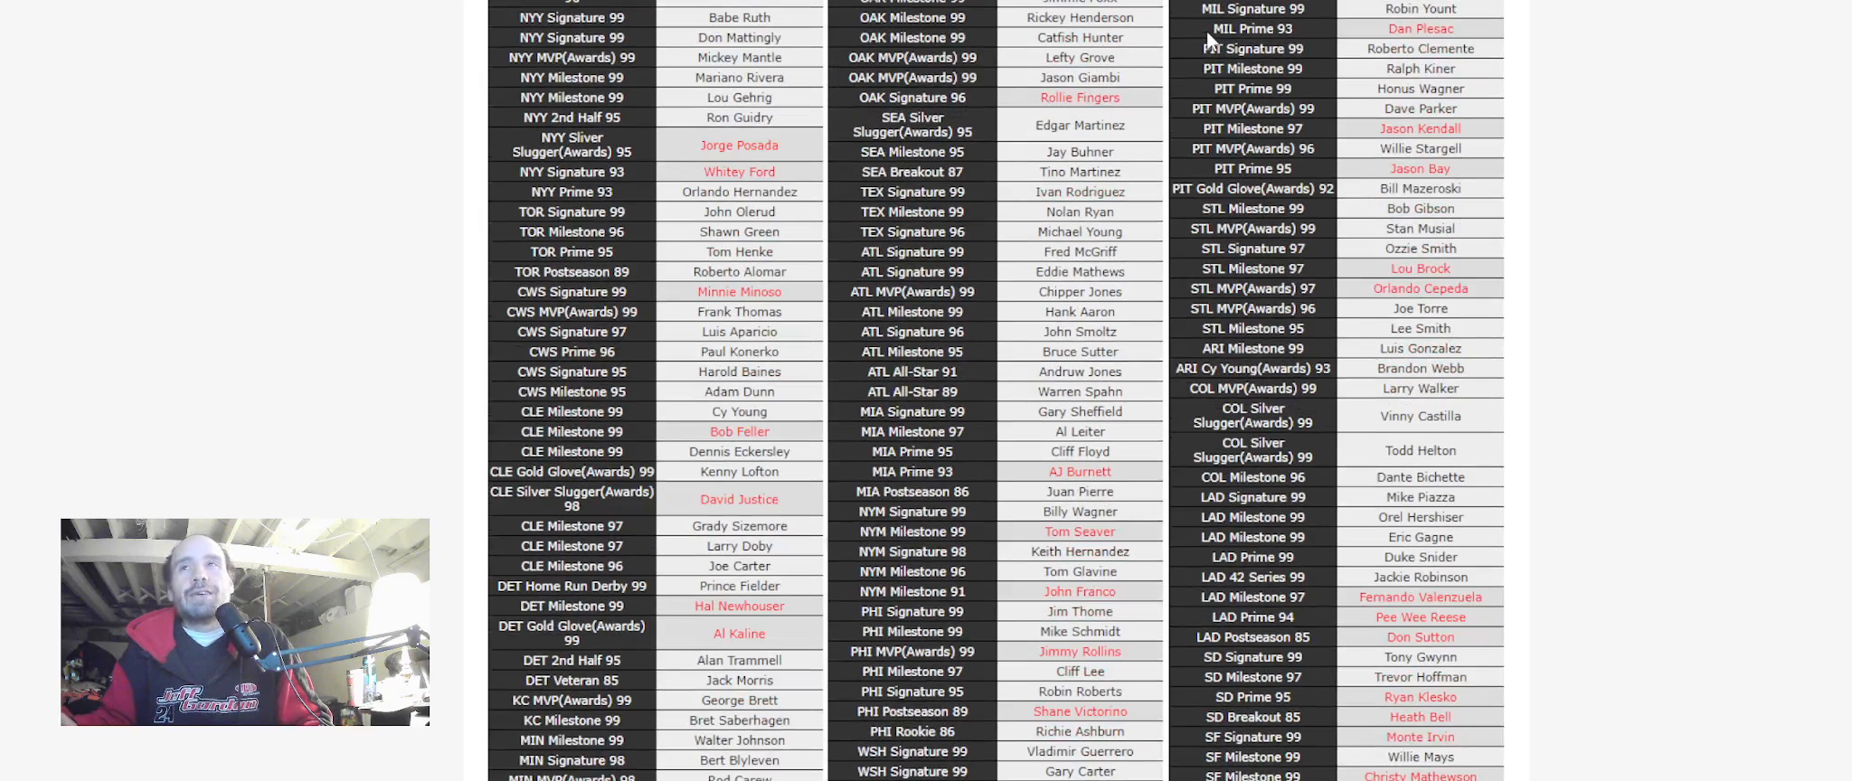
{"action": "scroll", "scroll_direction": "down", "scroll_amount": 3}
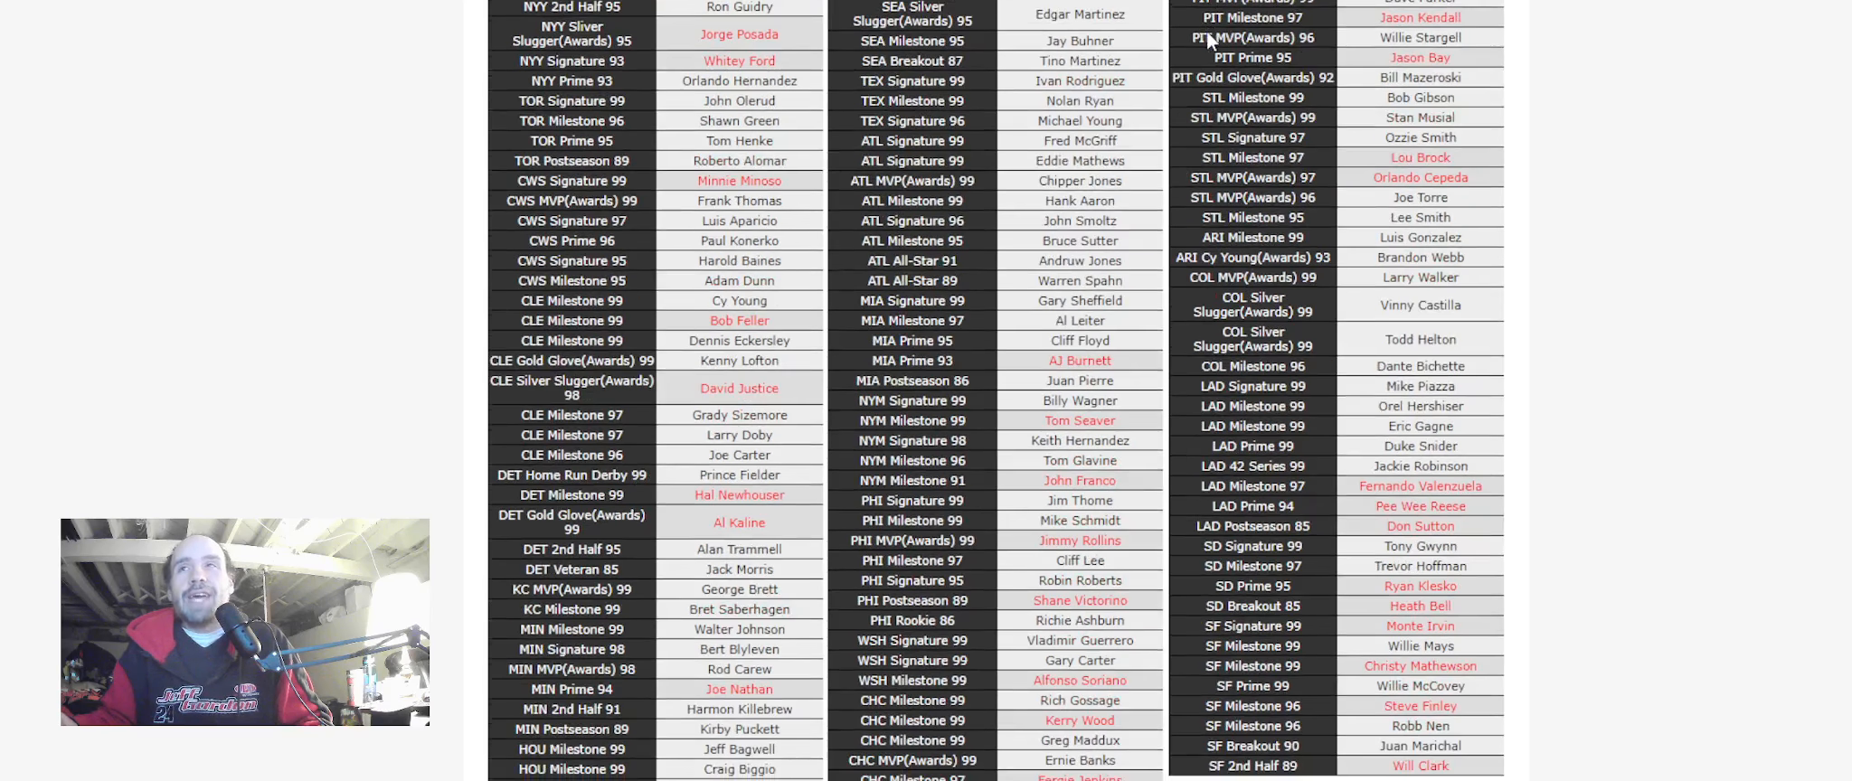
{"action": "scroll", "scroll_direction": "down", "scroll_amount": 3}
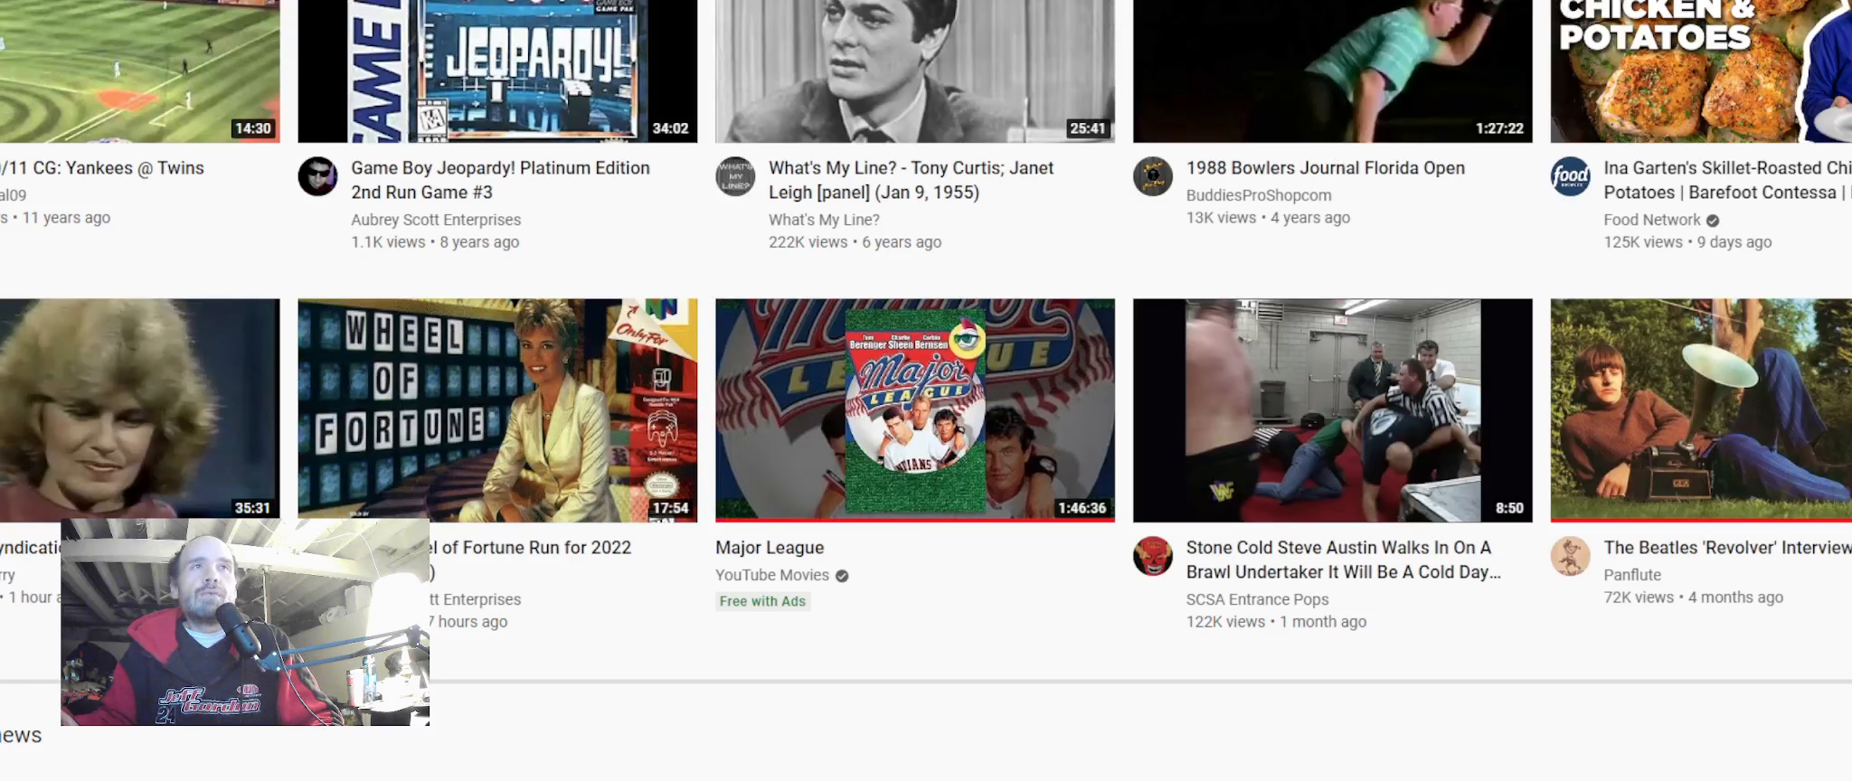
Scroll YouTube to find another creator's MLB The Show 21 legends quiz video and play it
{"action": "scroll", "scroll_direction": "down", "scroll_amount": 3}
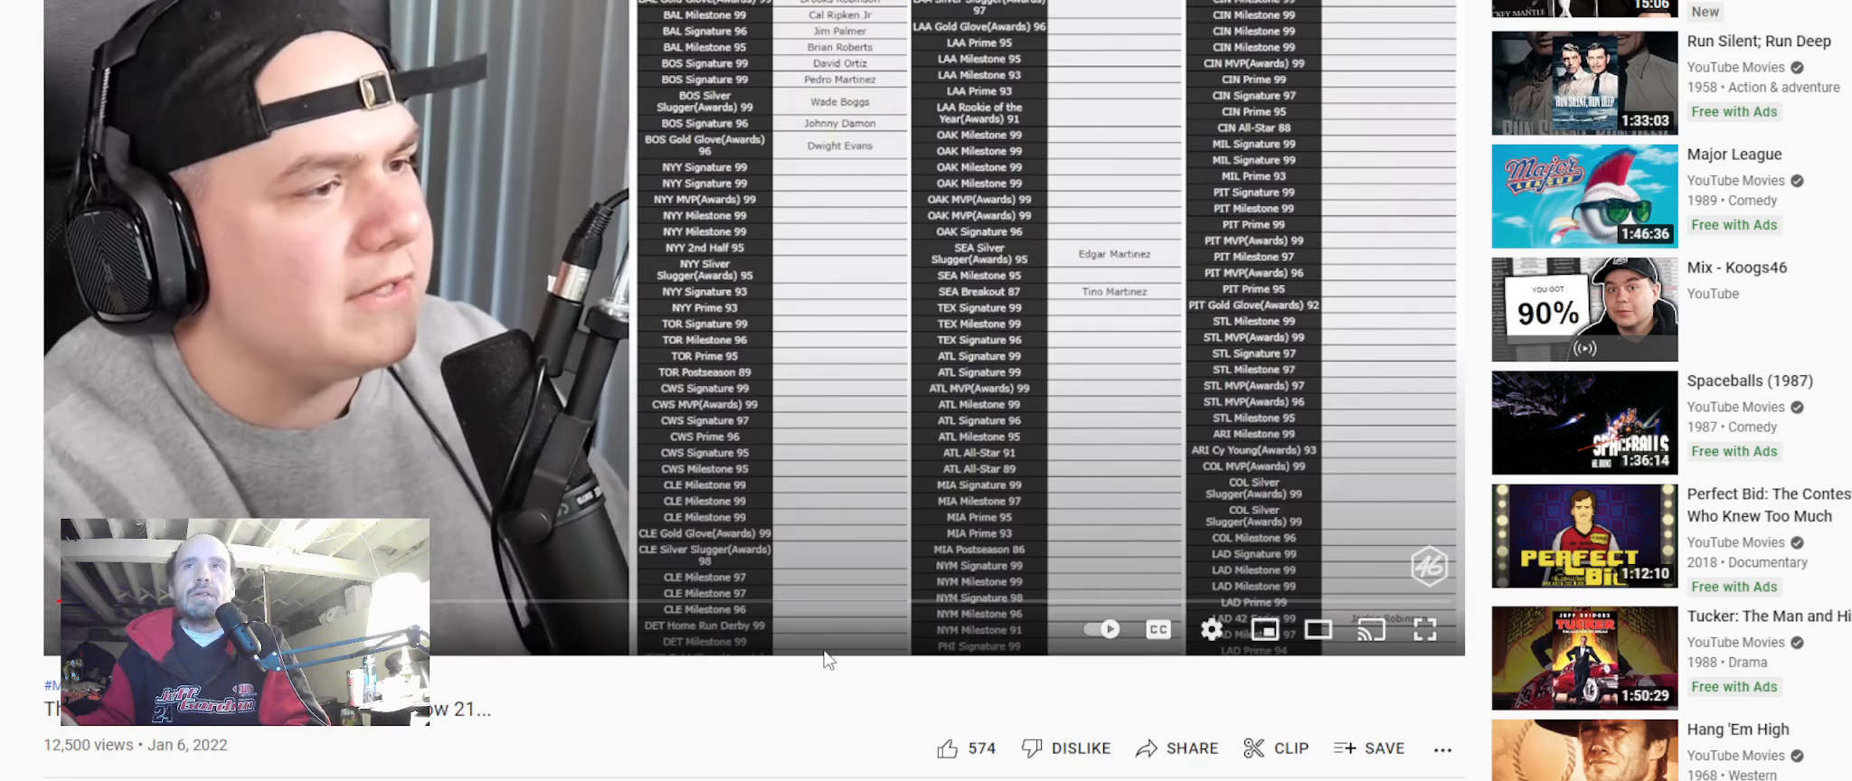
Watch the creator's attempt, double-clicking the player to skip back and rewatch parts
{"action": "double_click", "coordinate": [1211, 266]}
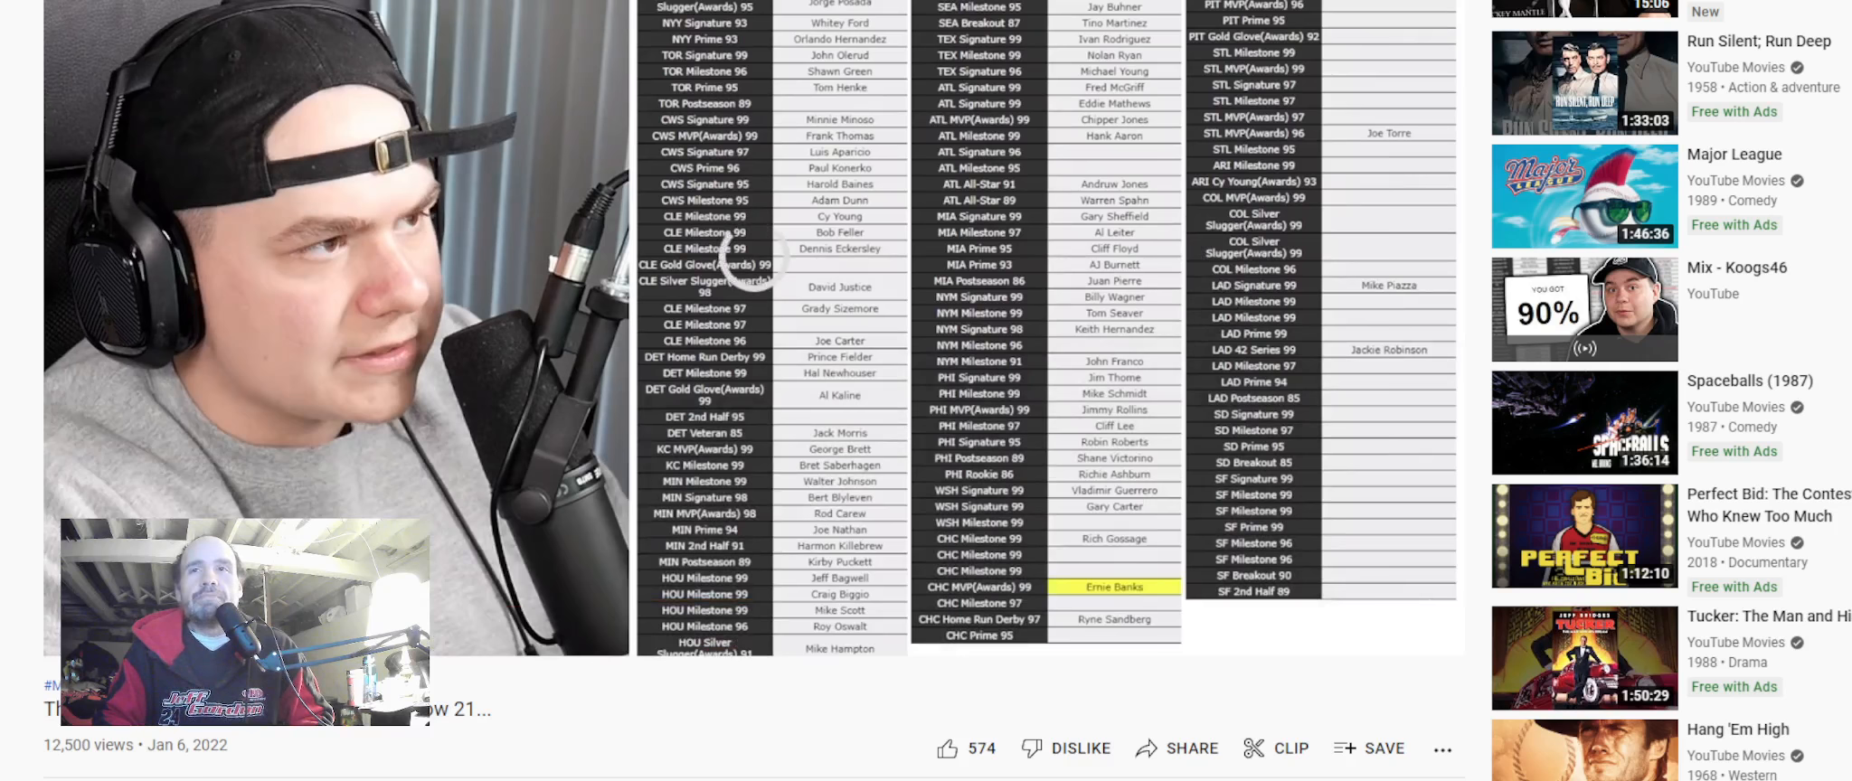
{"action": "mouse_move", "coordinate": [838, 650]}
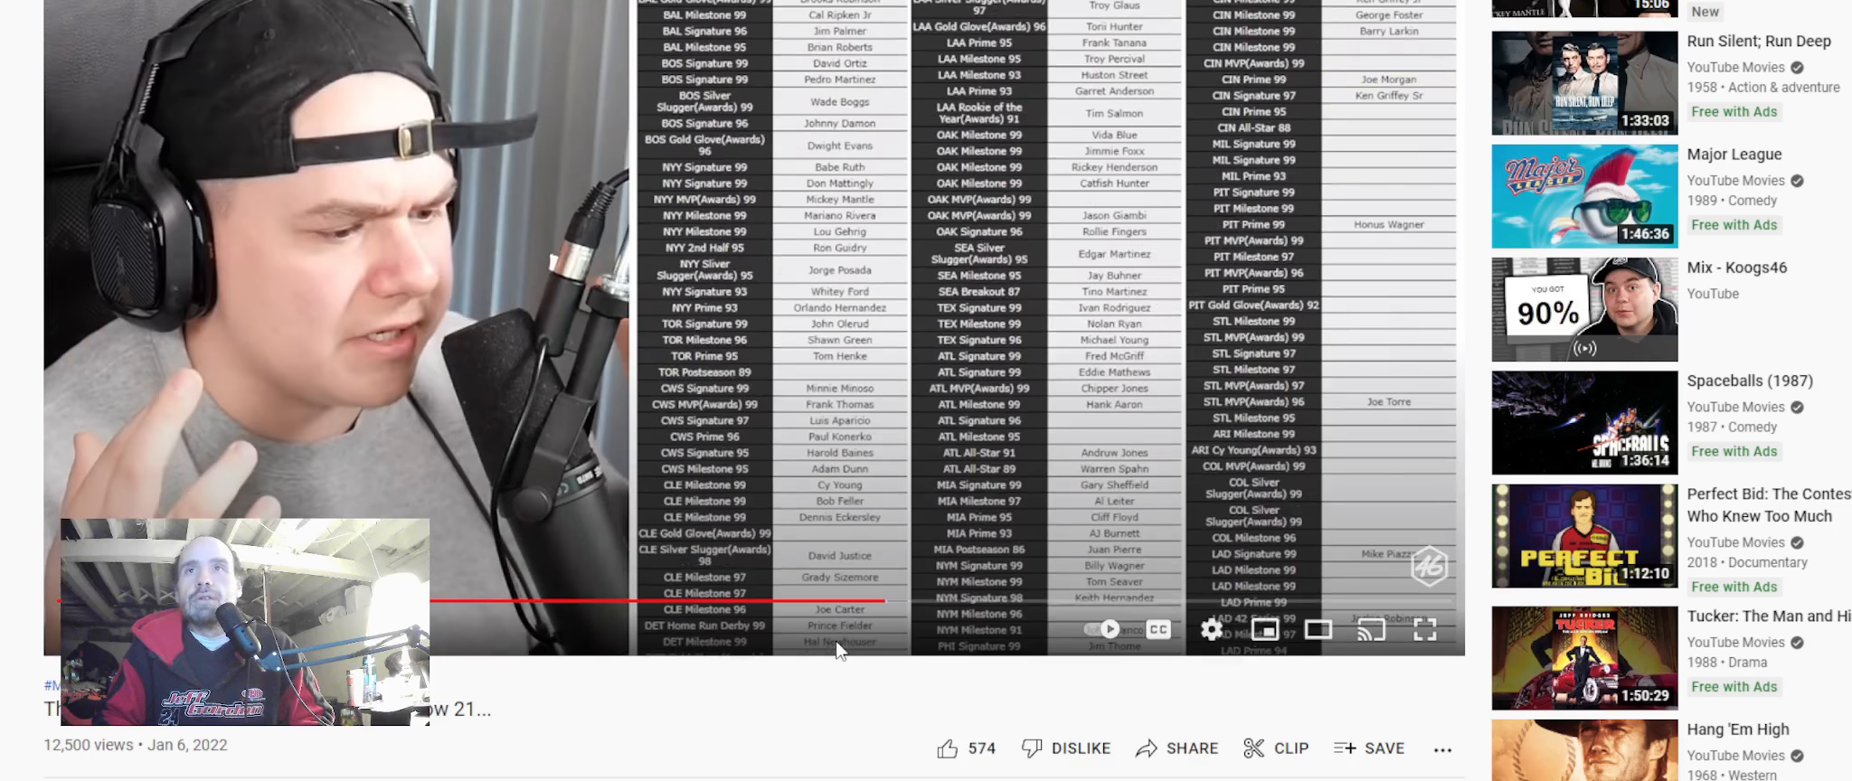
{"action": "double_click", "coordinate": [1228, 266]}
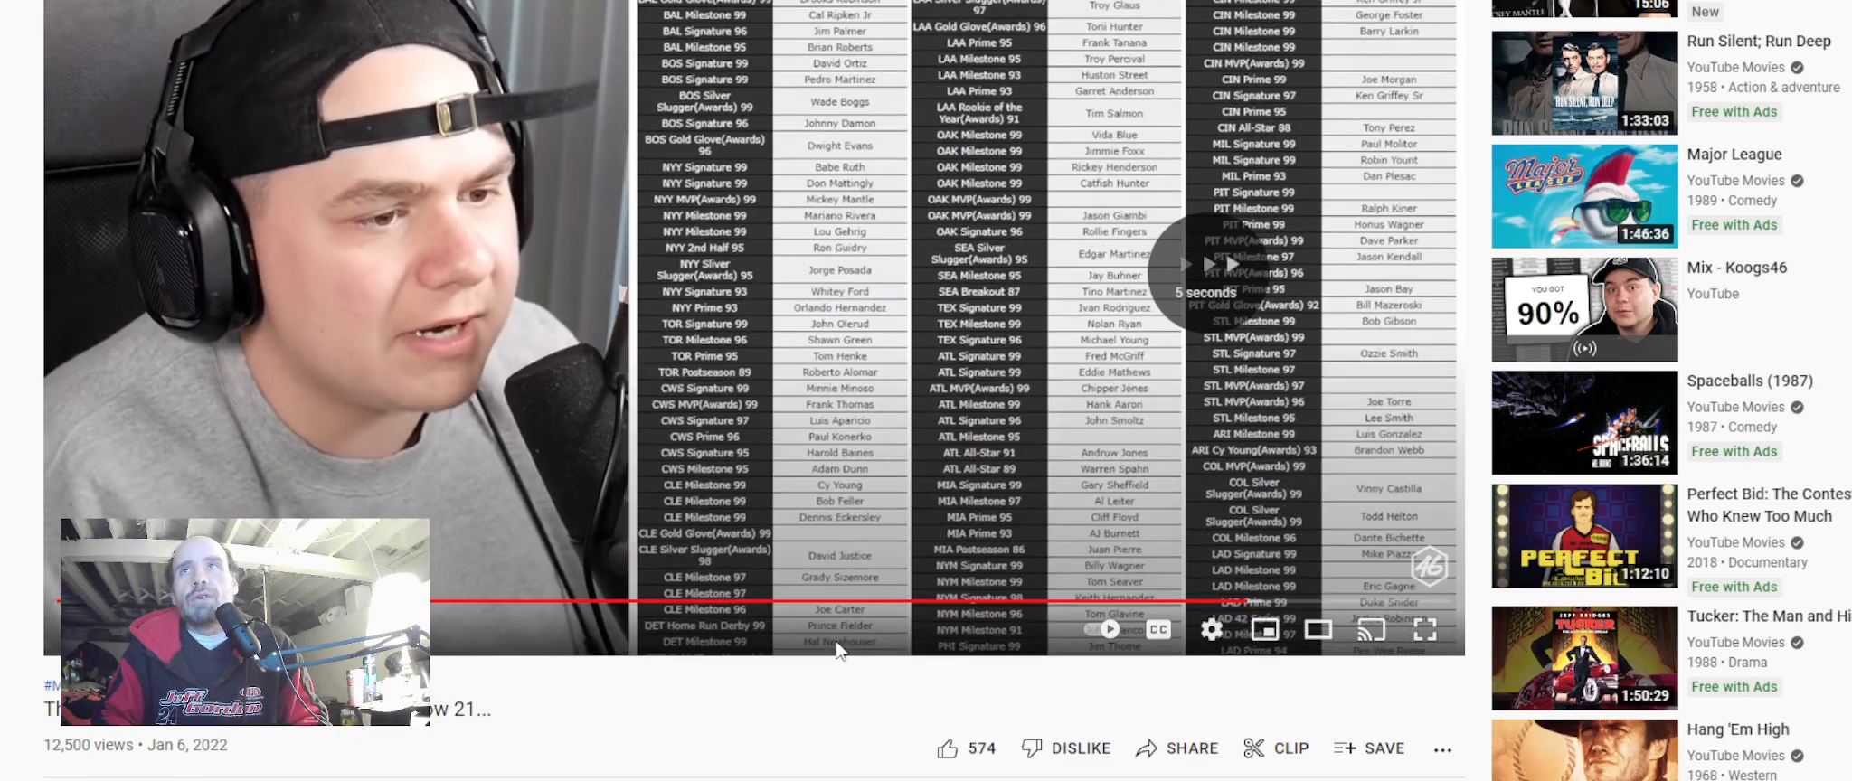
{"action": "scroll", "scroll_direction": "down", "scroll_amount": 3}
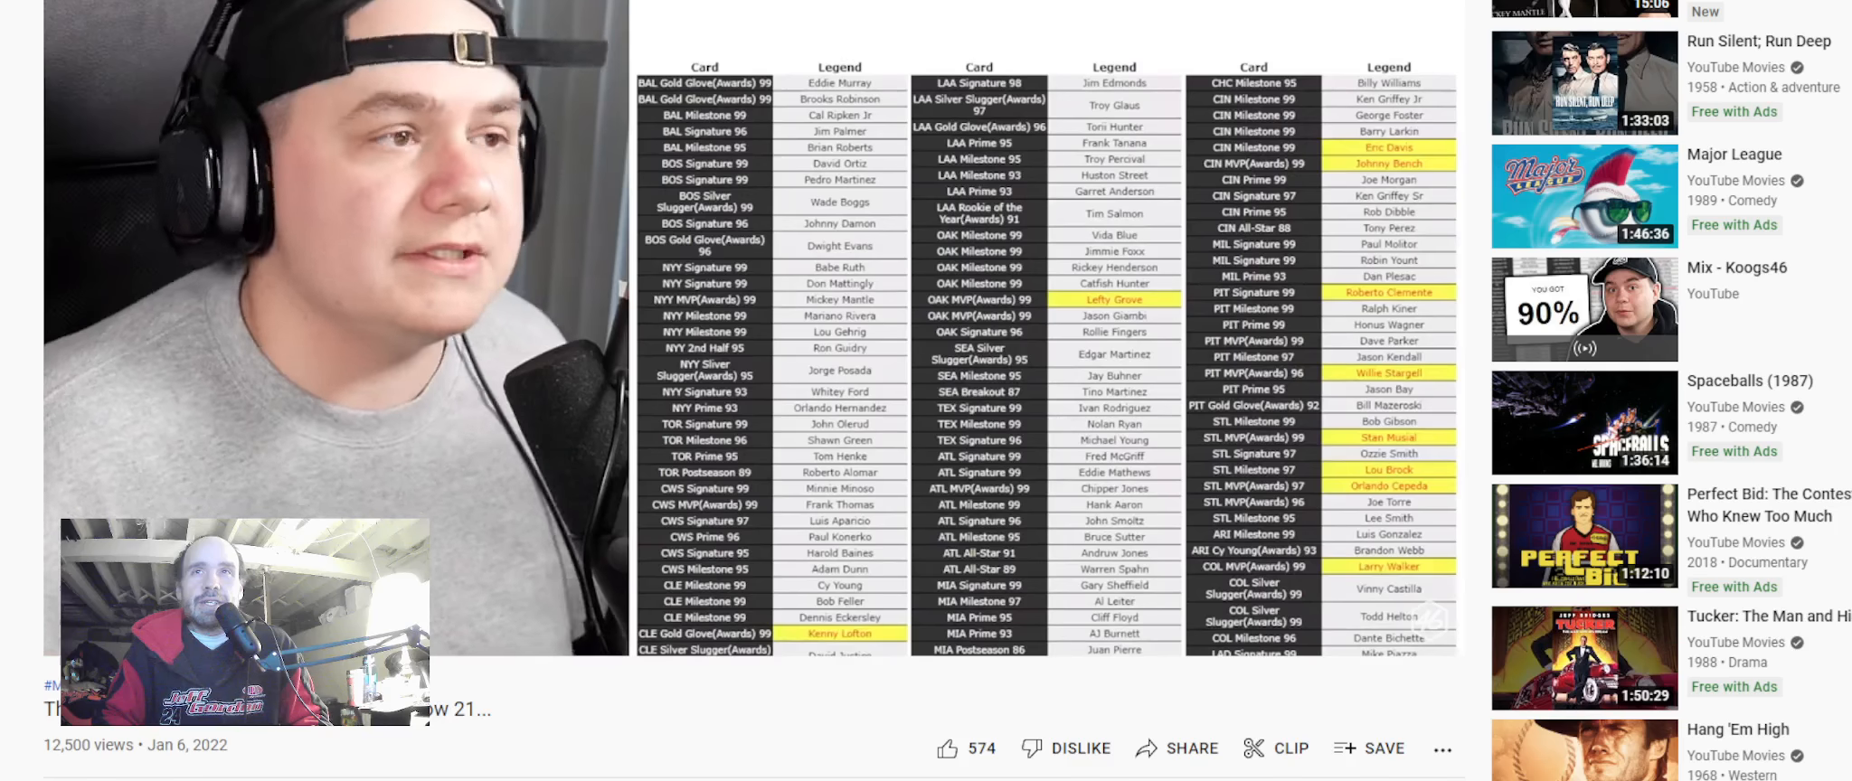
Watch the video to its end and cancel the Up next autoplay countdown
{"action": "scroll", "scroll_direction": "down", "scroll_amount": 3}
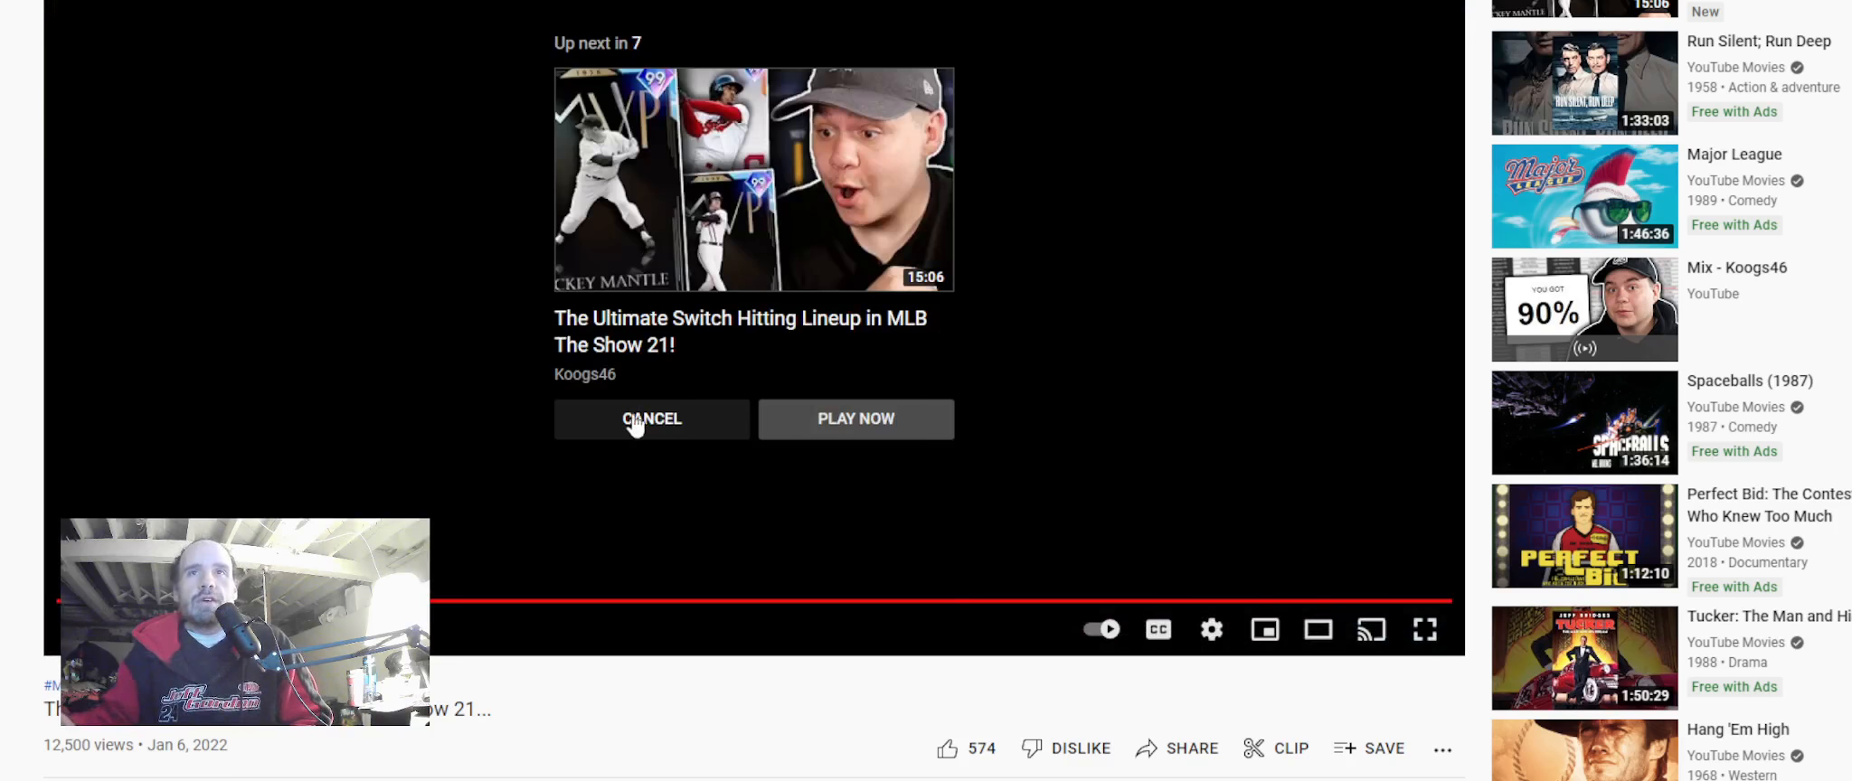
{"action": "left_click", "coordinate": [651, 418]}
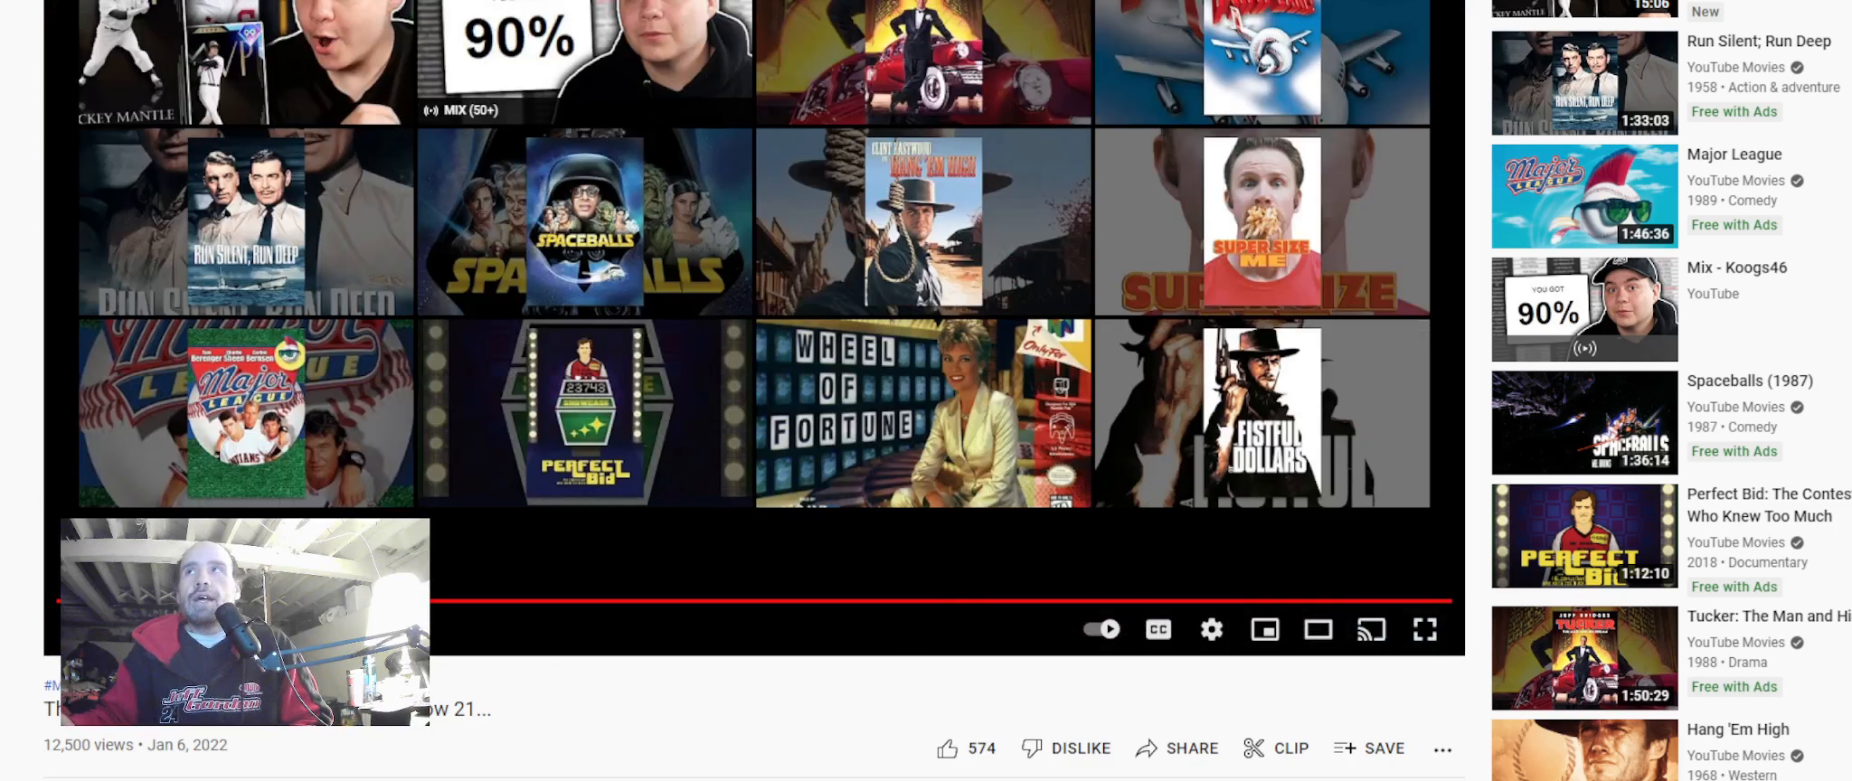